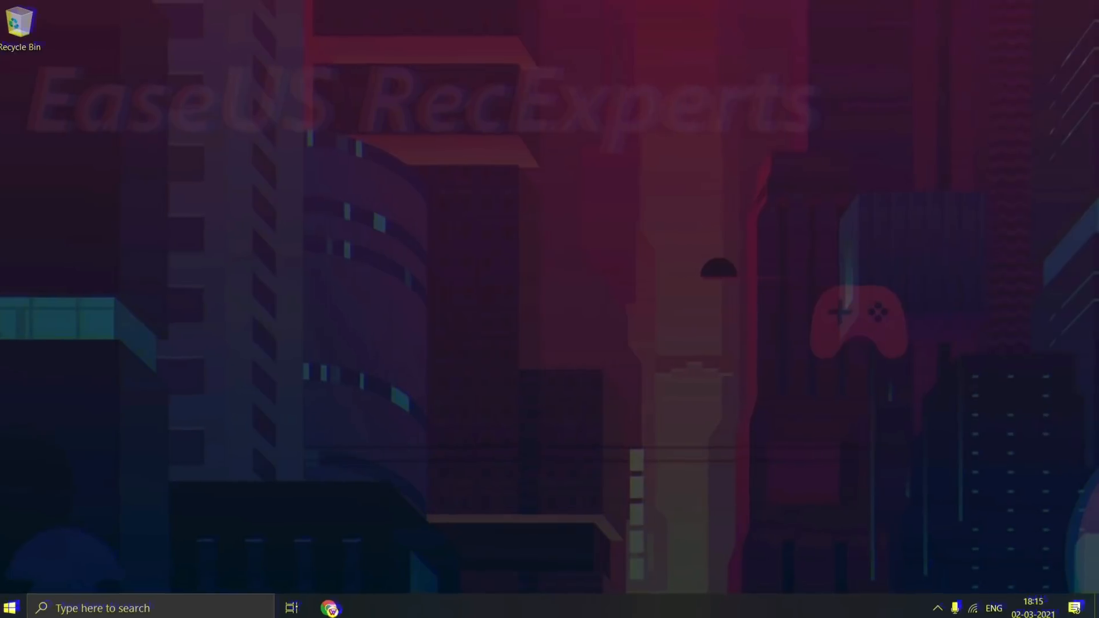
Step: Open Chrome from the taskbar to show the EaseUS Video Editor page
click(330, 608)
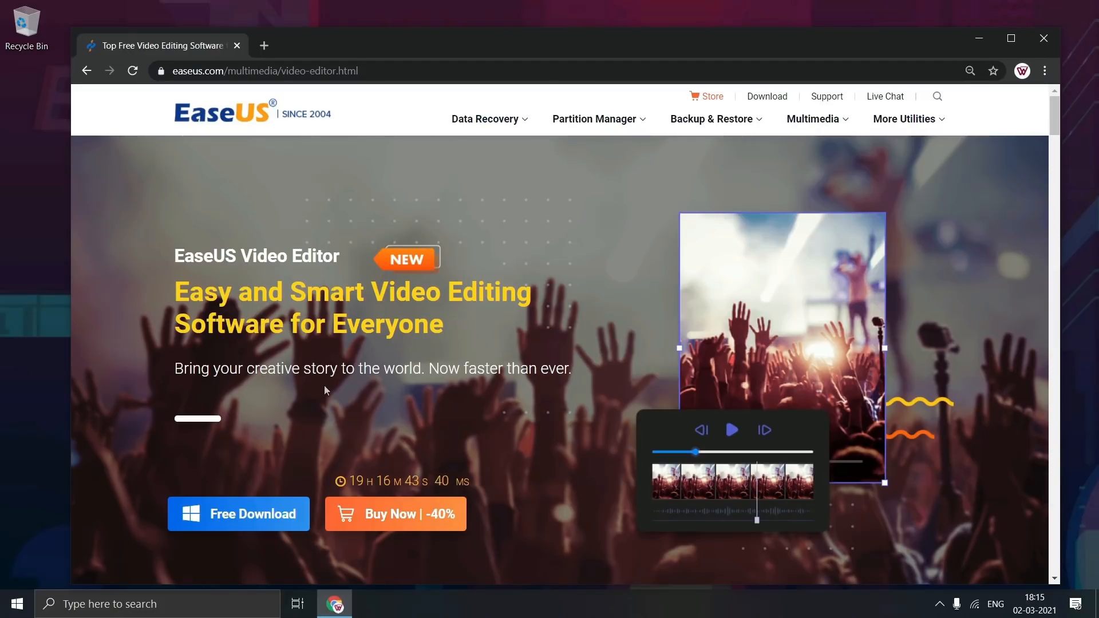
mouse_move(558, 391)
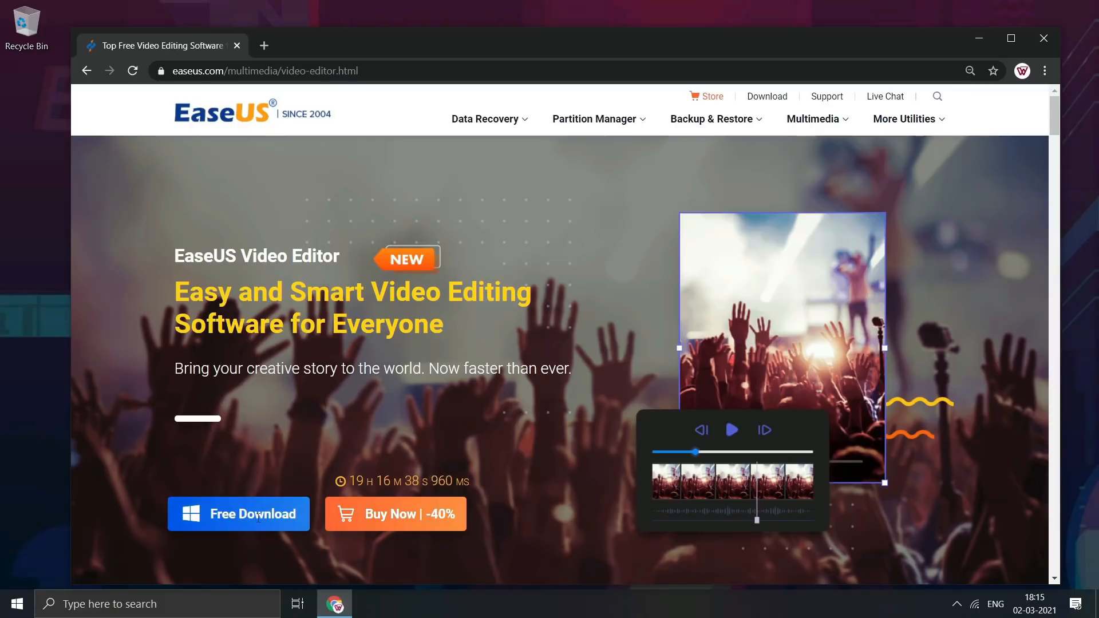
Step: Scroll down to the 'Make Magic Without Limit' feature list
scroll(down, 3)
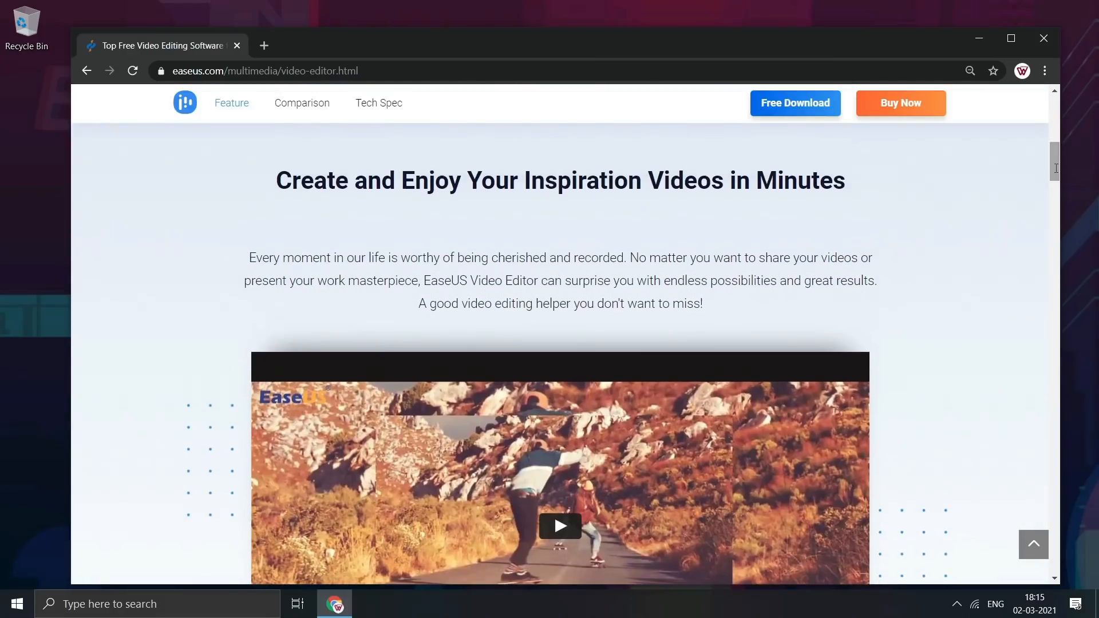
scroll(down, 3)
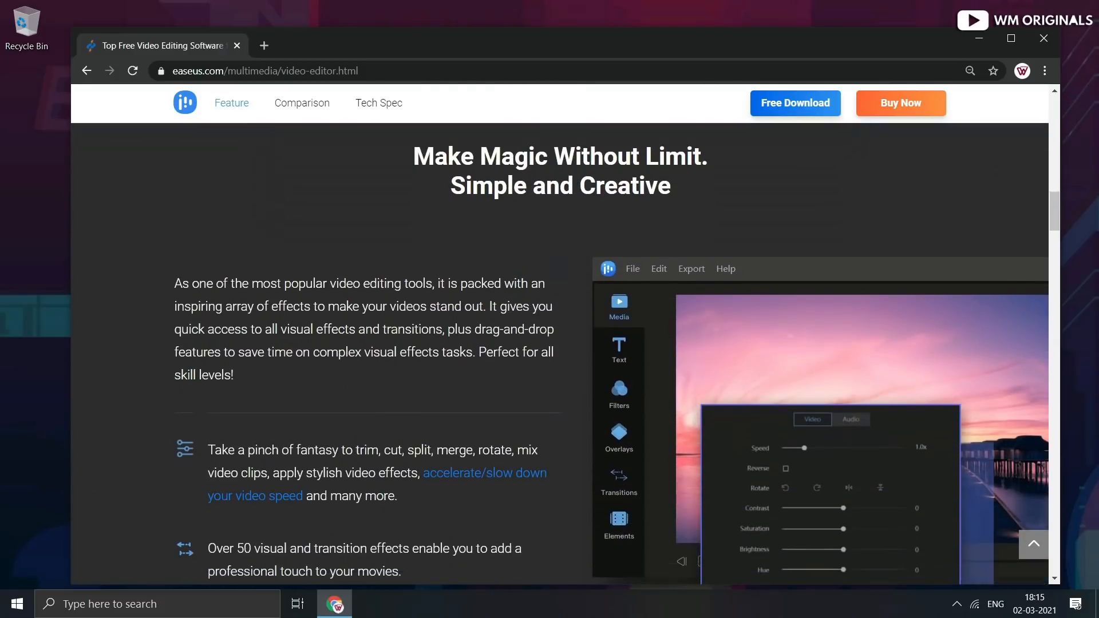
scroll(down, 3)
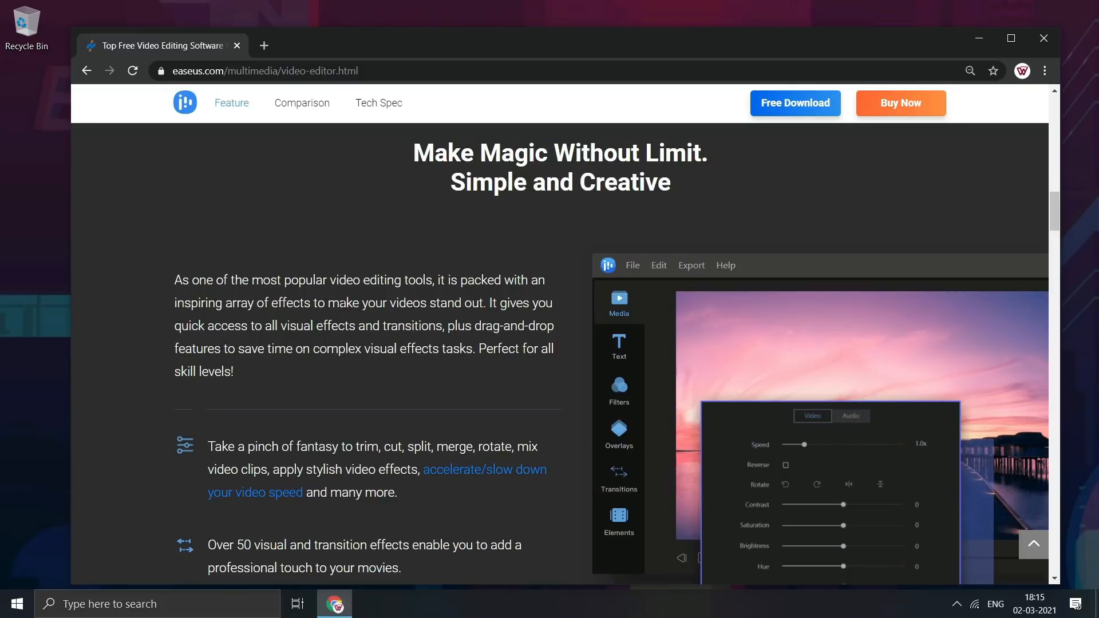
scroll(down, 3)
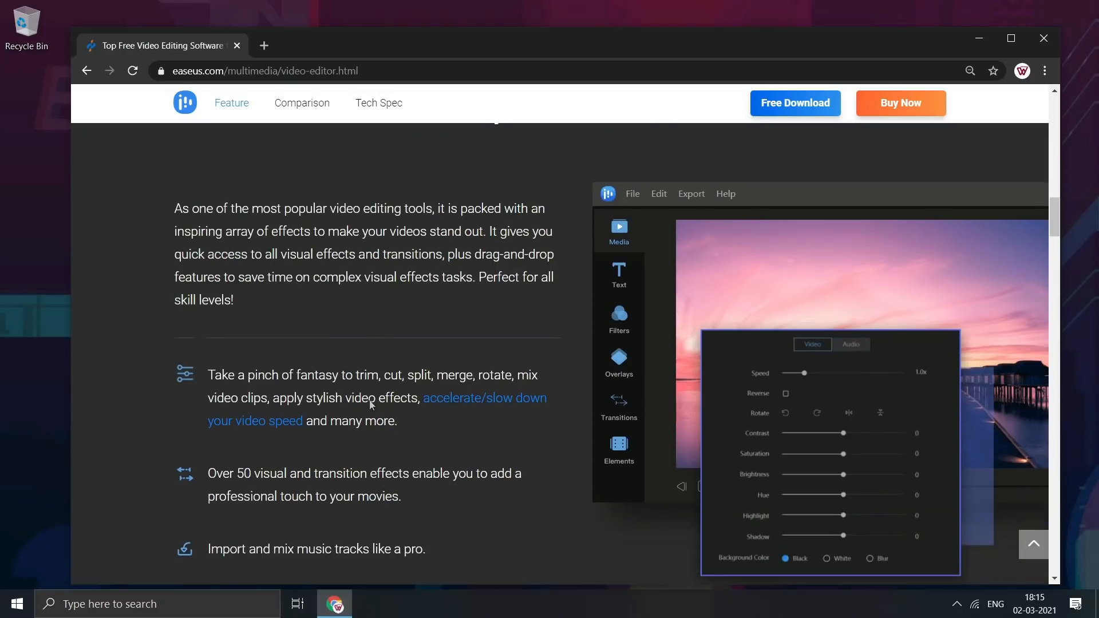
mouse_move(200, 386)
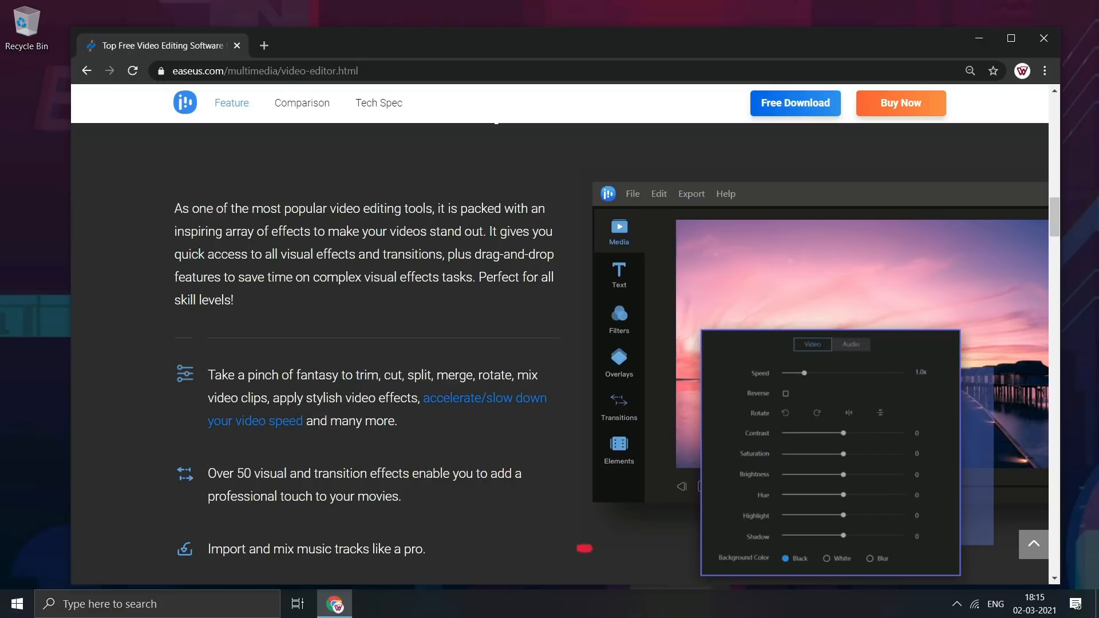
mouse_move(301, 491)
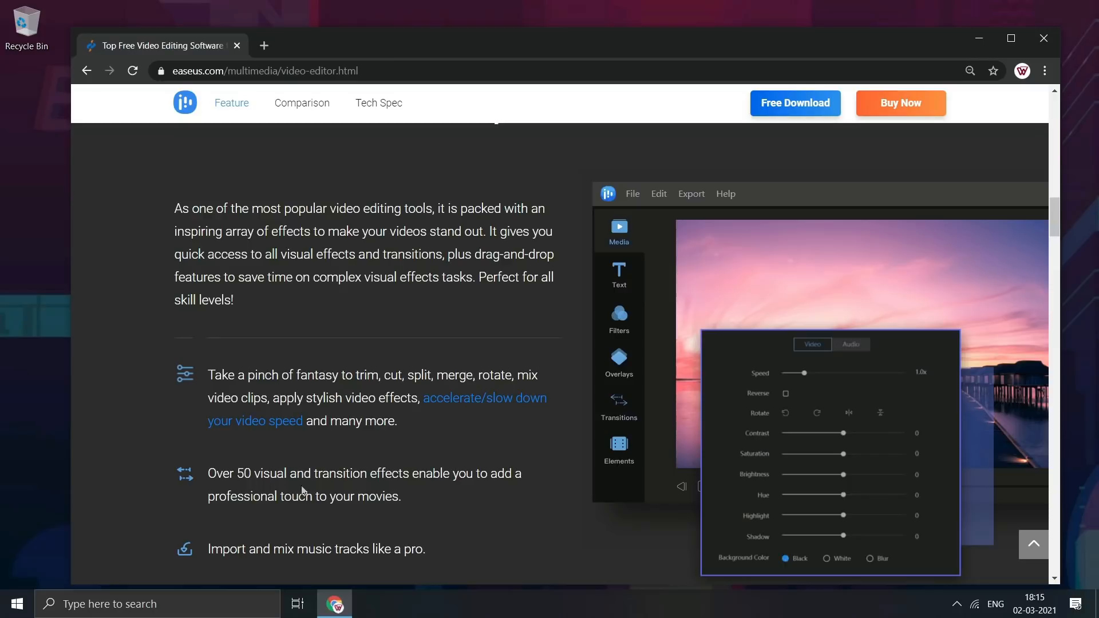
mouse_move(476, 490)
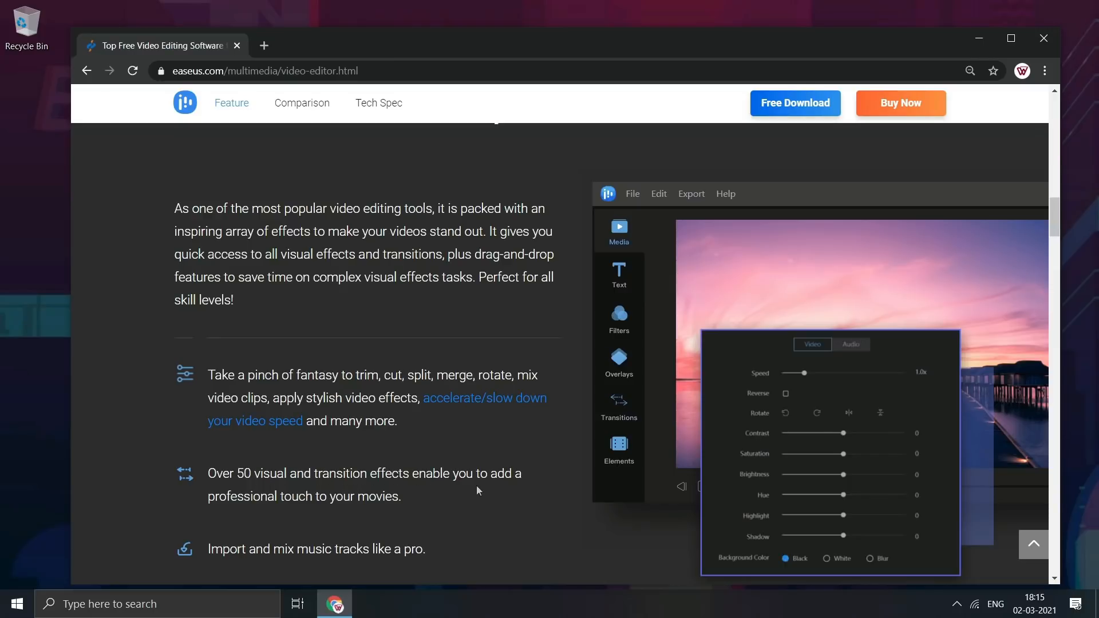
scroll(down, 3)
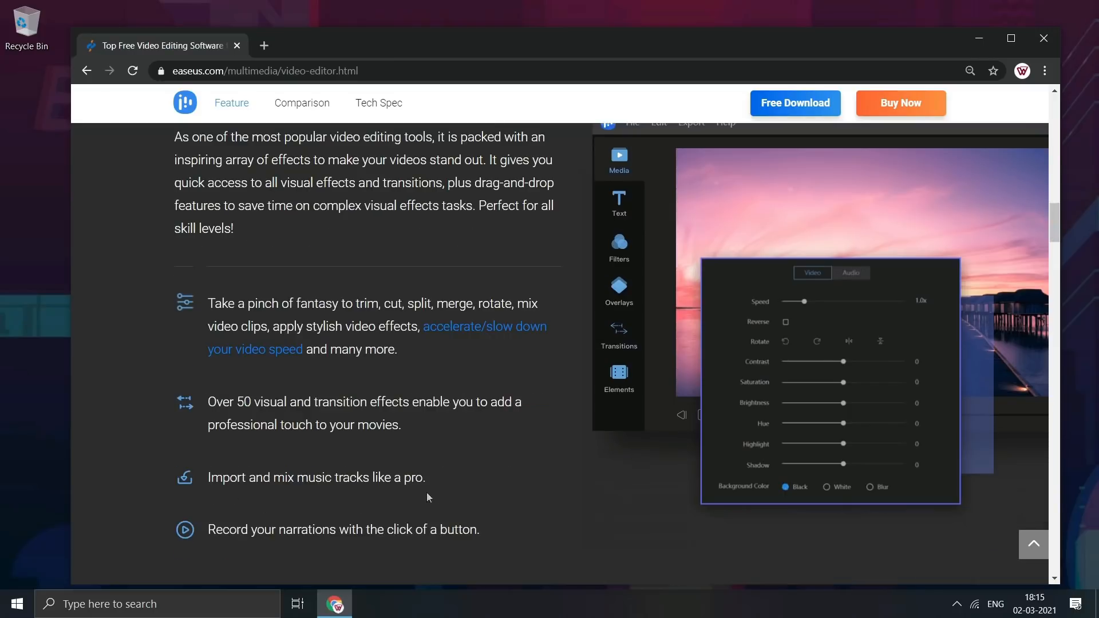
scroll(down, 3)
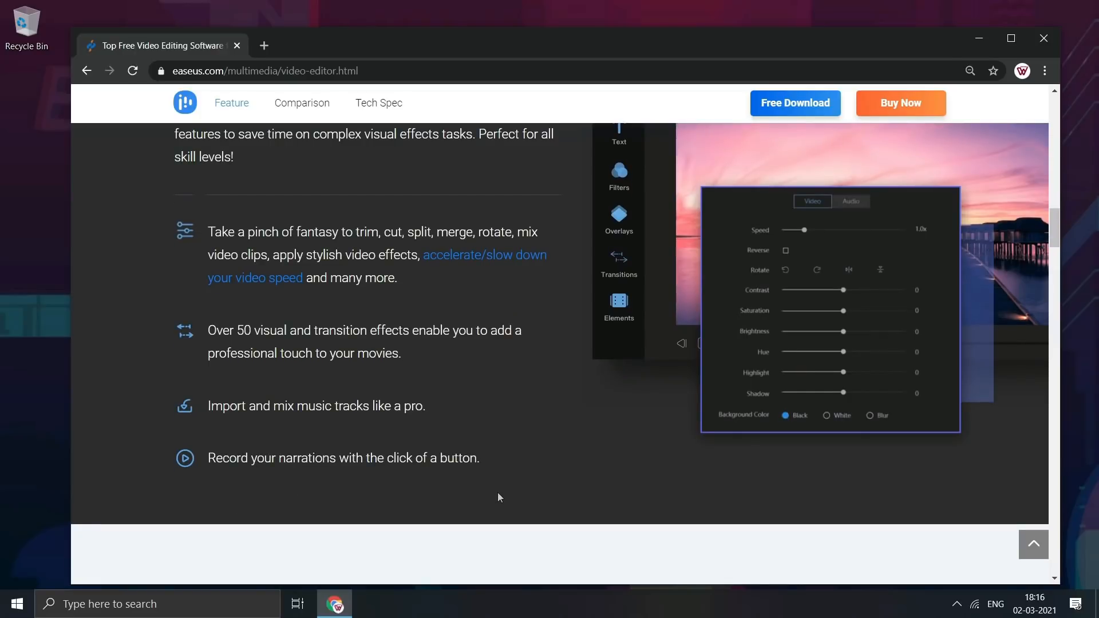
Step: Scroll down to the Cool Effects section on Rainbow, Vignette and Negative filters
scroll(down, 3)
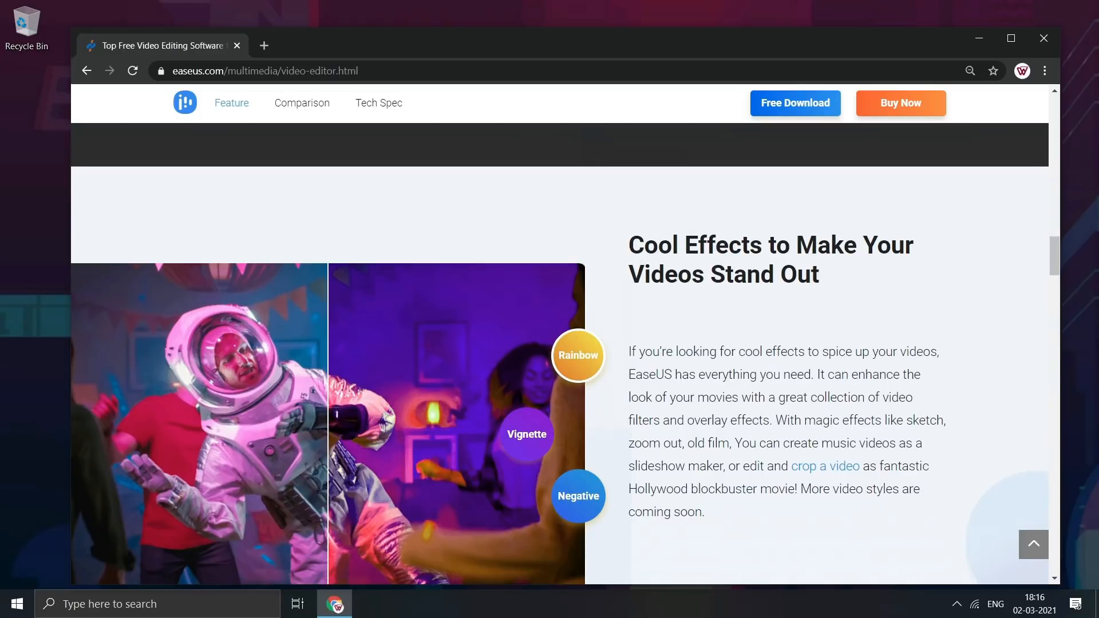
mouse_move(795, 327)
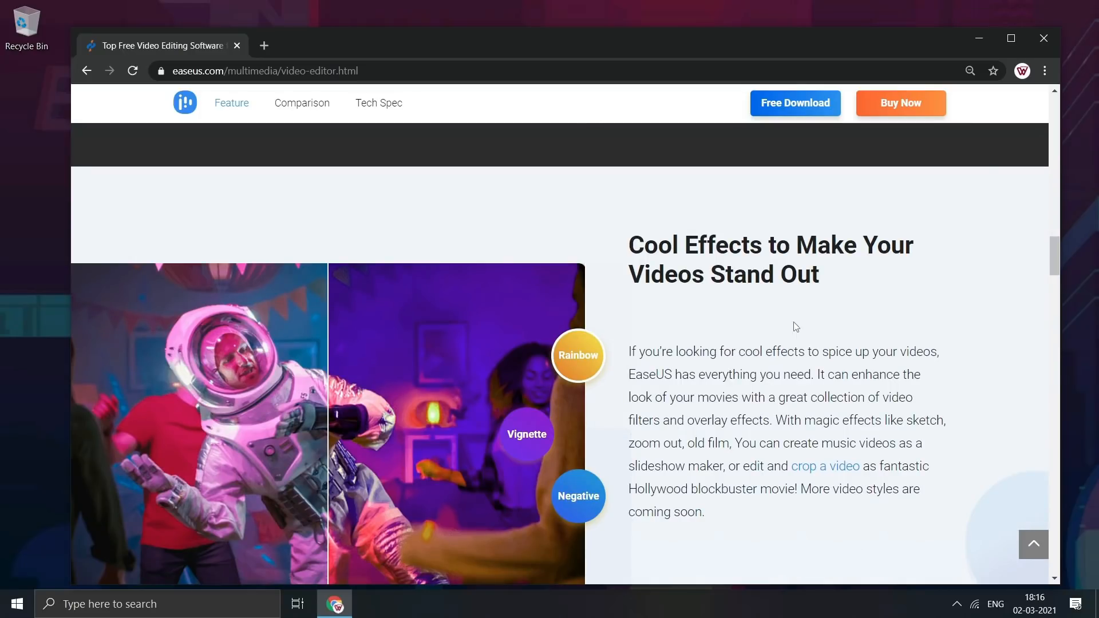
mouse_move(469, 453)
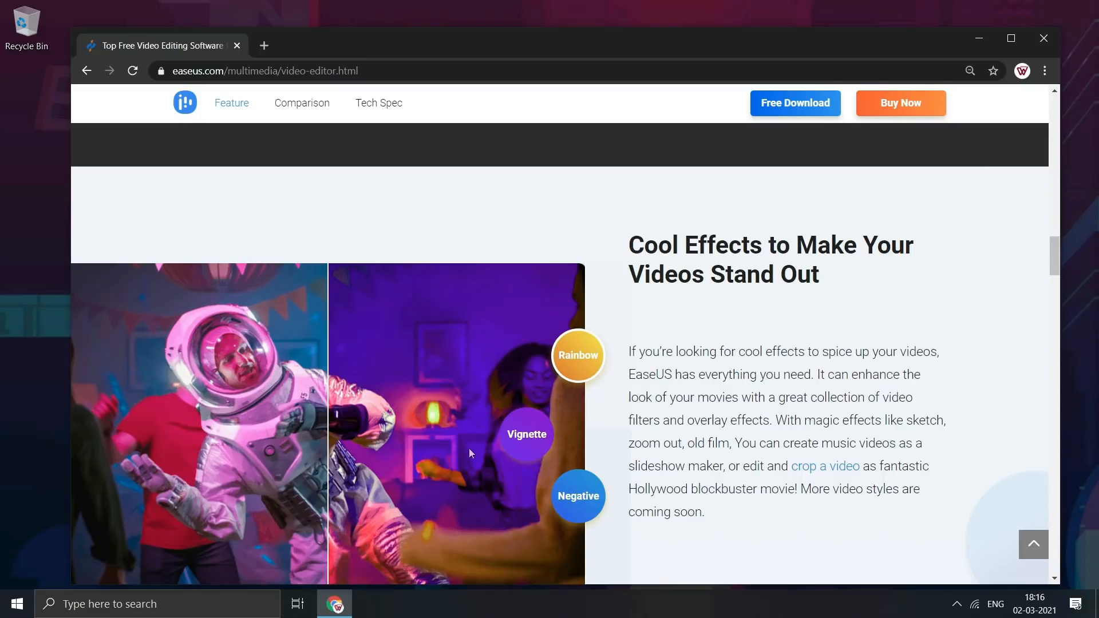
mouse_move(525, 443)
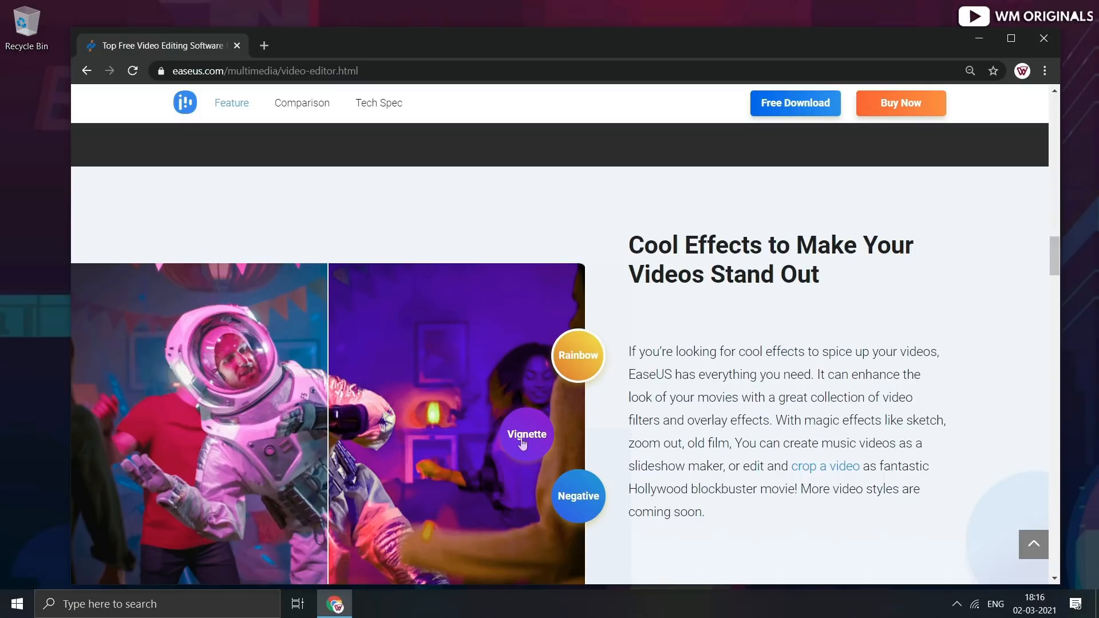
mouse_move(775, 397)
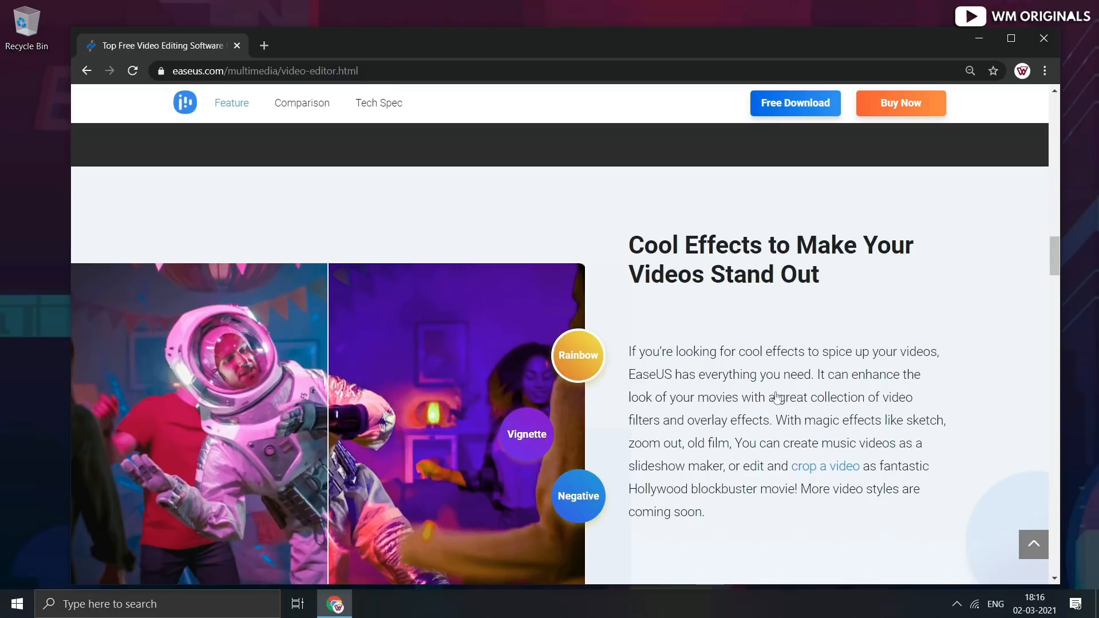
mouse_move(871, 419)
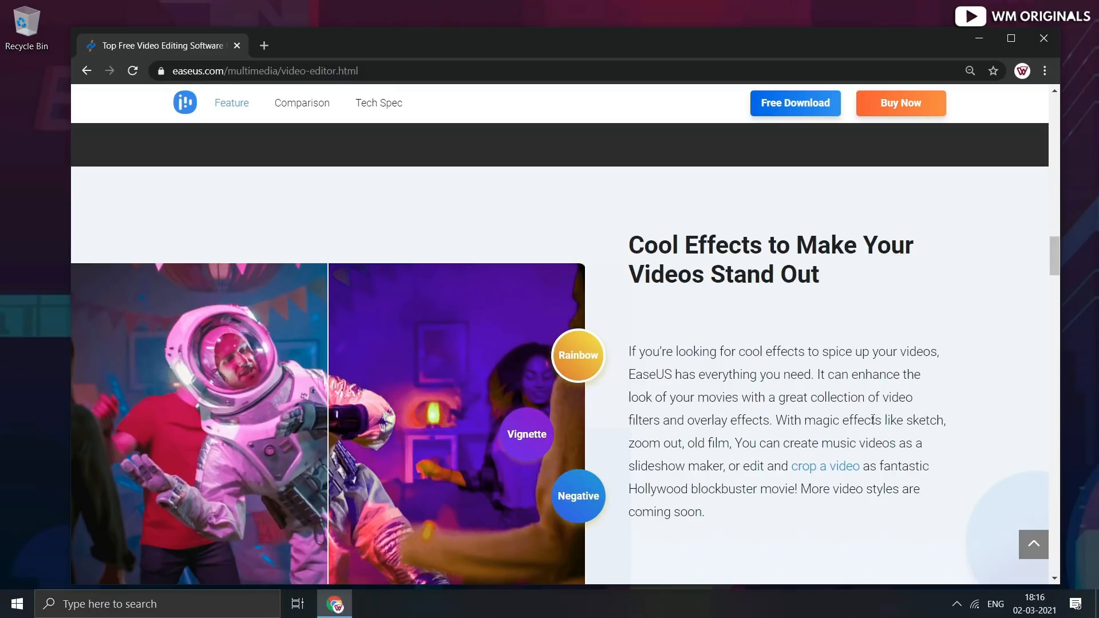
mouse_move(571, 543)
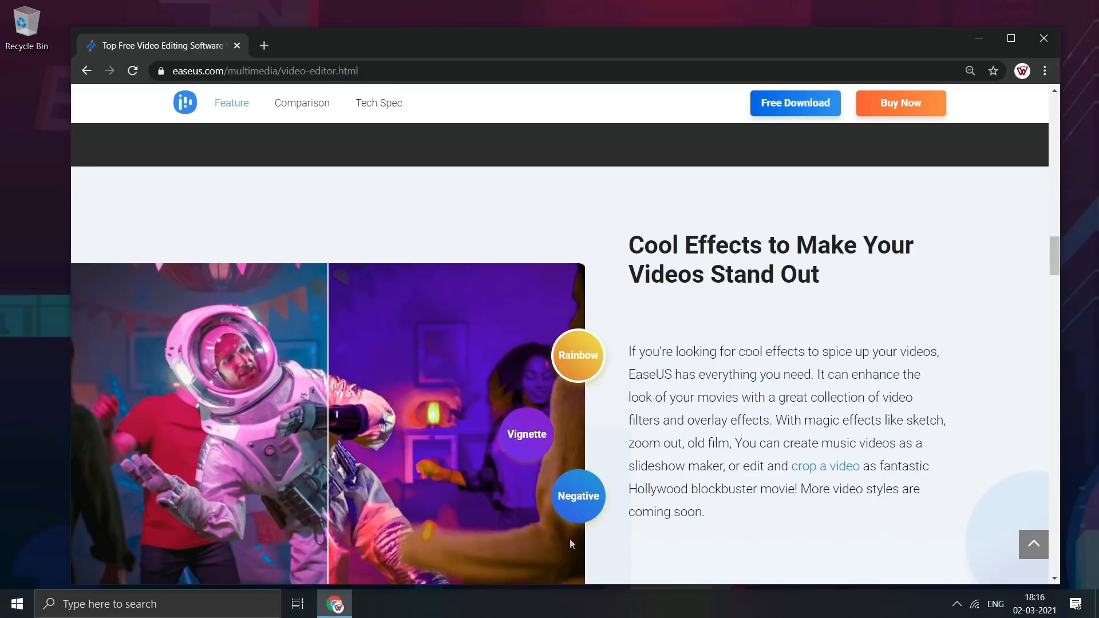
scroll(down, 3)
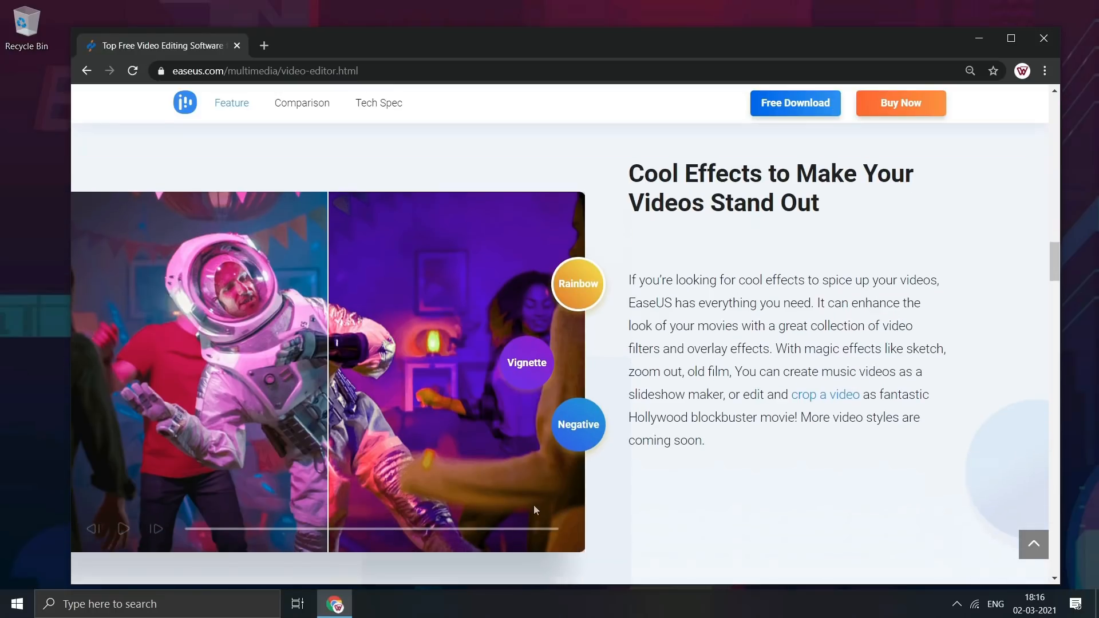
mouse_move(365, 433)
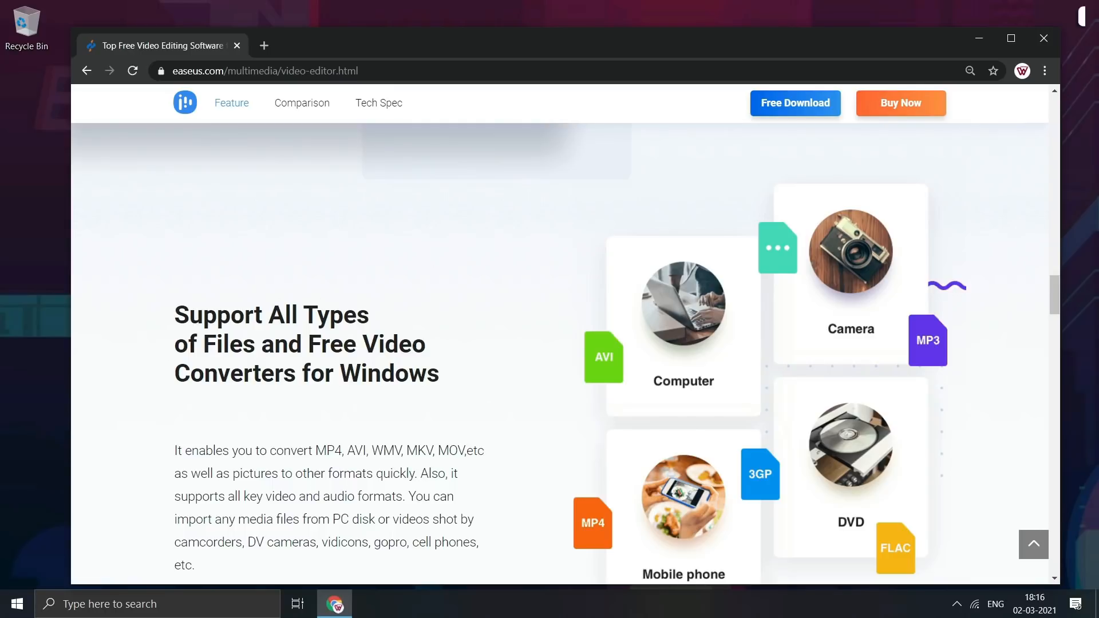
Step: Scroll down to the 'Support All Types of Files' section
scroll(down, 3)
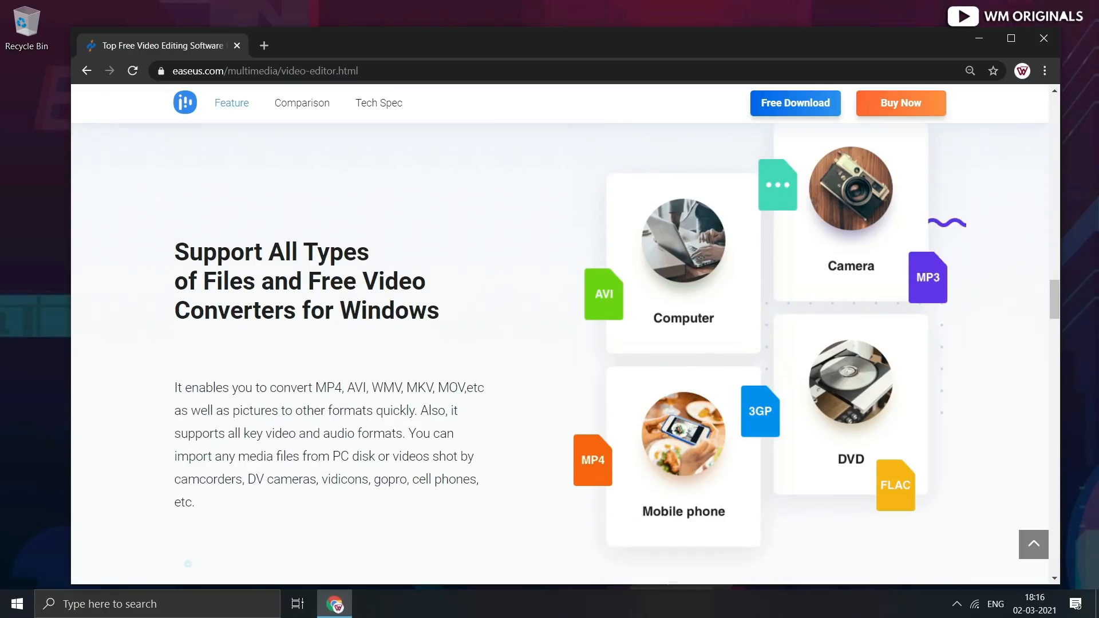
scroll(down, 3)
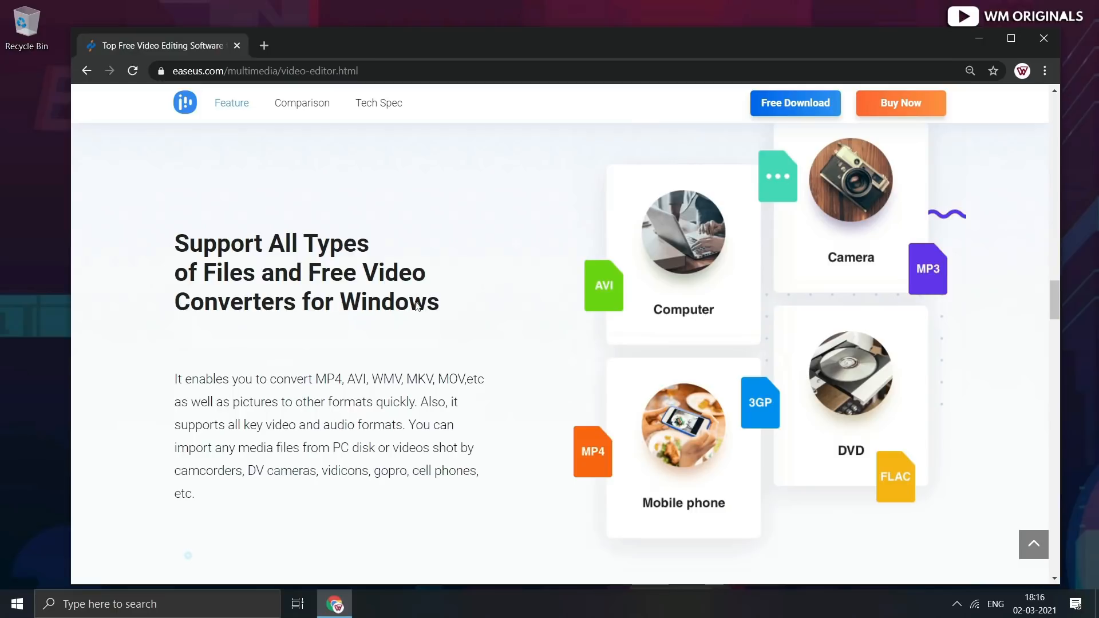
mouse_move(206, 262)
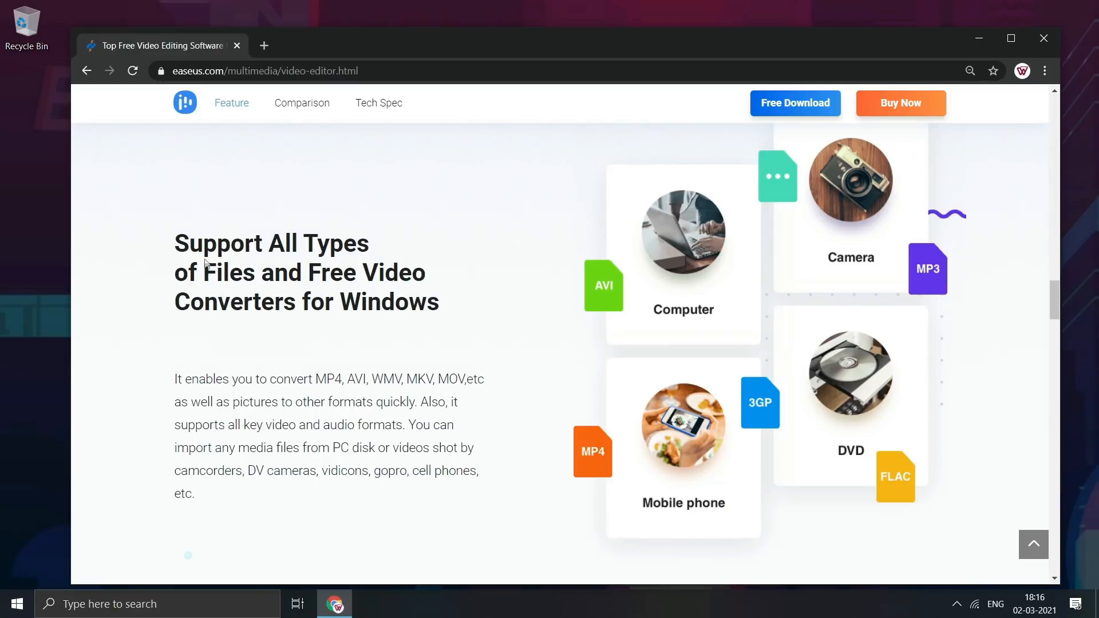
mouse_move(449, 265)
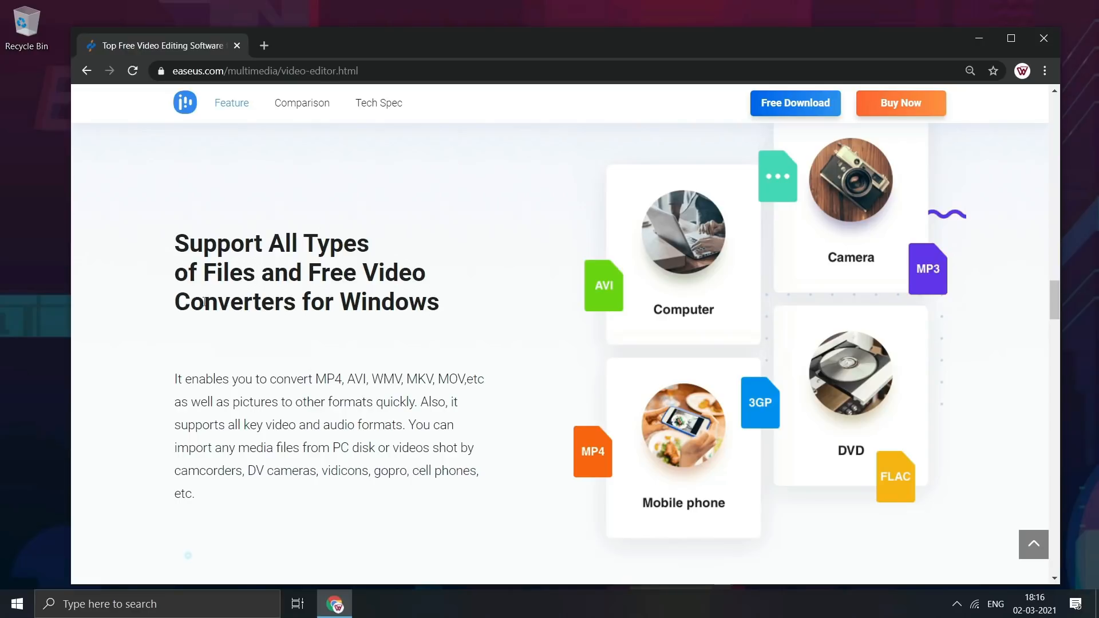
mouse_move(442, 340)
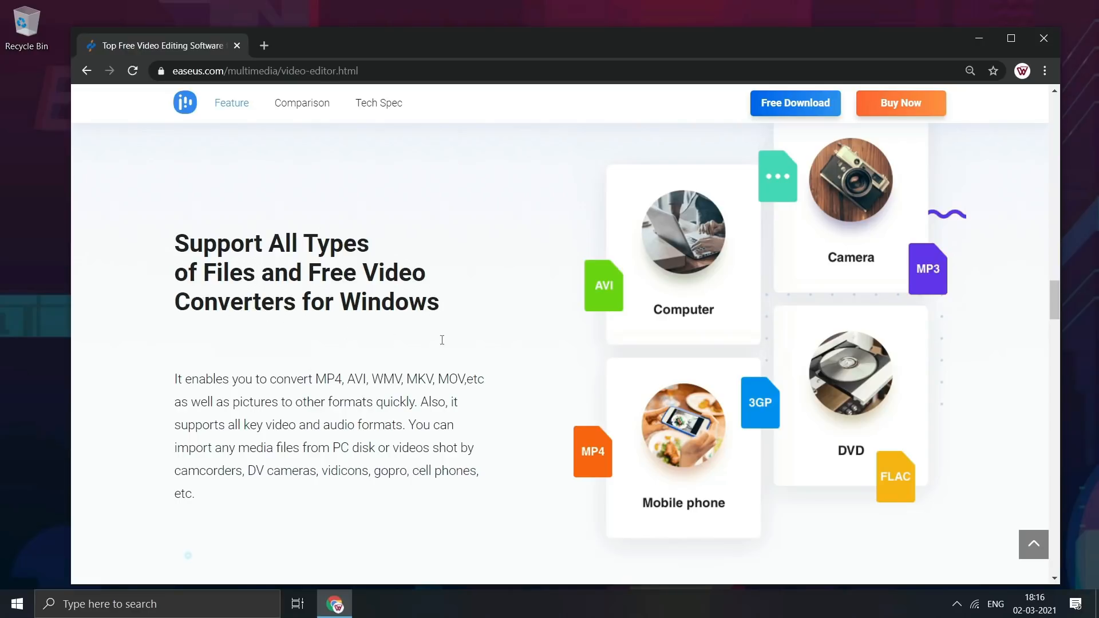
mouse_move(809, 338)
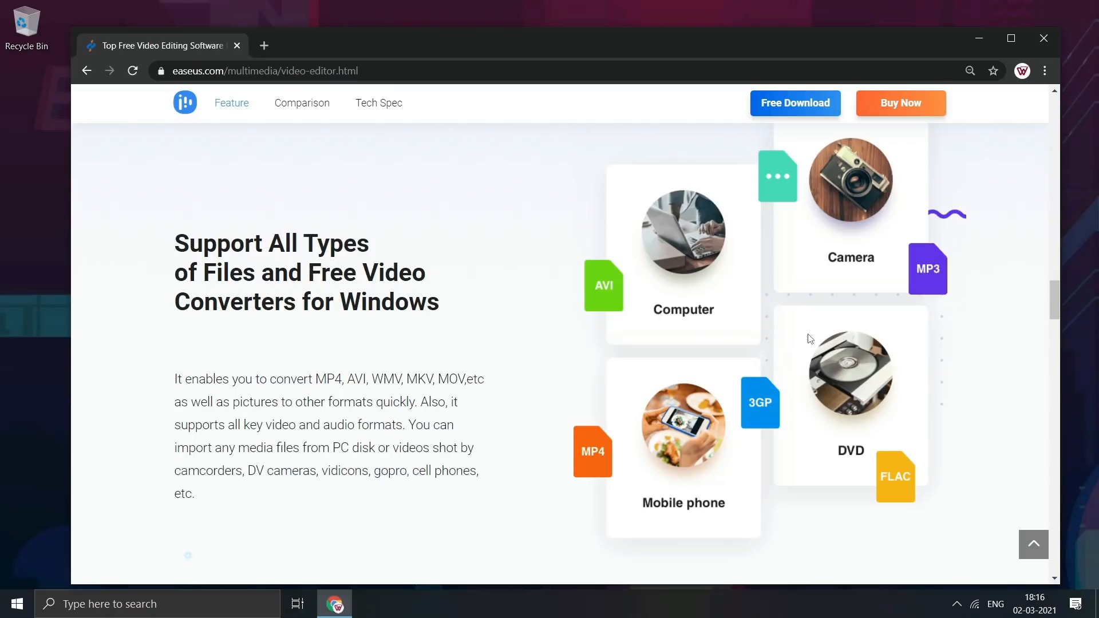
mouse_move(441, 442)
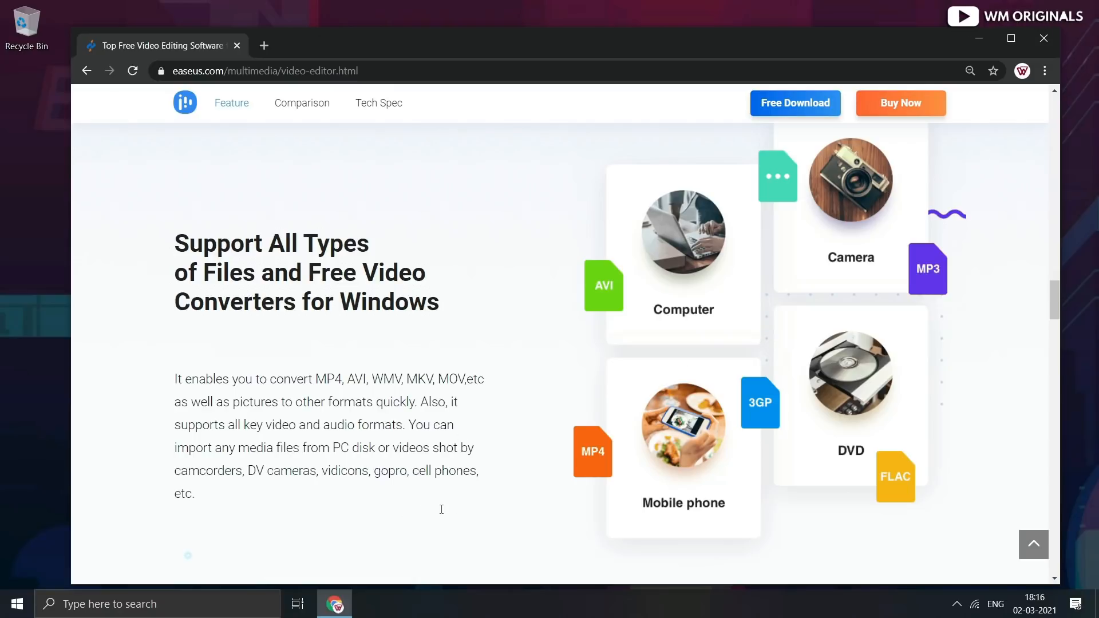
mouse_move(752, 507)
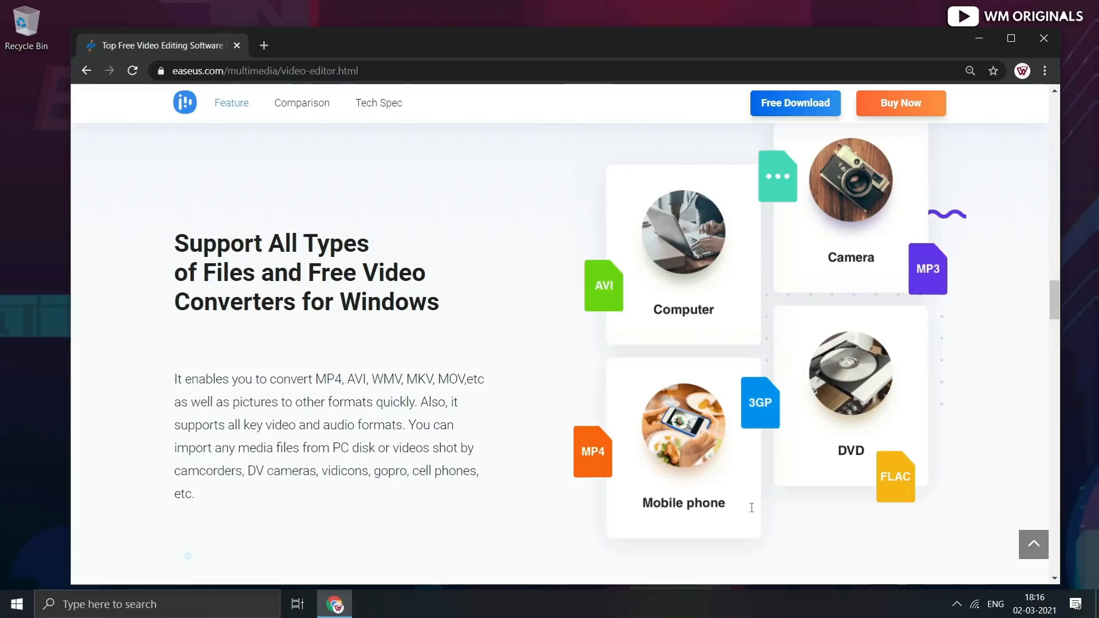
Step: Scroll past 'Share Your Story Anywhere, Anytime' and 'Full-Featured Functions for All Creators'
scroll(down, 3)
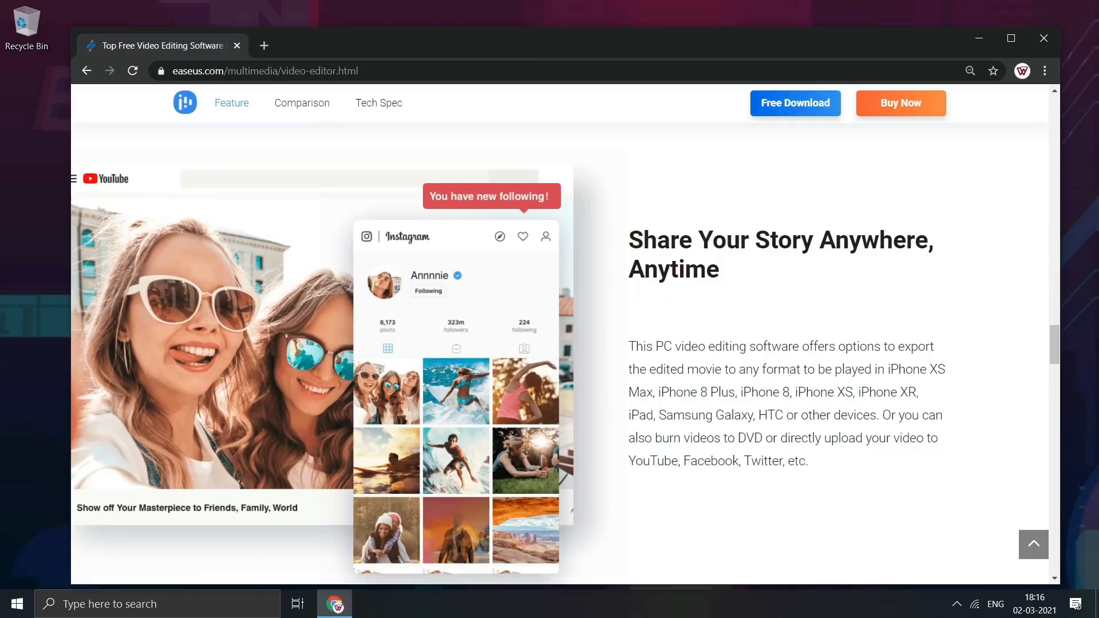
mouse_move(714, 496)
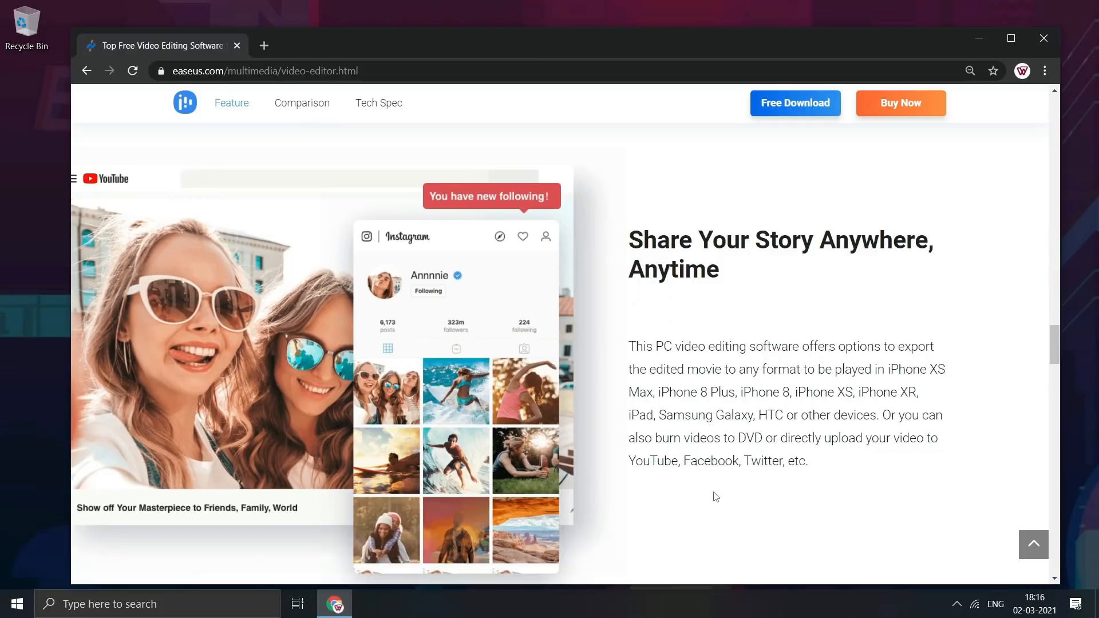
mouse_move(421, 420)
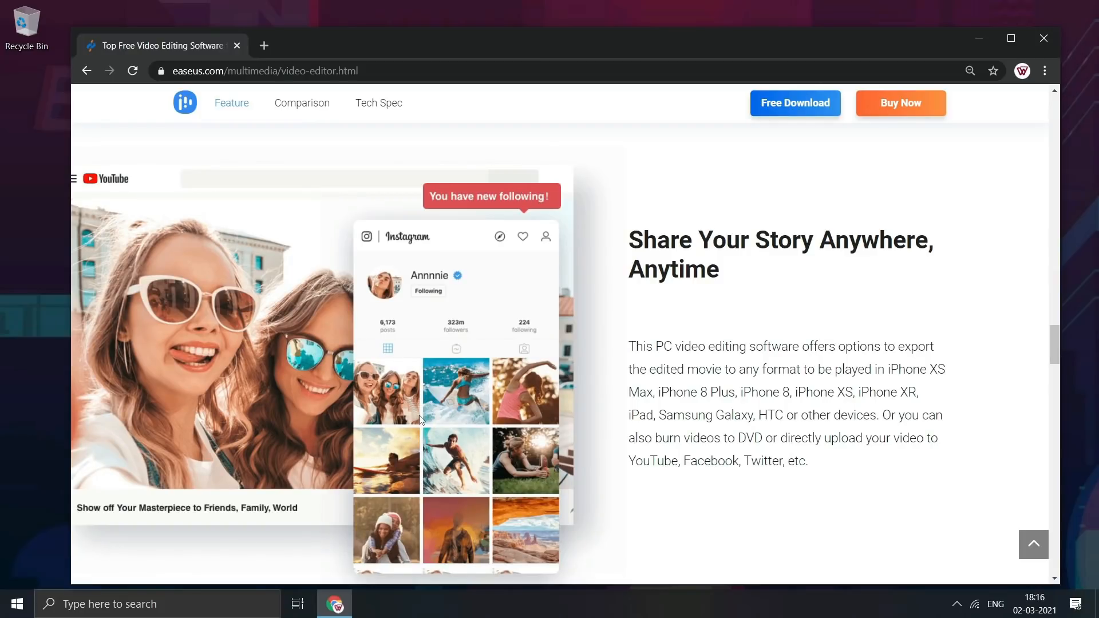
mouse_move(459, 434)
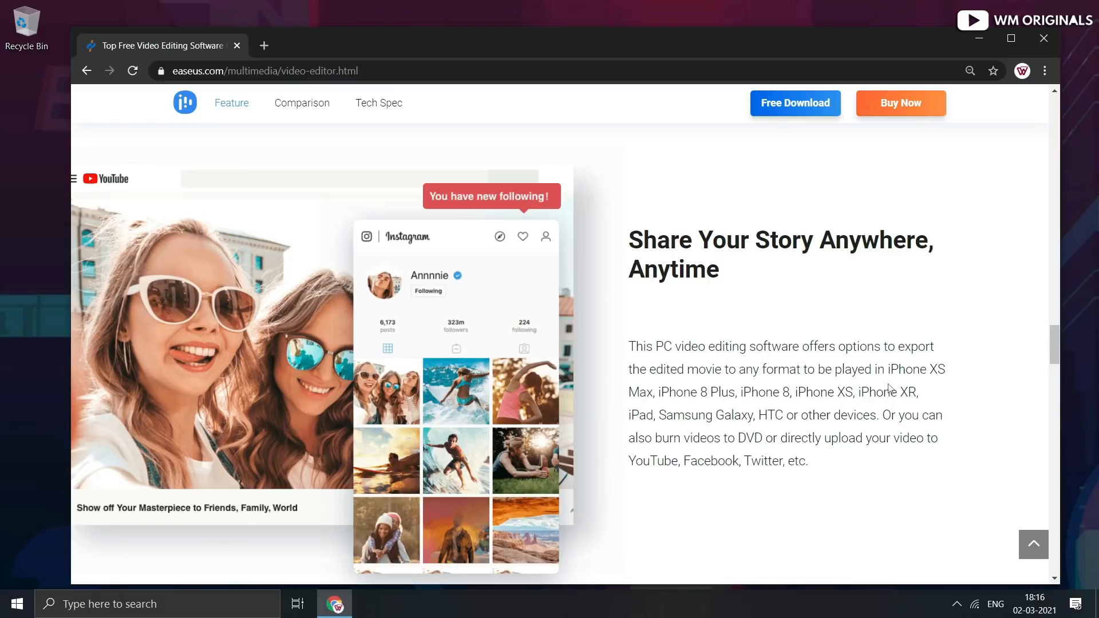
mouse_move(899, 385)
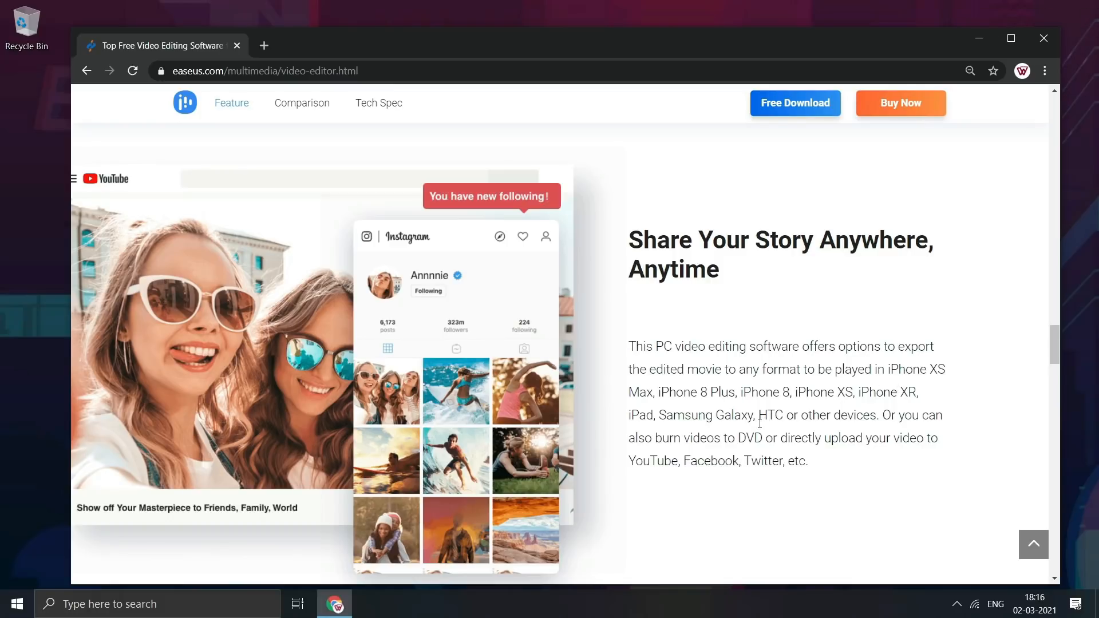
scroll(down, 3)
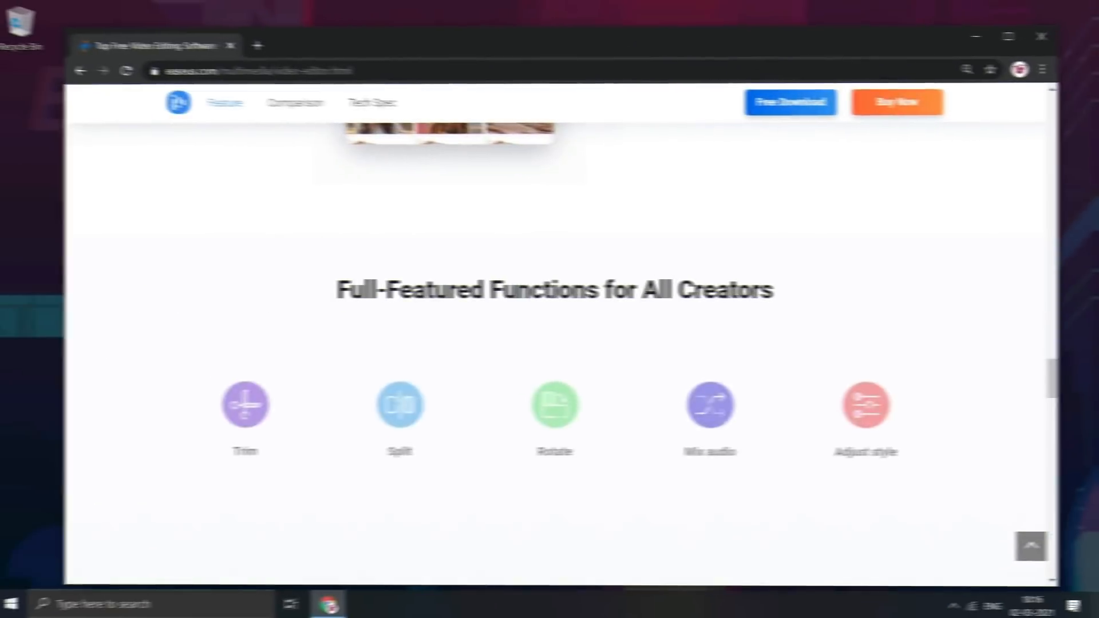
scroll(down, 3)
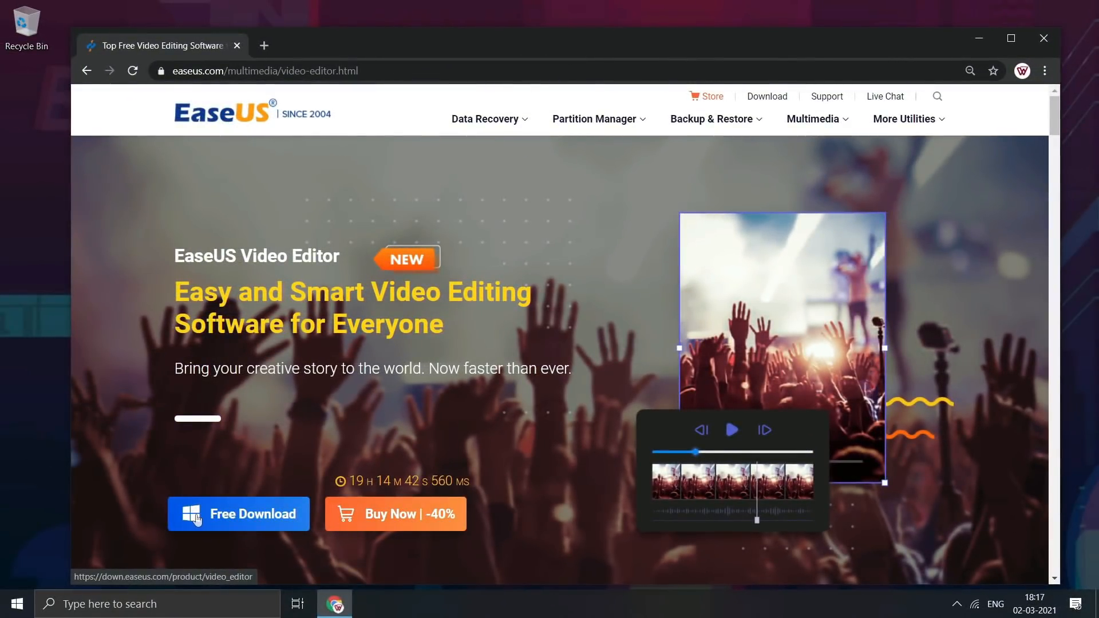
Step: Download the editor with the blue Free Download button
click(237, 514)
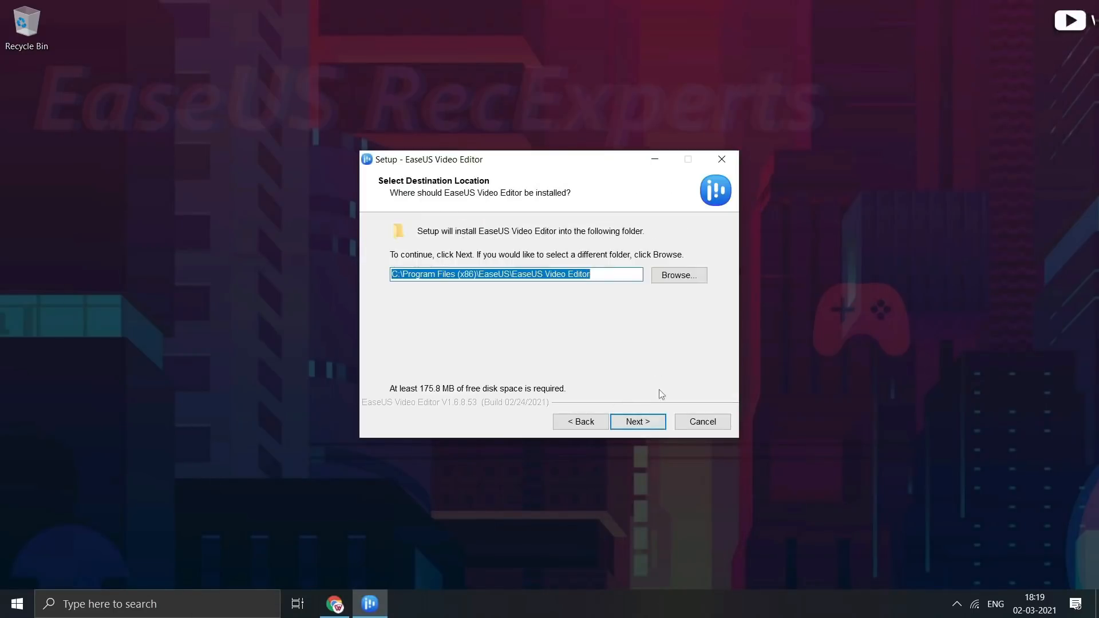
Step: Install into the default Program Files folder and finish with the editor launching
click(637, 422)
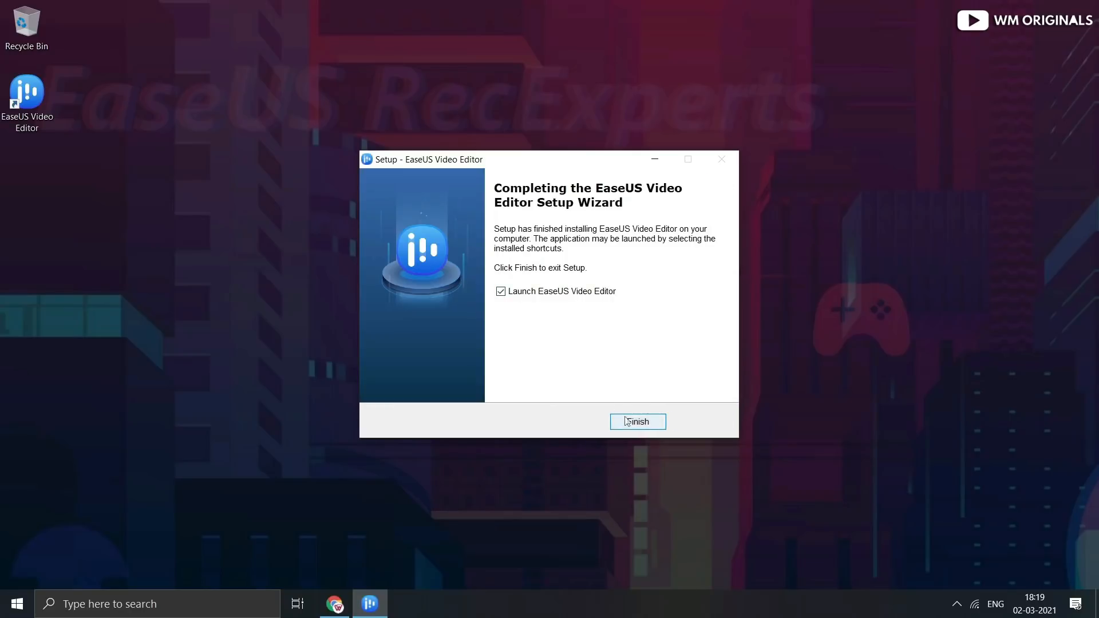
click(636, 421)
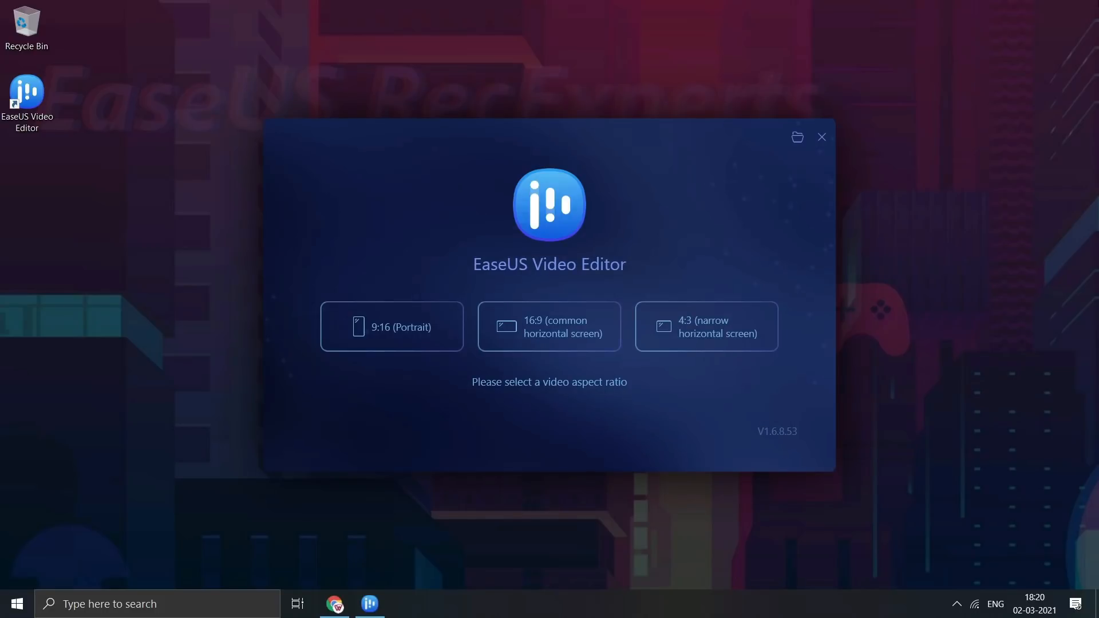
Step: Choose the '16:9 (common horizontal screen)' aspect ratio for the new project
click(391, 327)
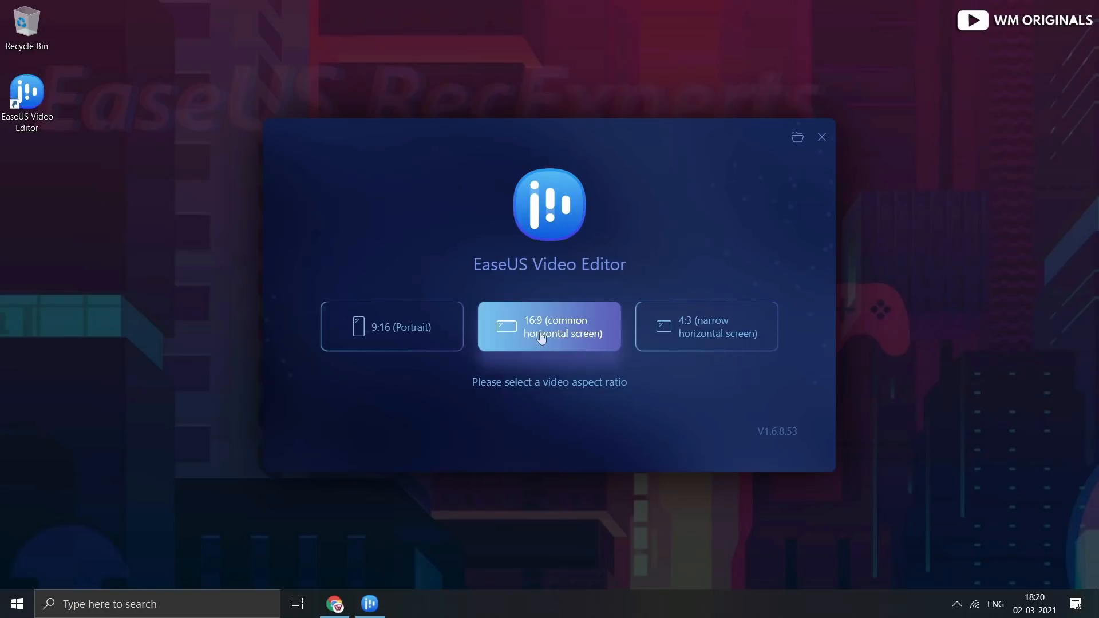
click(390, 327)
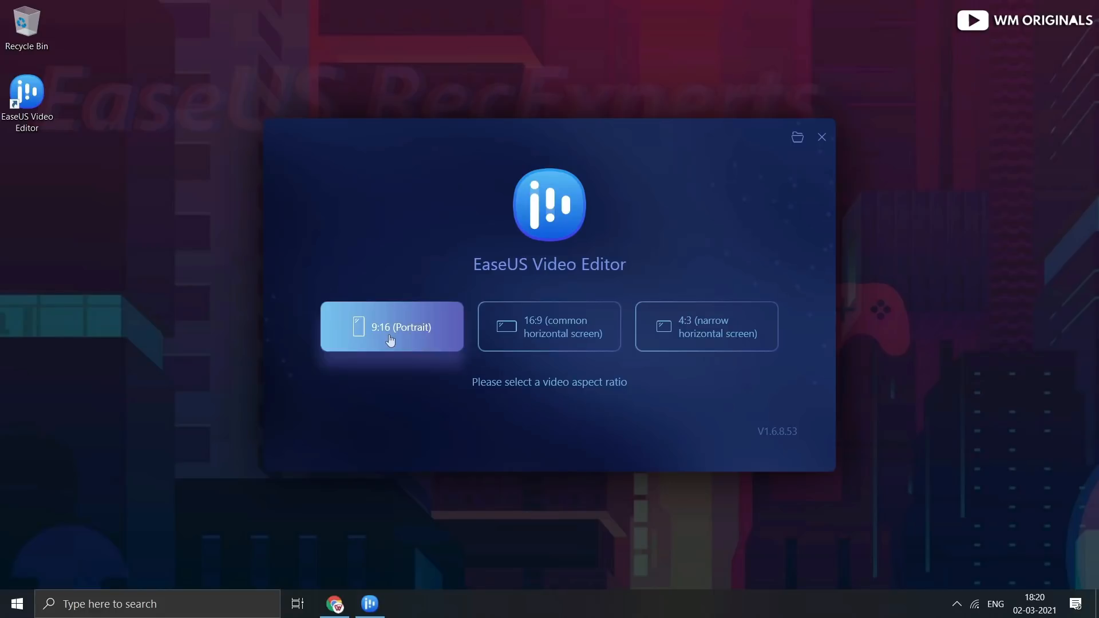
mouse_move(390, 334)
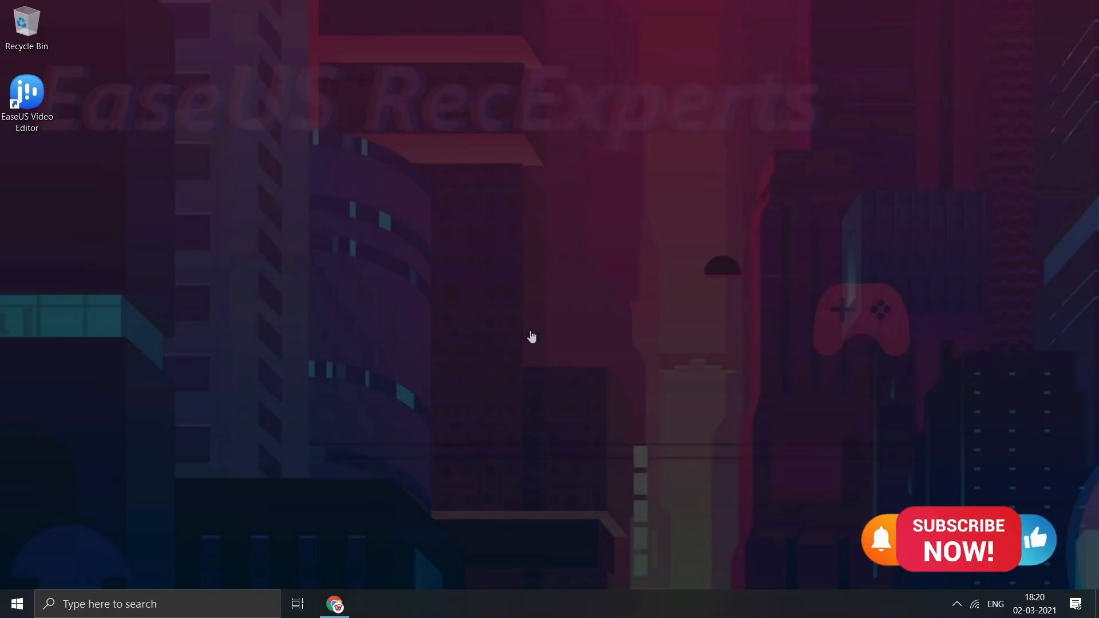
Step: Import 'work in office.mp4' through Import > Import file
double_click(27, 93)
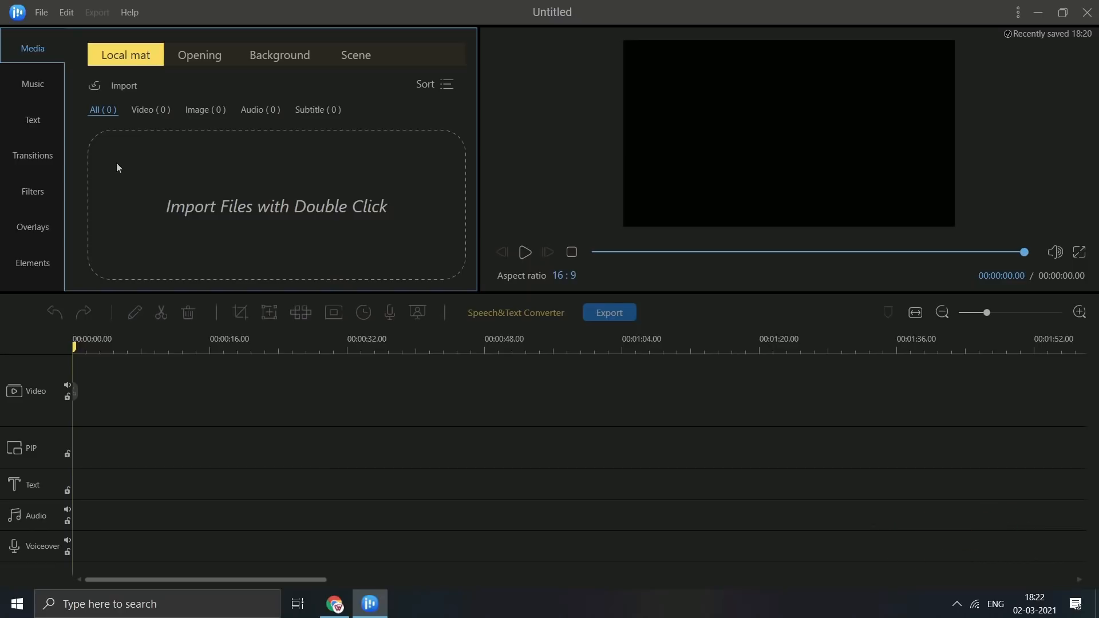
mouse_move(116, 158)
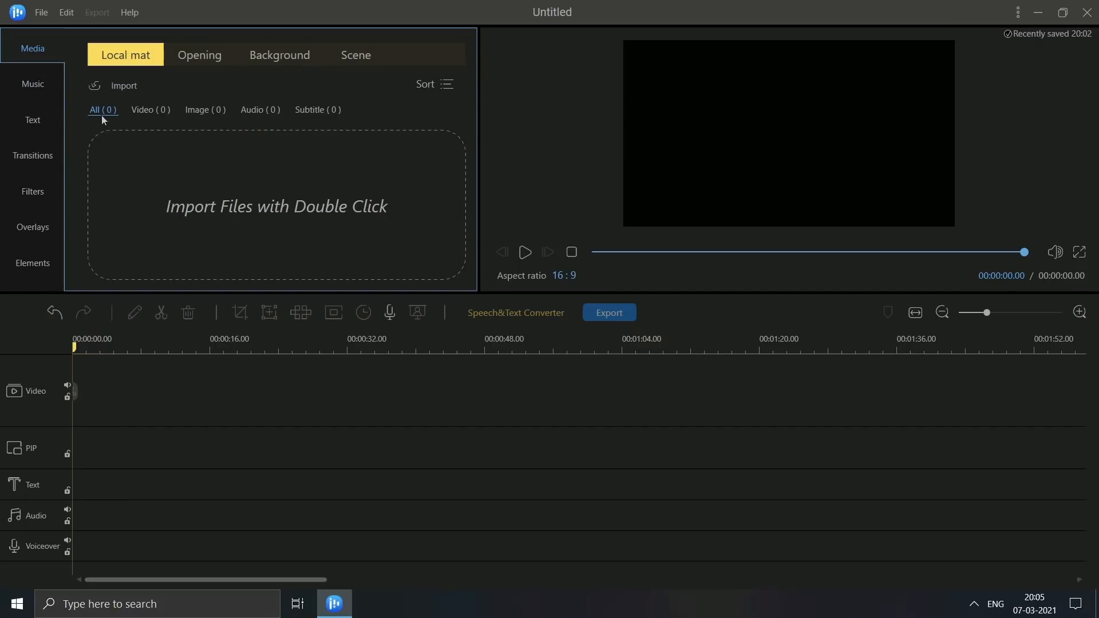
click(122, 86)
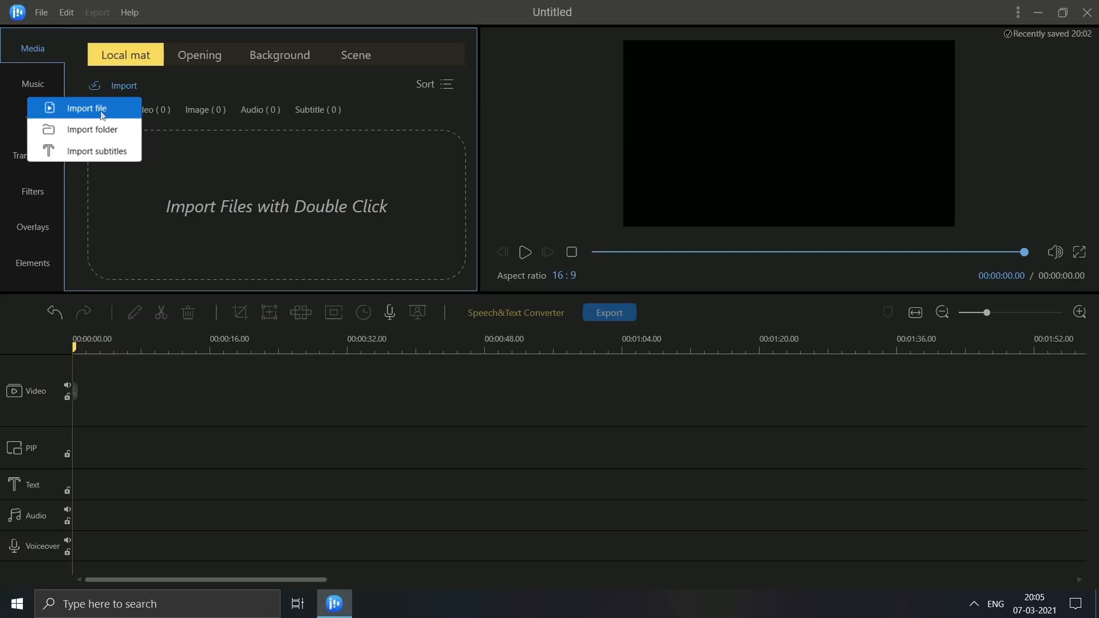
mouse_move(102, 130)
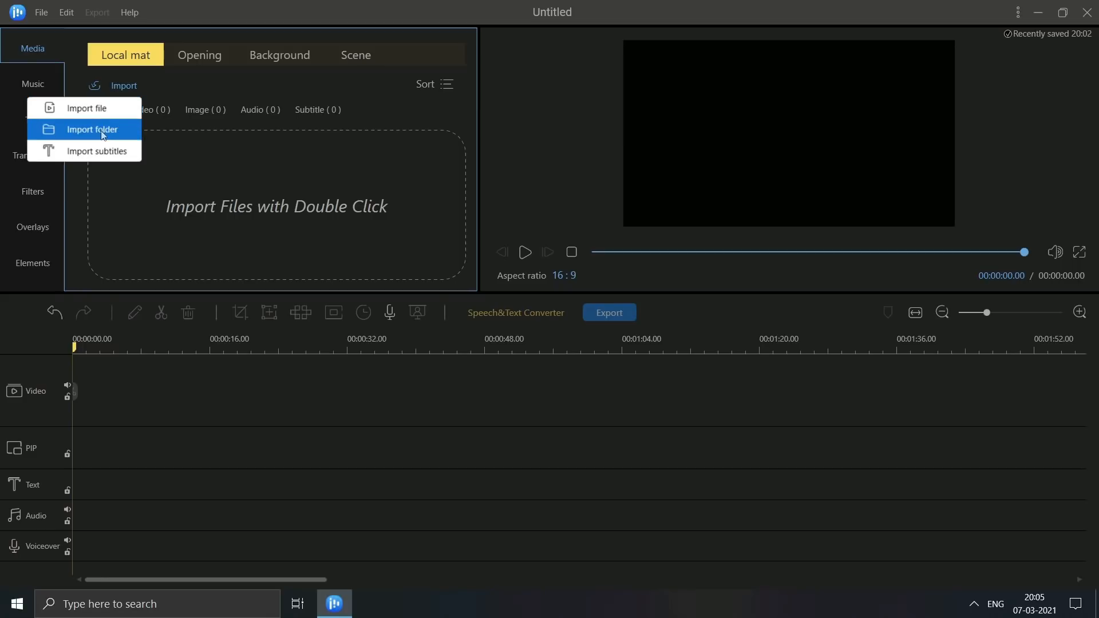
mouse_move(118, 151)
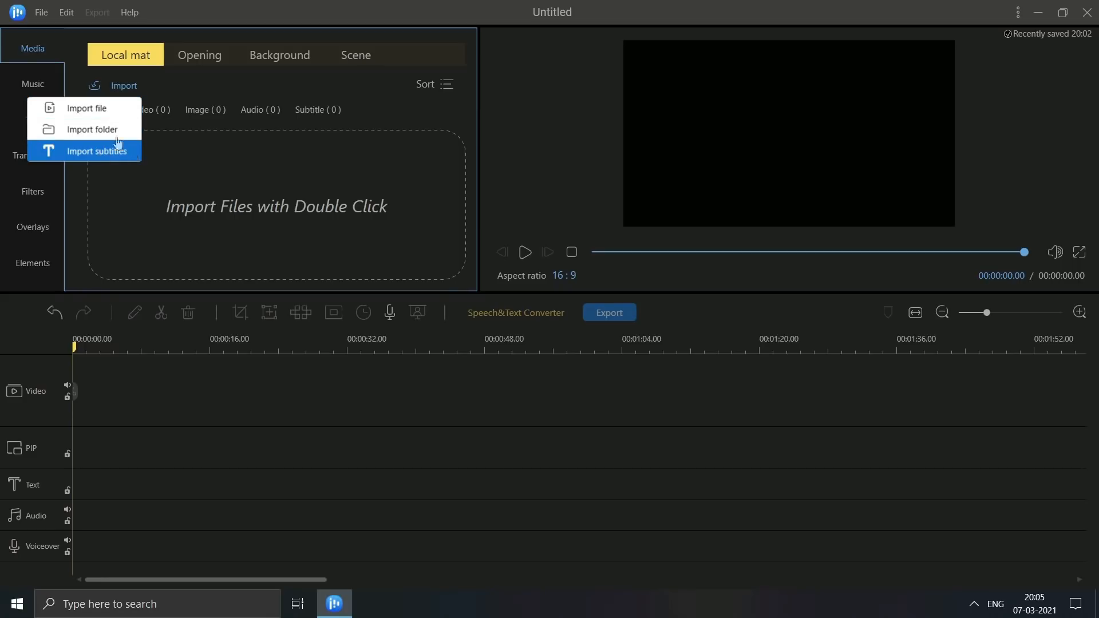
mouse_move(85, 108)
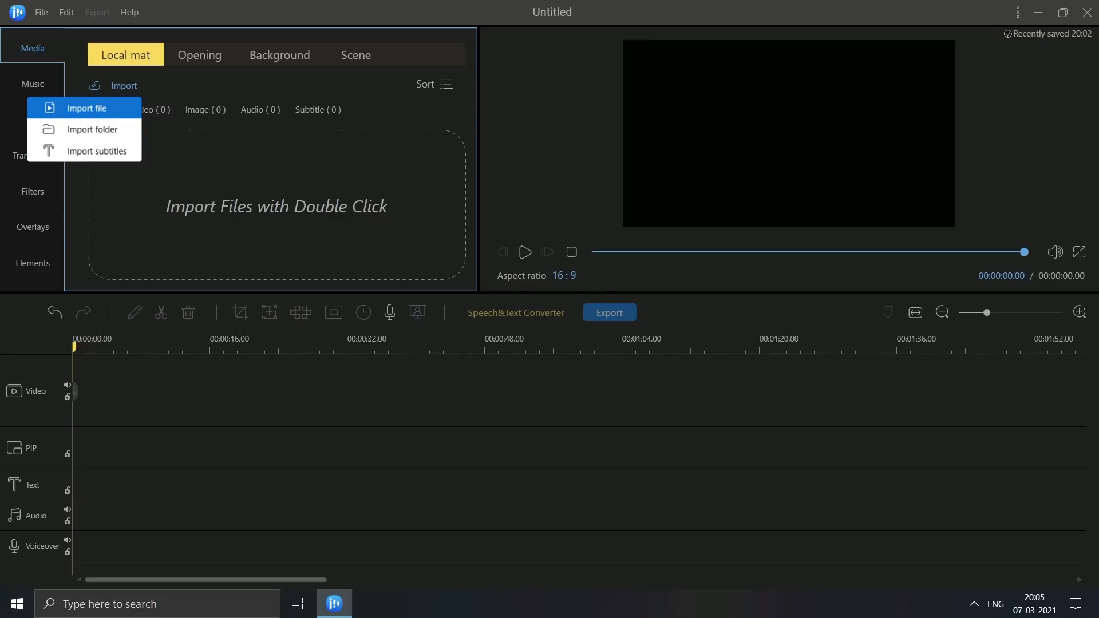
click(85, 108)
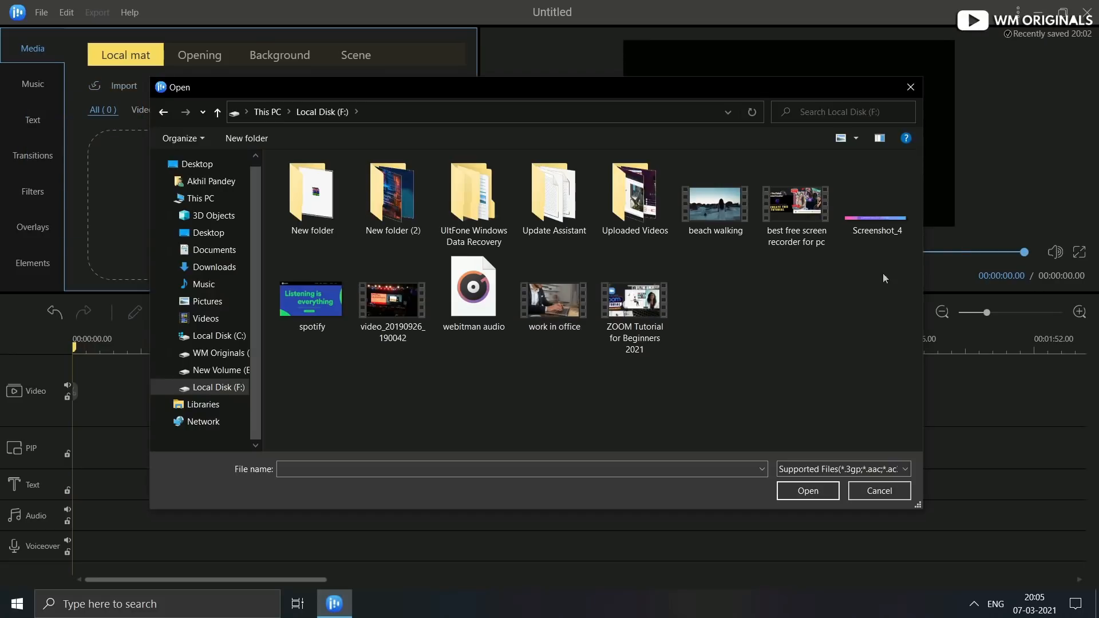
double_click(553, 299)
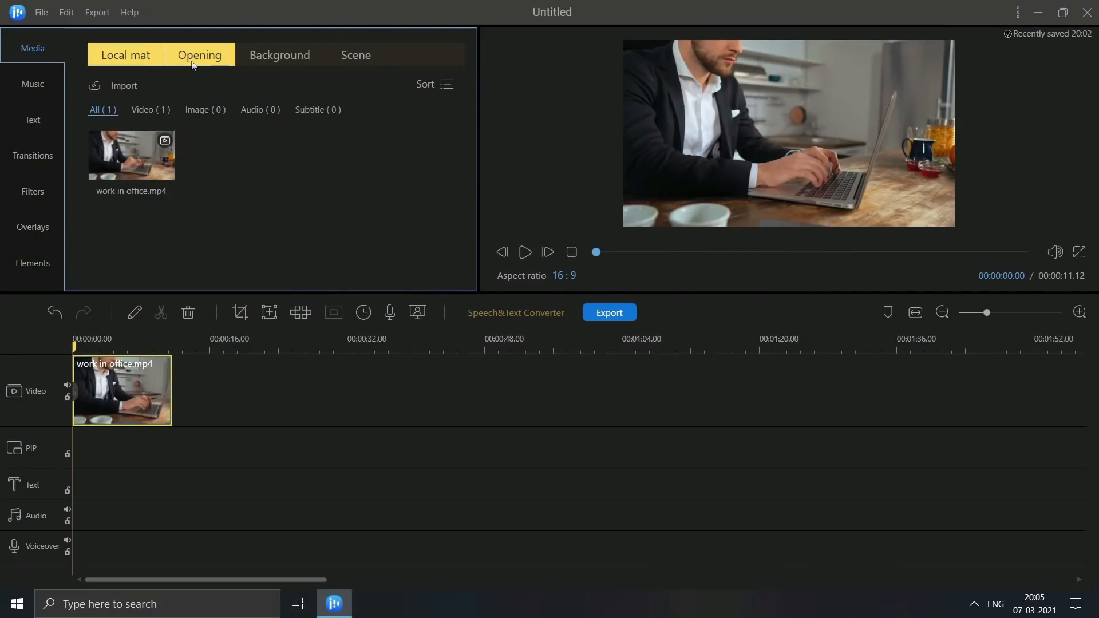
Step: Place the Travel opening before work in office.mp4 and open its clip settings
click(199, 55)
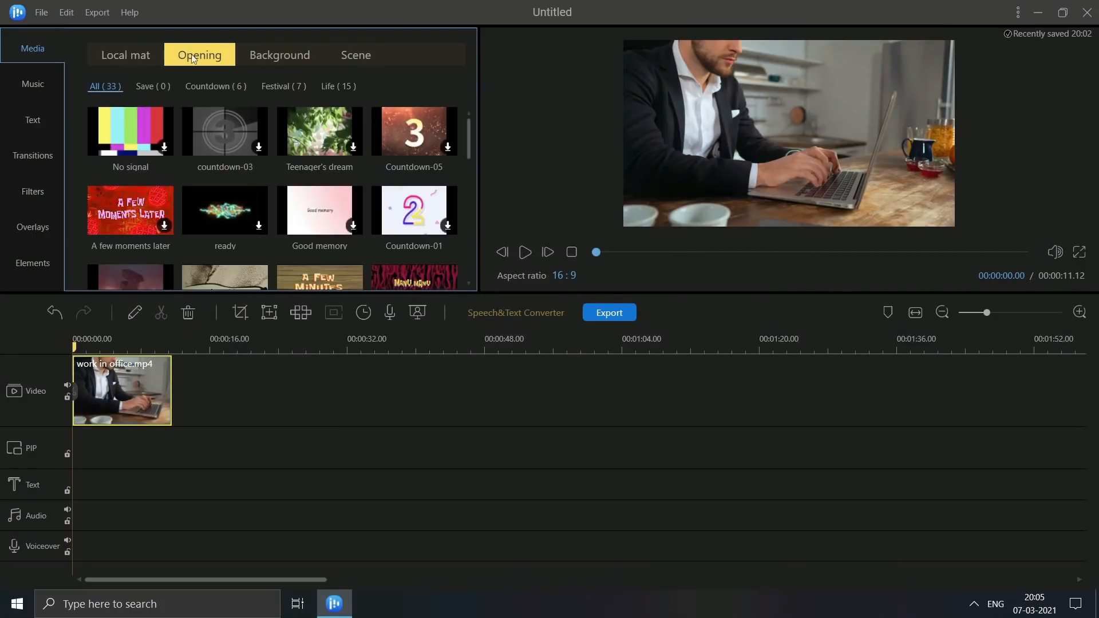
mouse_move(131, 131)
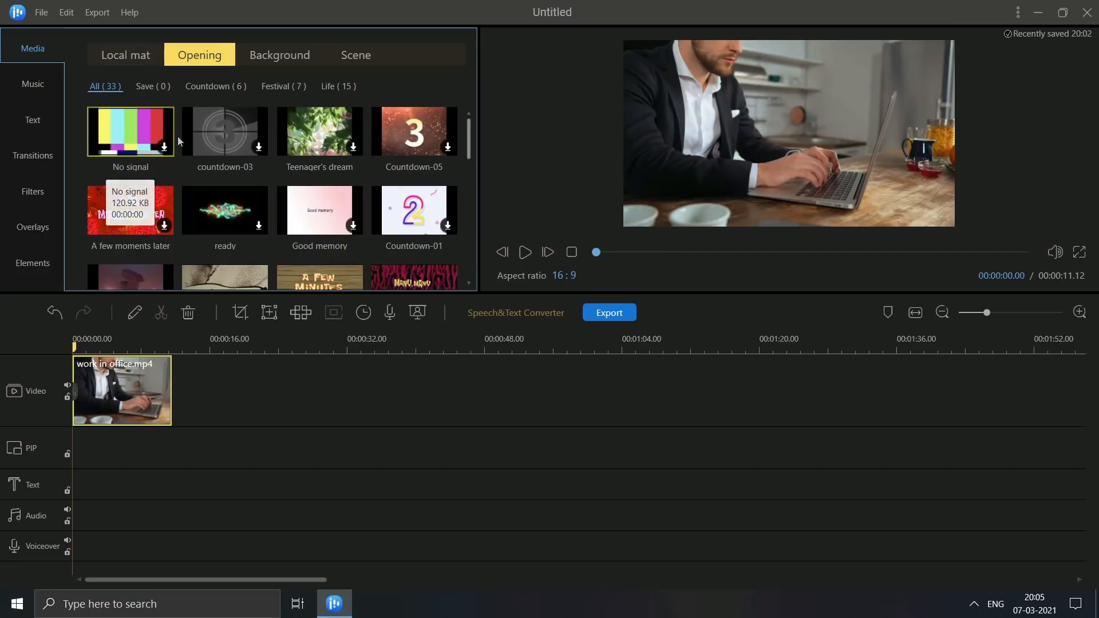
scroll(down, 3)
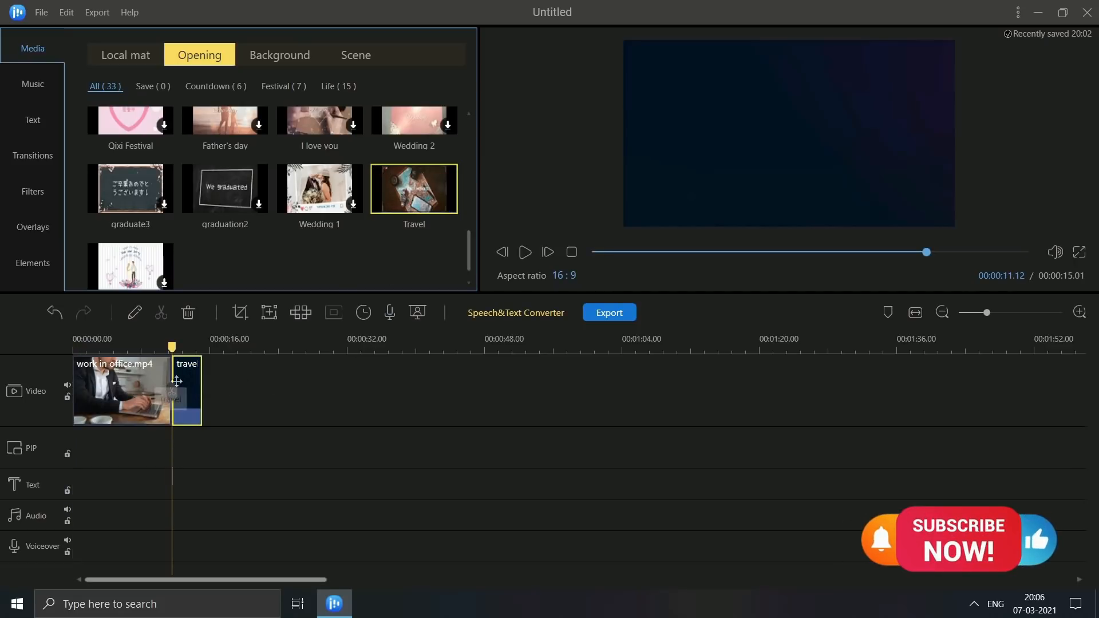
drag(185, 390, 84, 390)
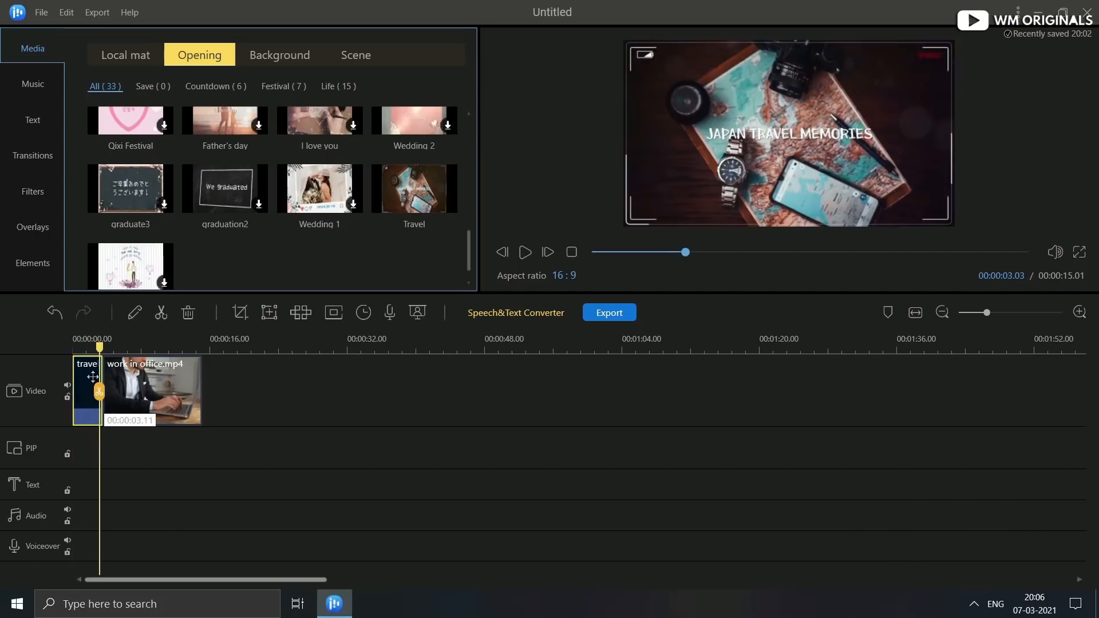
double_click(86, 390)
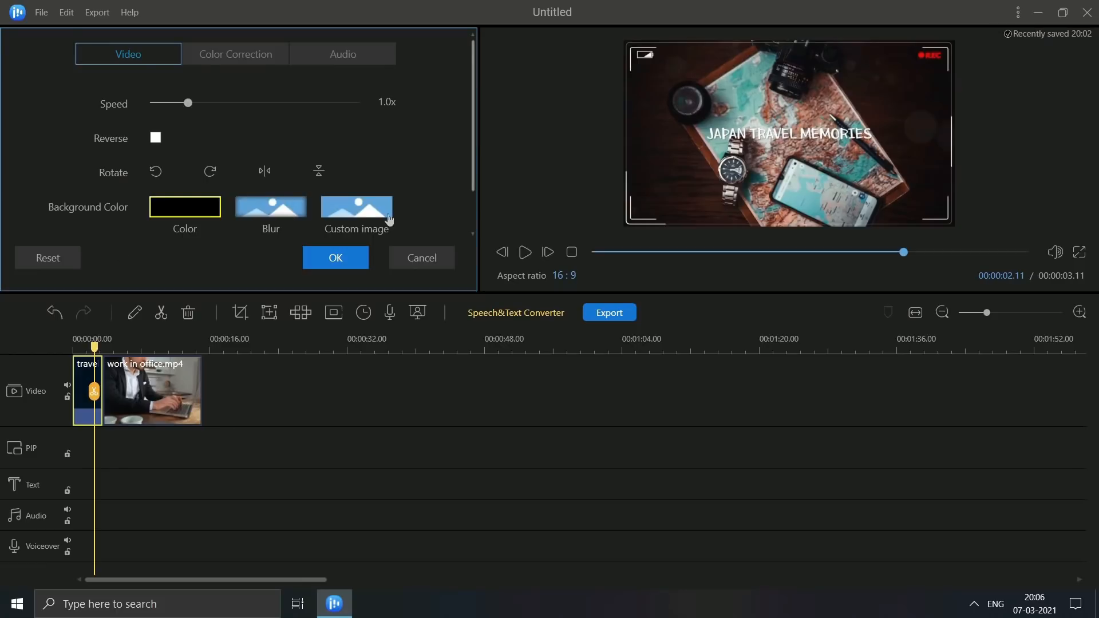
Step: Test the Travel clip's volume, return it to 100, and set a 0.28s audio fade-out
click(343, 53)
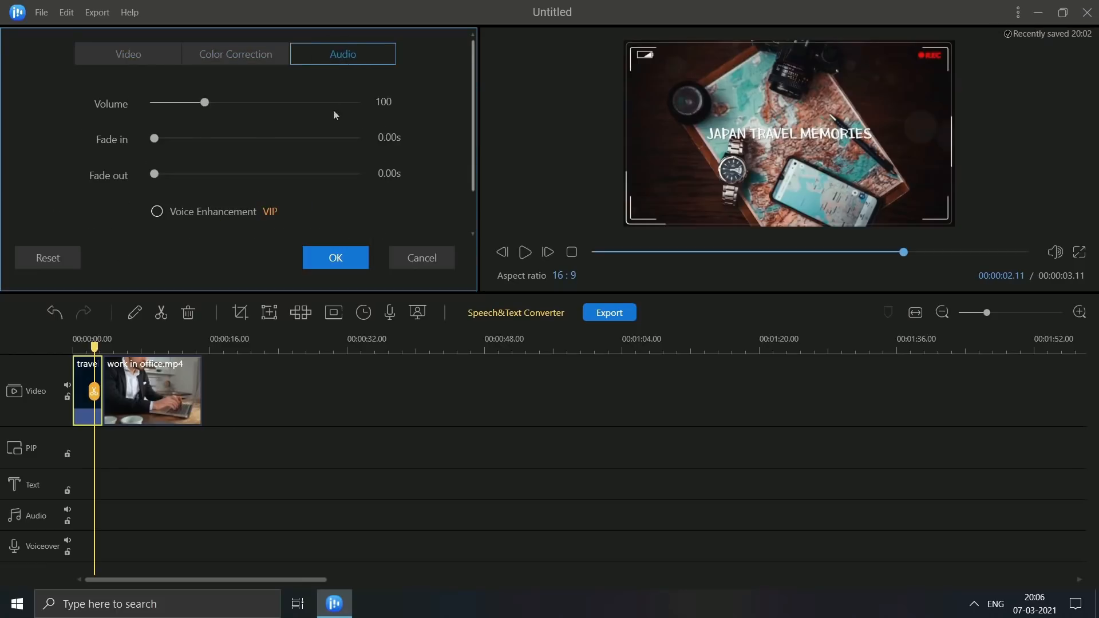
drag(204, 102, 242, 102)
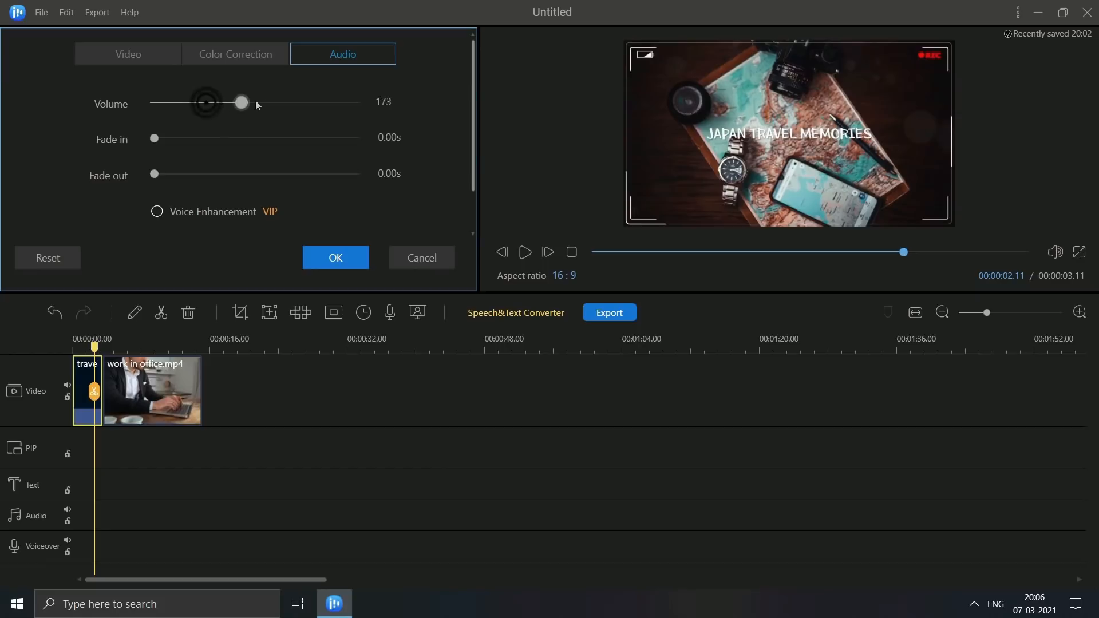
drag(241, 103, 288, 103)
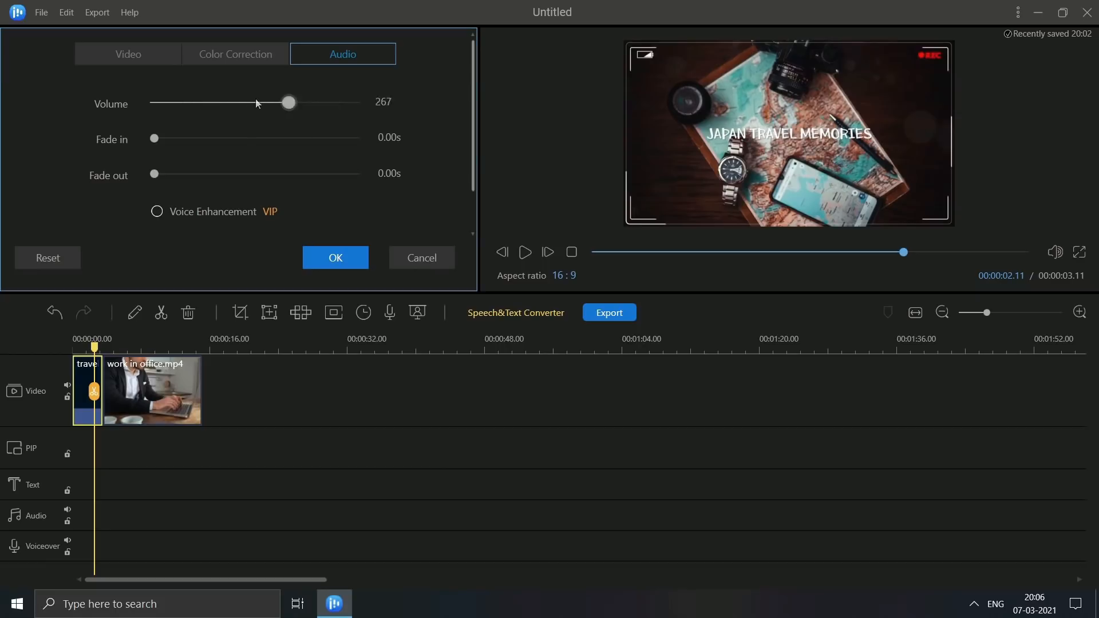
drag(287, 103, 203, 102)
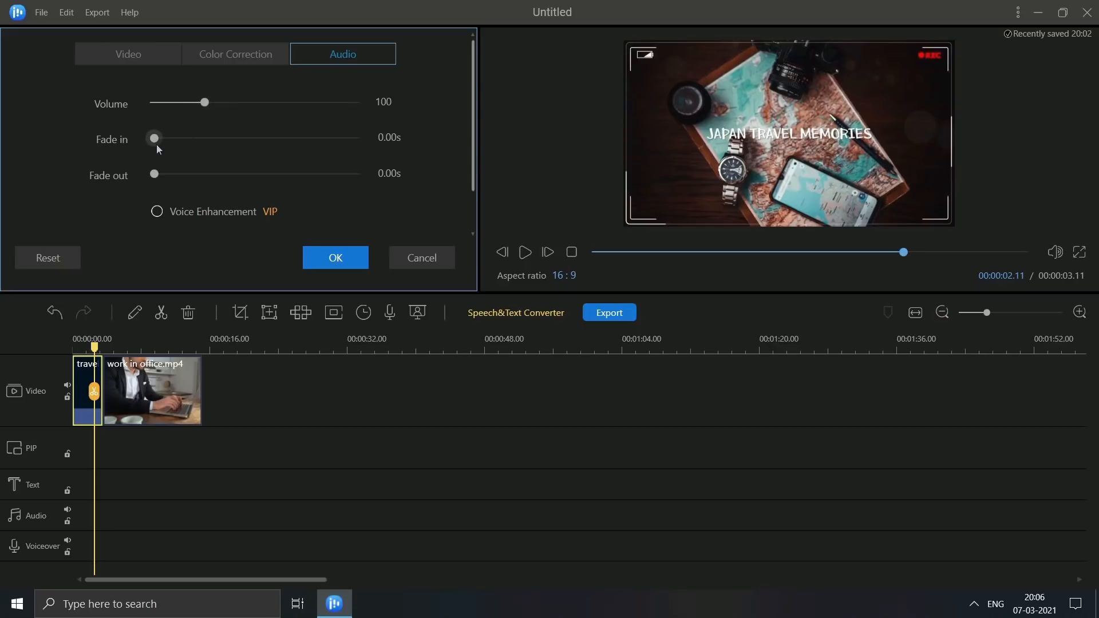
click(156, 212)
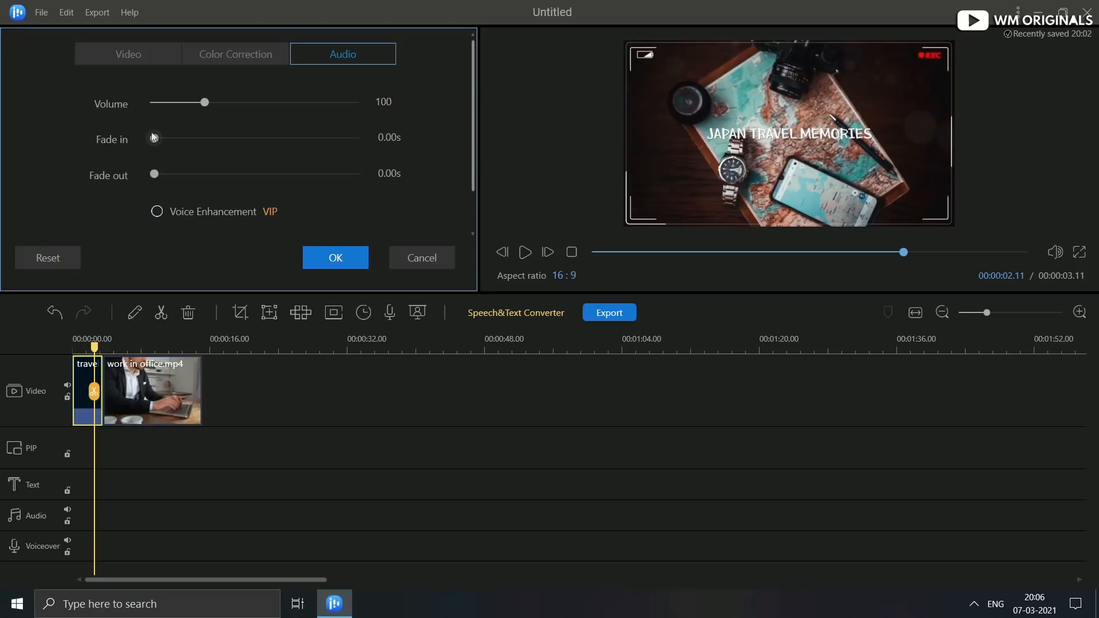
drag(153, 174, 172, 174)
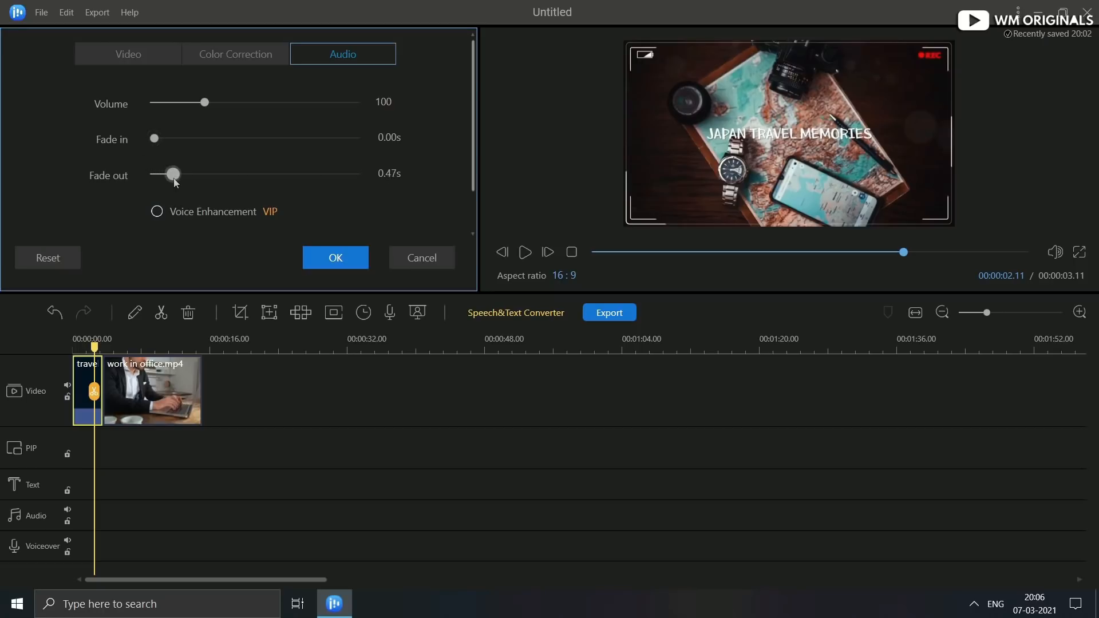
drag(173, 174, 161, 174)
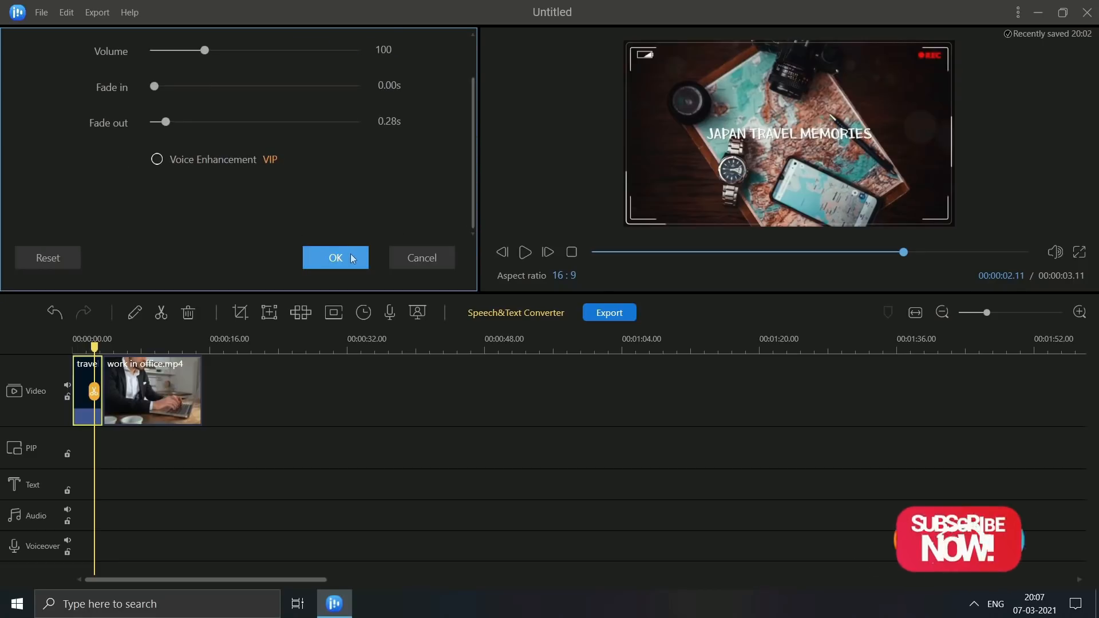
Step: Confirm the Travel clip's audio fade-out and browse the Background and Scene template libraries
click(334, 257)
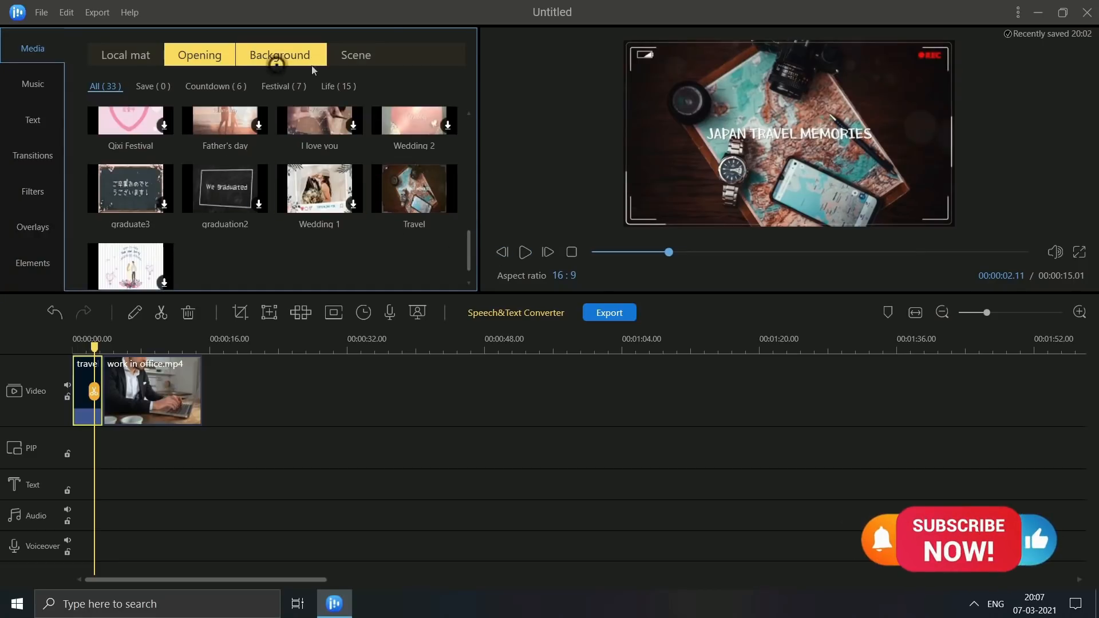
click(356, 55)
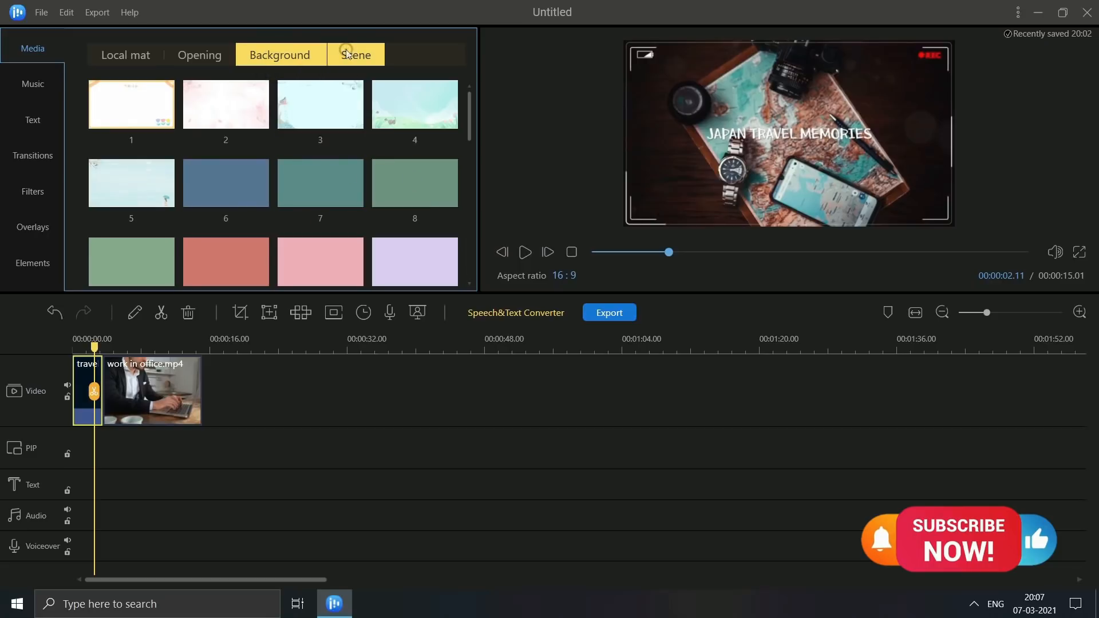
click(356, 54)
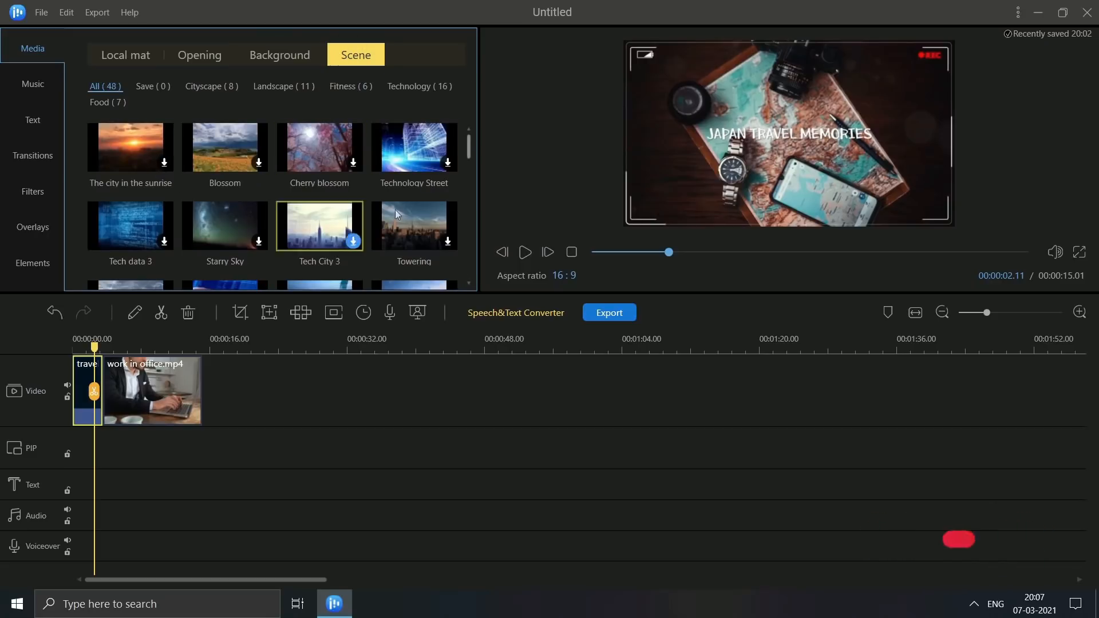
scroll(down, 3)
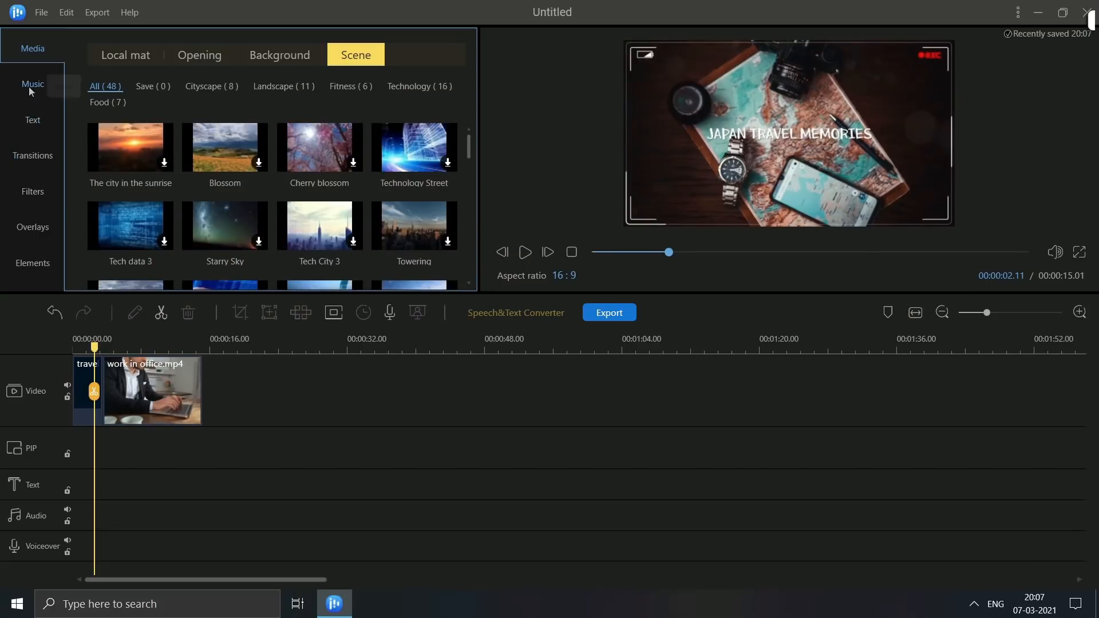
Step: Place Teenager's dream on the audio track, ending with the office clip
click(32, 84)
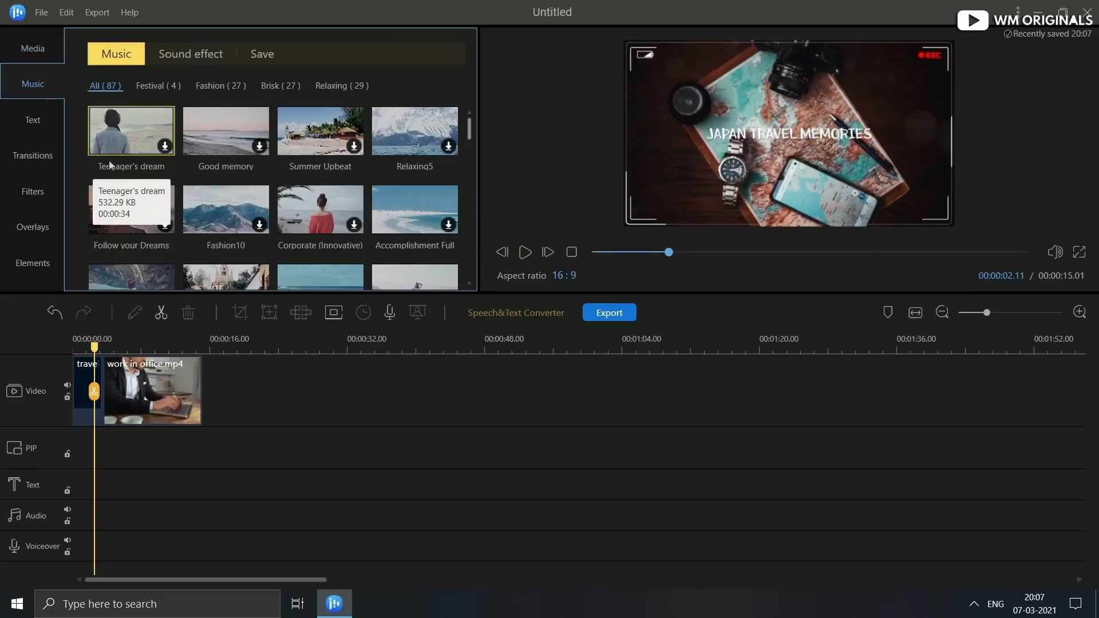
scroll(down, 3)
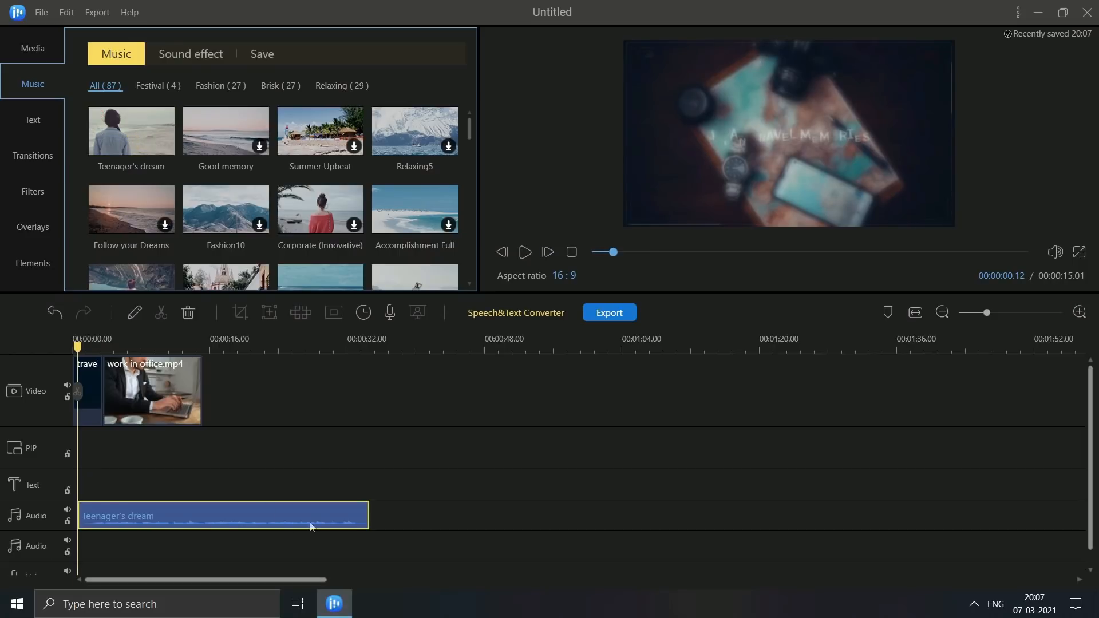
drag(367, 515, 203, 515)
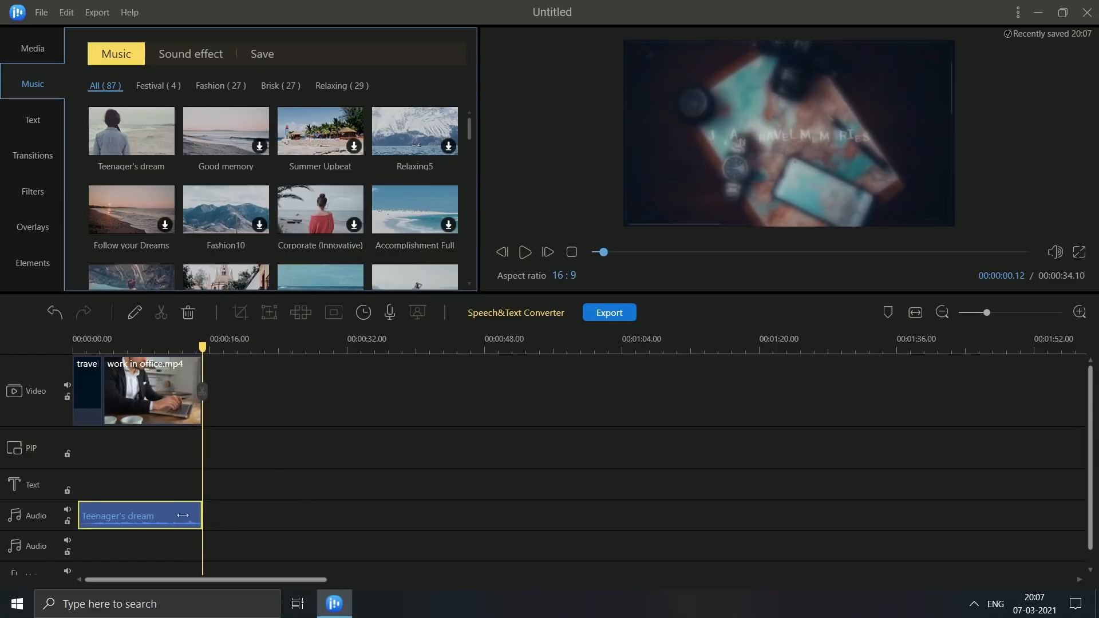
click(32, 119)
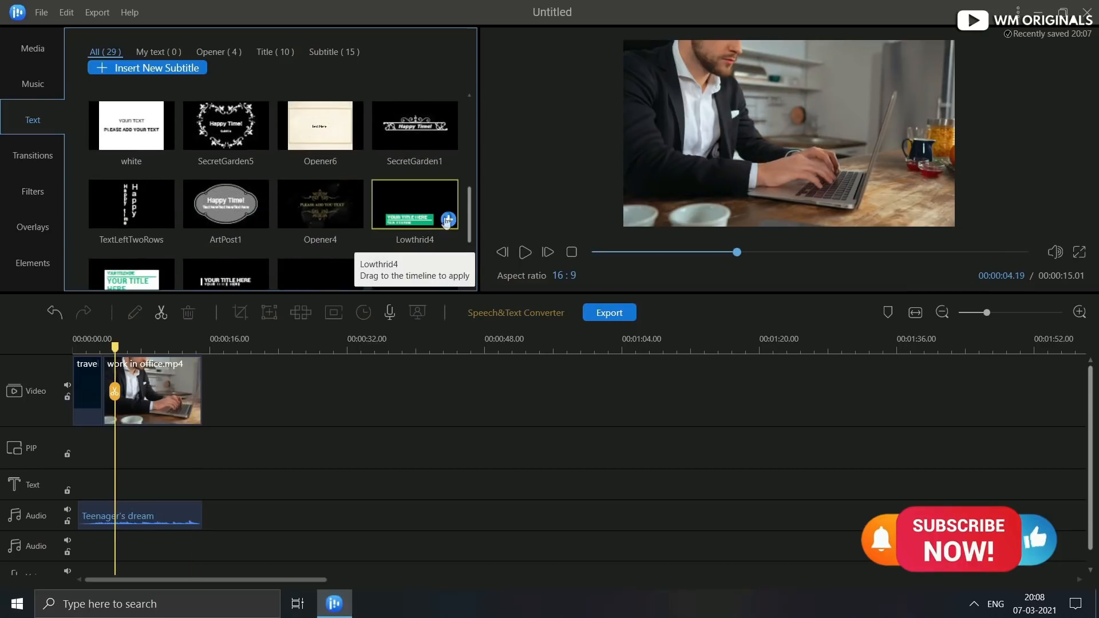
Step: Put Lowthird4 on the text track reading 'Akhil Pandey', with lower opacity and a new font size
drag(415, 204, 127, 484)
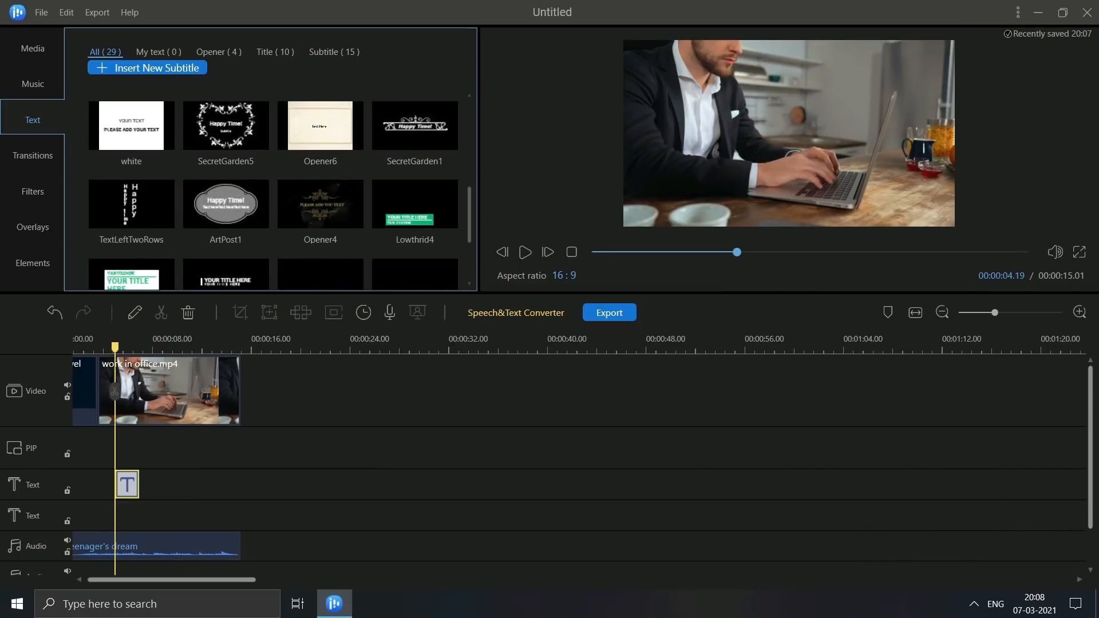
double_click(126, 484)
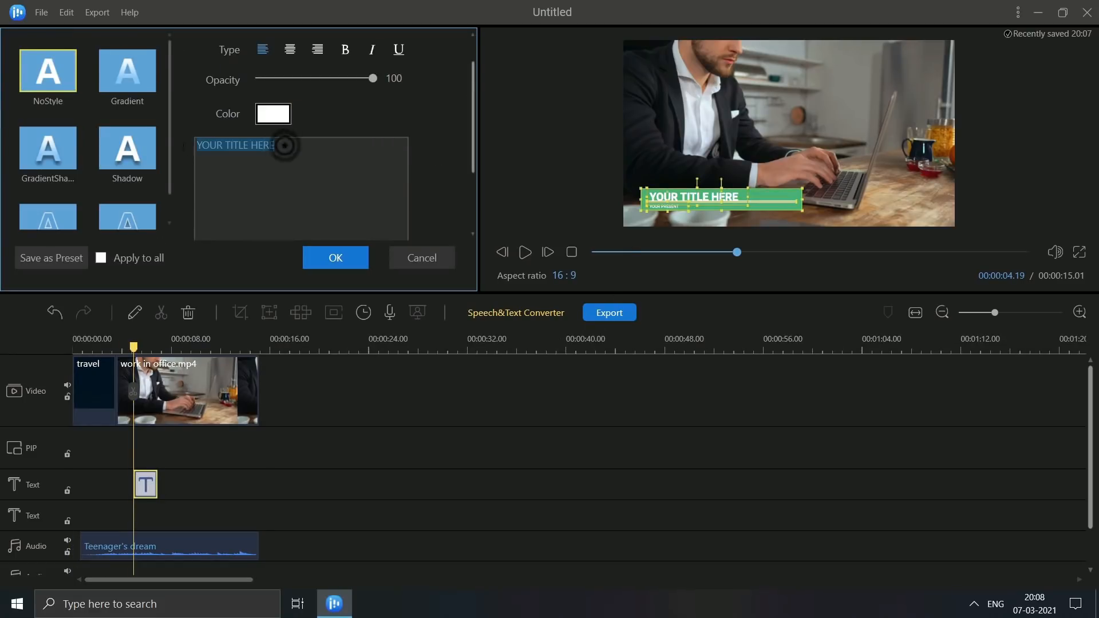
text(Akhil Pandey)
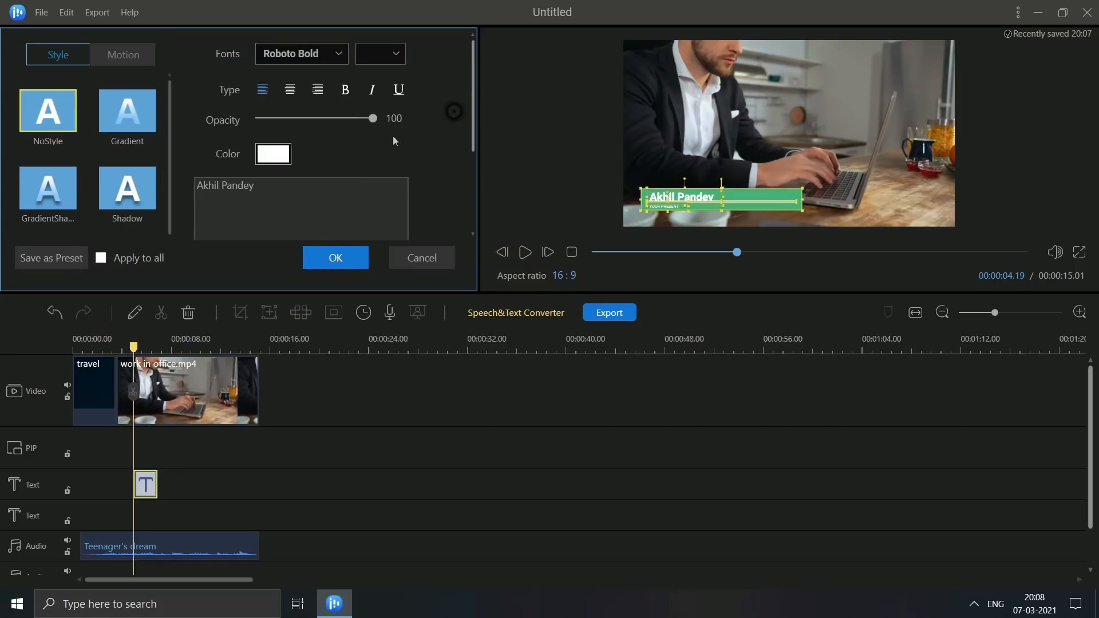
drag(372, 118, 353, 119)
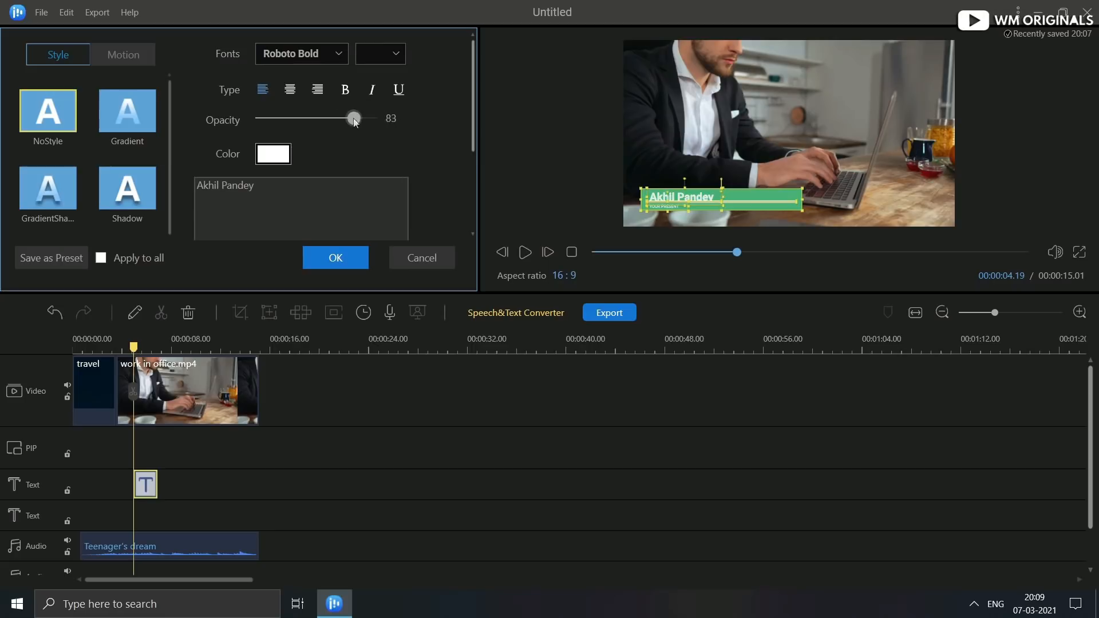
click(397, 53)
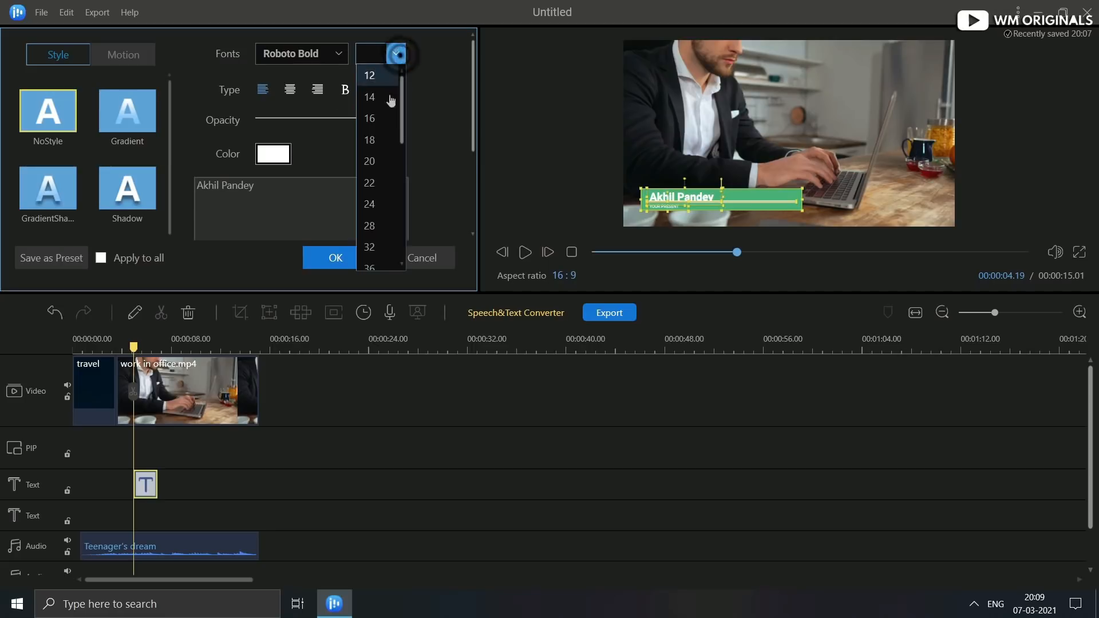
click(396, 54)
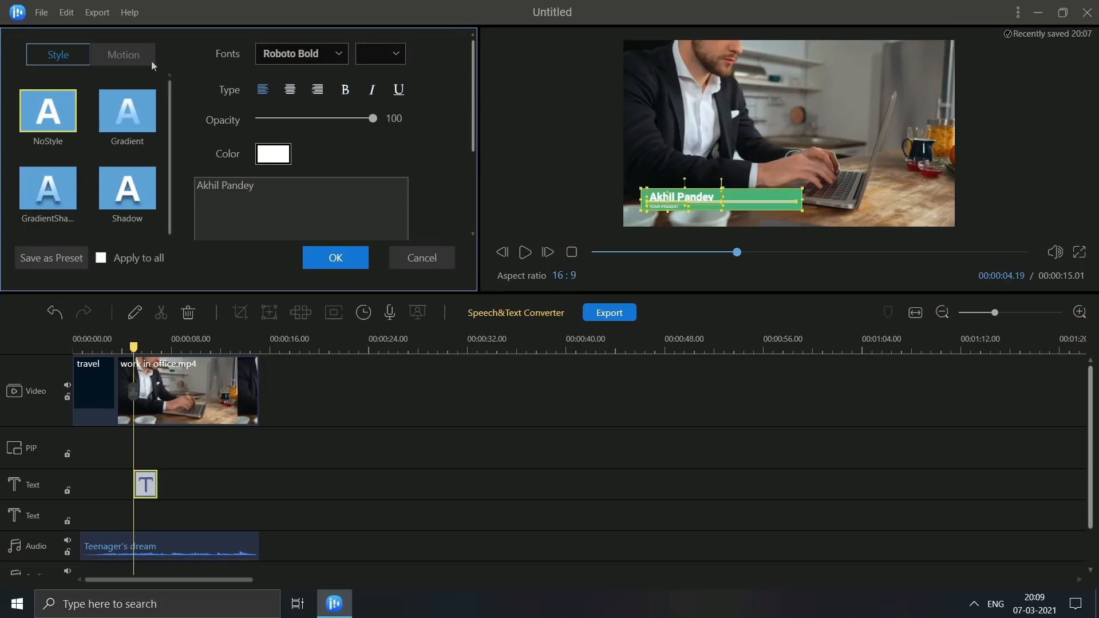
click(122, 55)
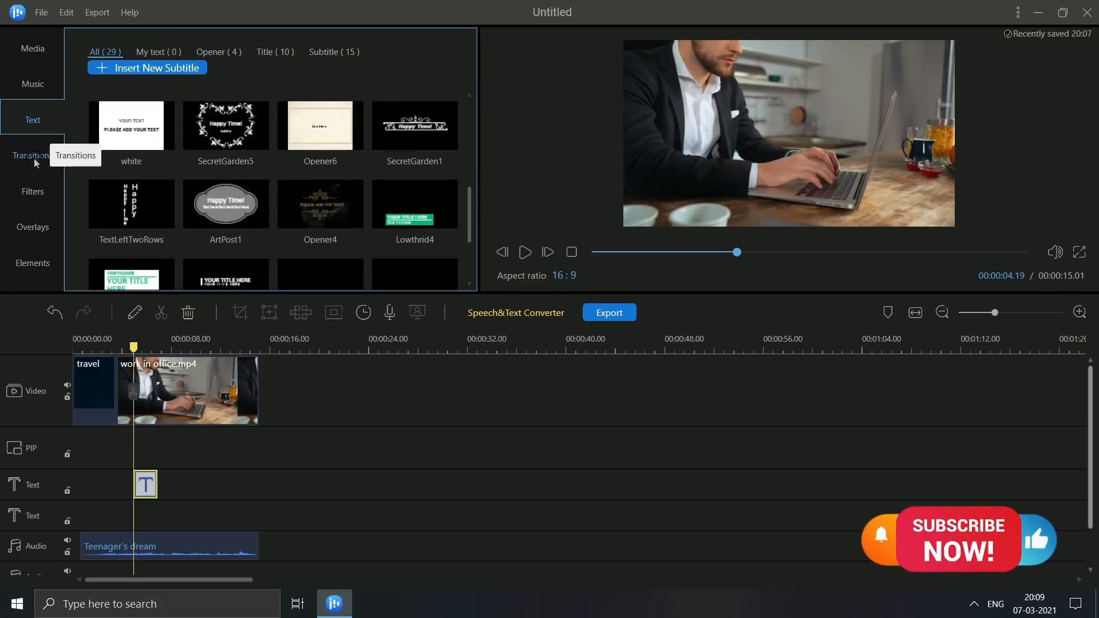
Step: Browse roll and blur cross transitions for the travel-to-office clip join
click(31, 156)
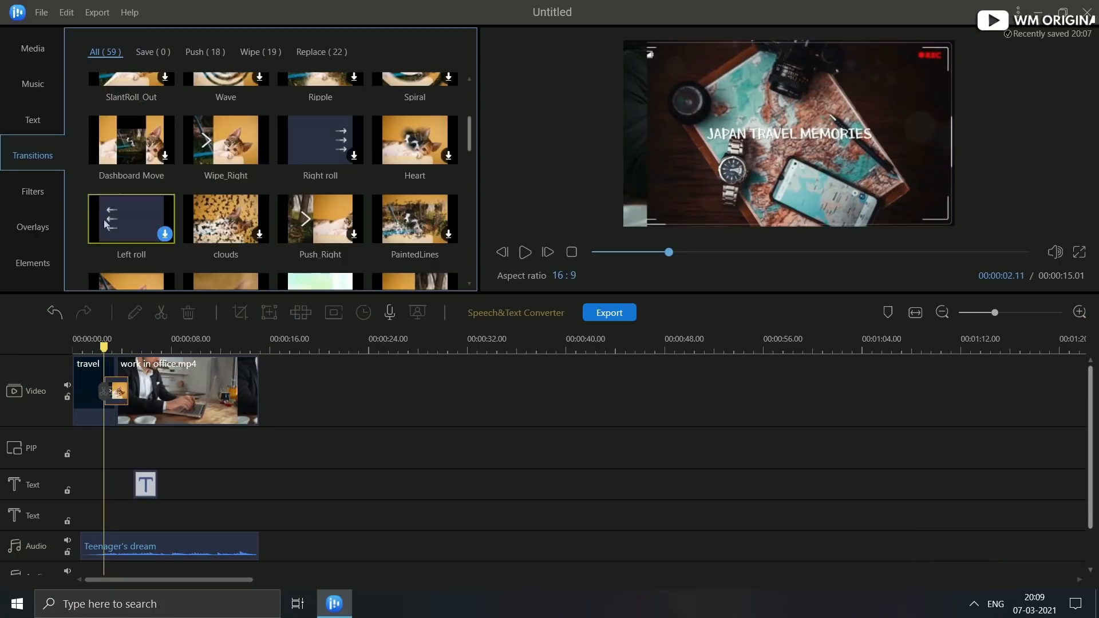
scroll(down, 3)
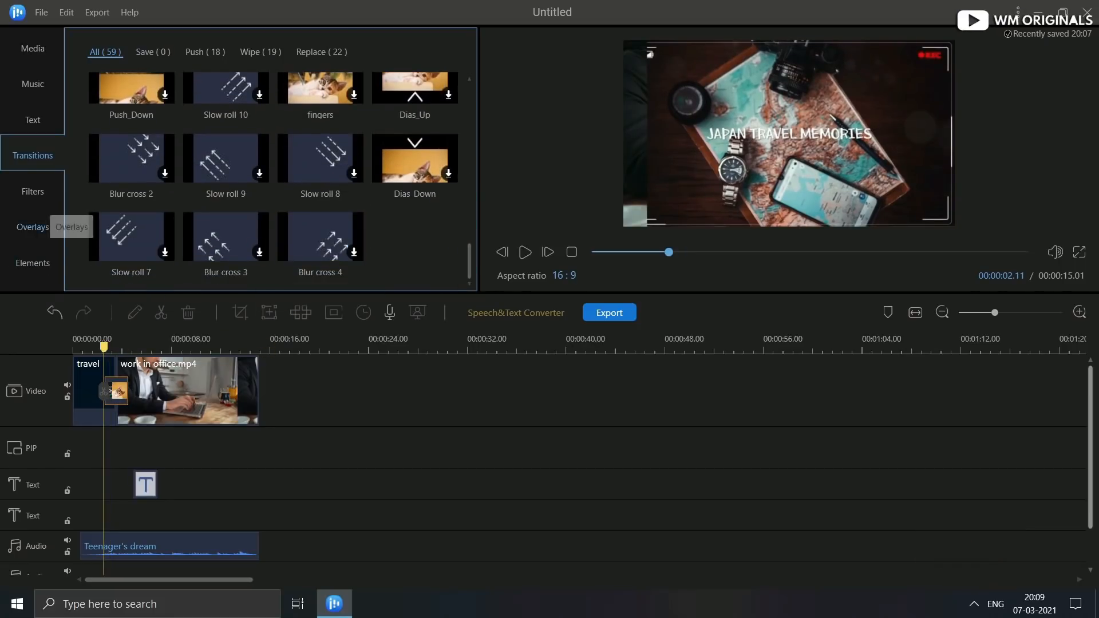
Step: Scroll the Filters library to people-pink for the office clip
click(32, 191)
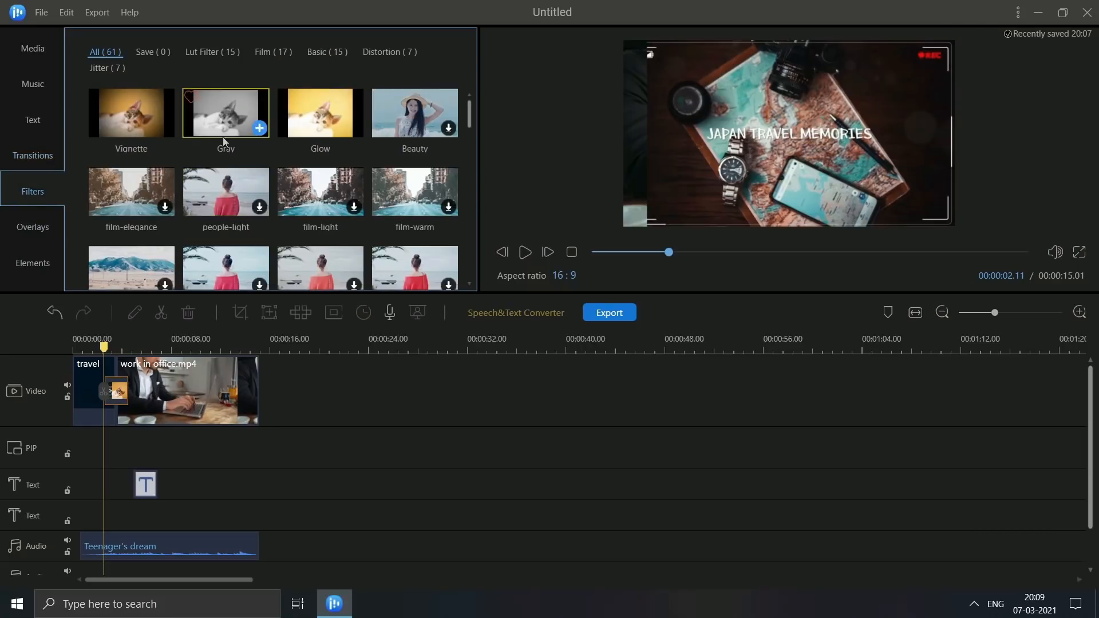
scroll(down, 3)
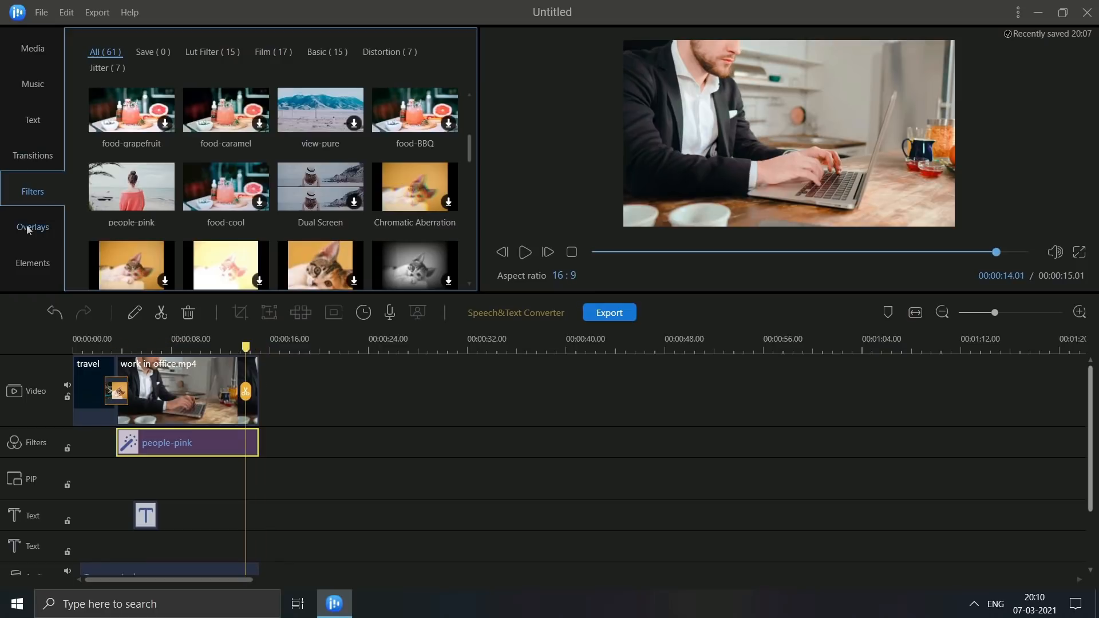
Step: Scroll the Overlays library down to the Overlay25 camera frame
click(32, 228)
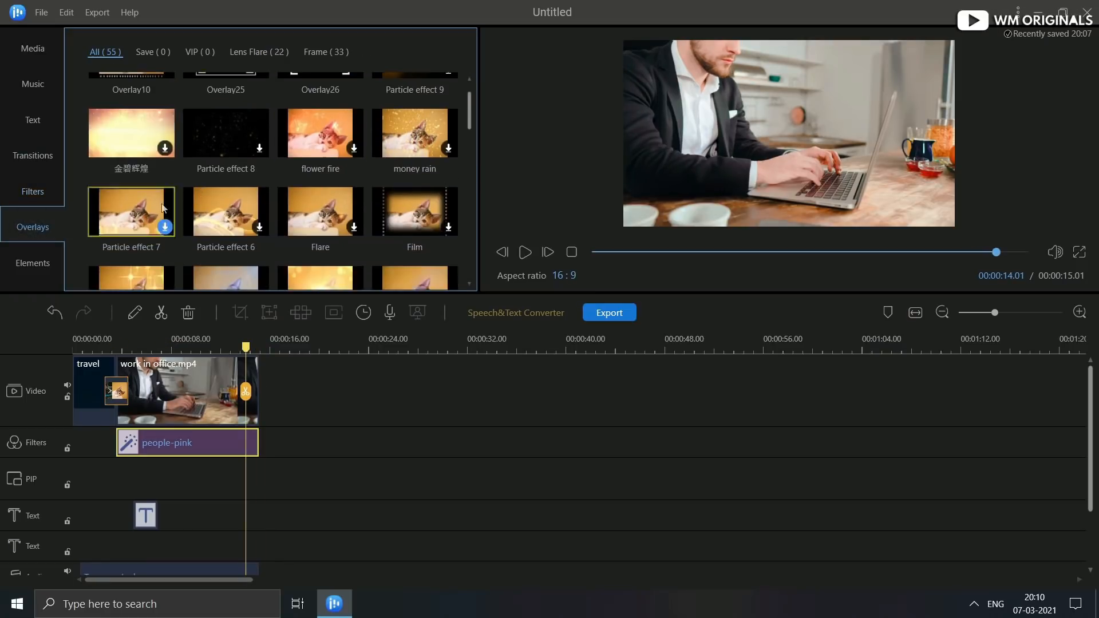
scroll(down, 3)
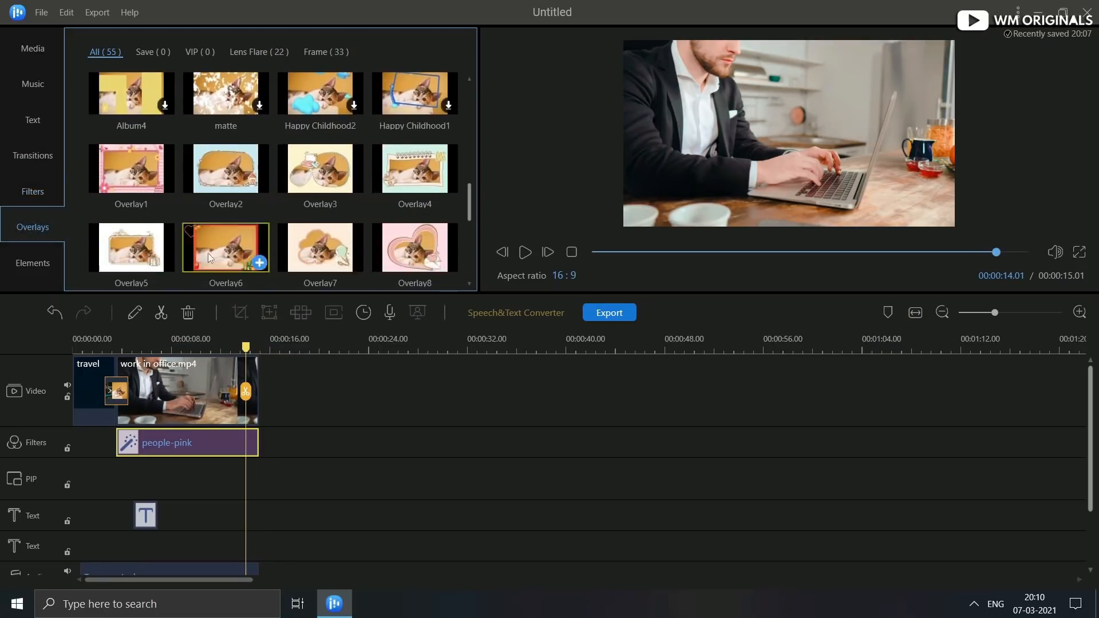
scroll(down, 3)
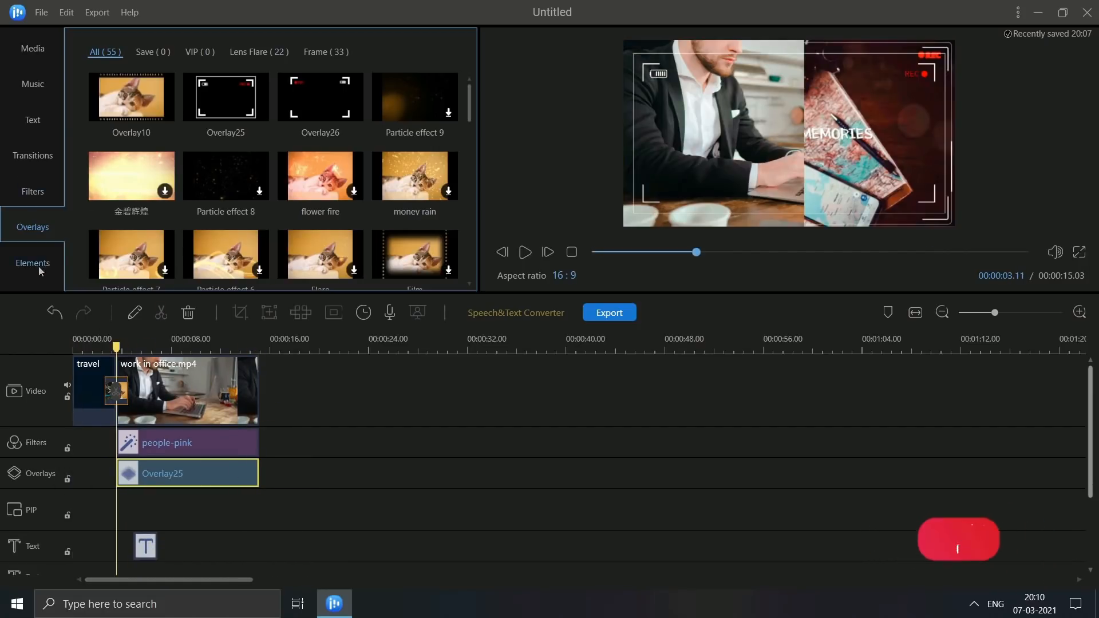
Step: Scroll the Elements library to locate the Melody music-notes element
click(32, 263)
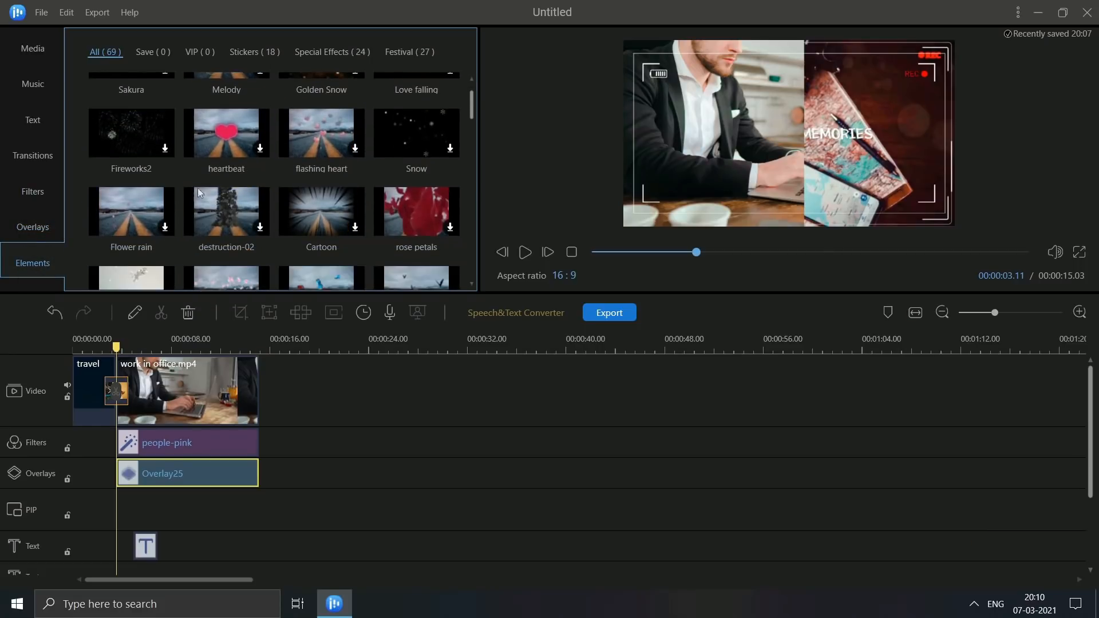
scroll(down, 3)
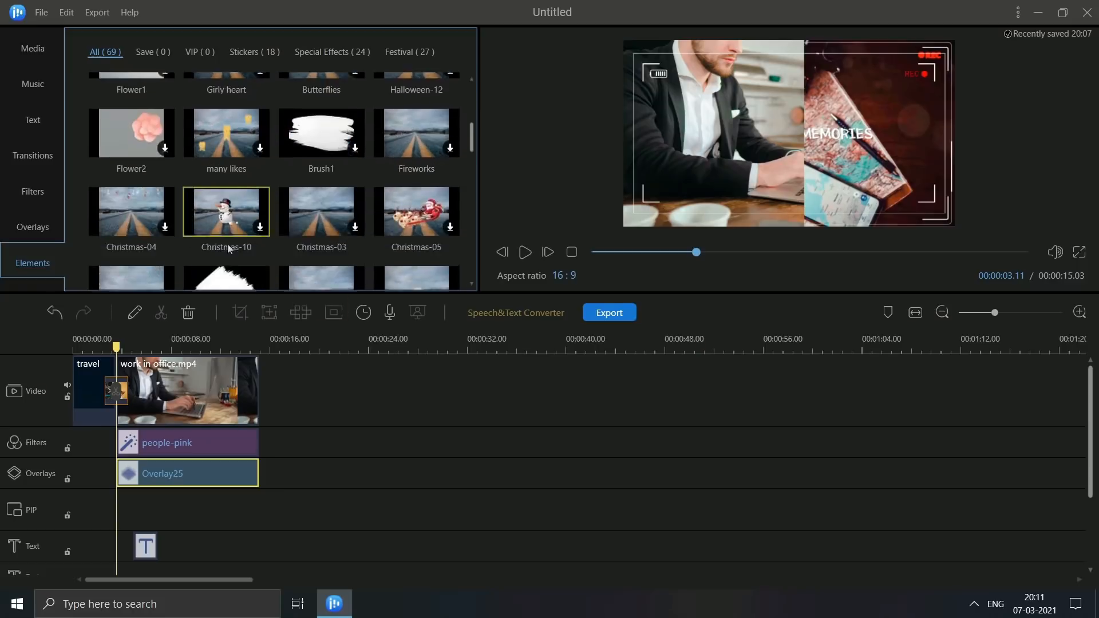
scroll(down, 3)
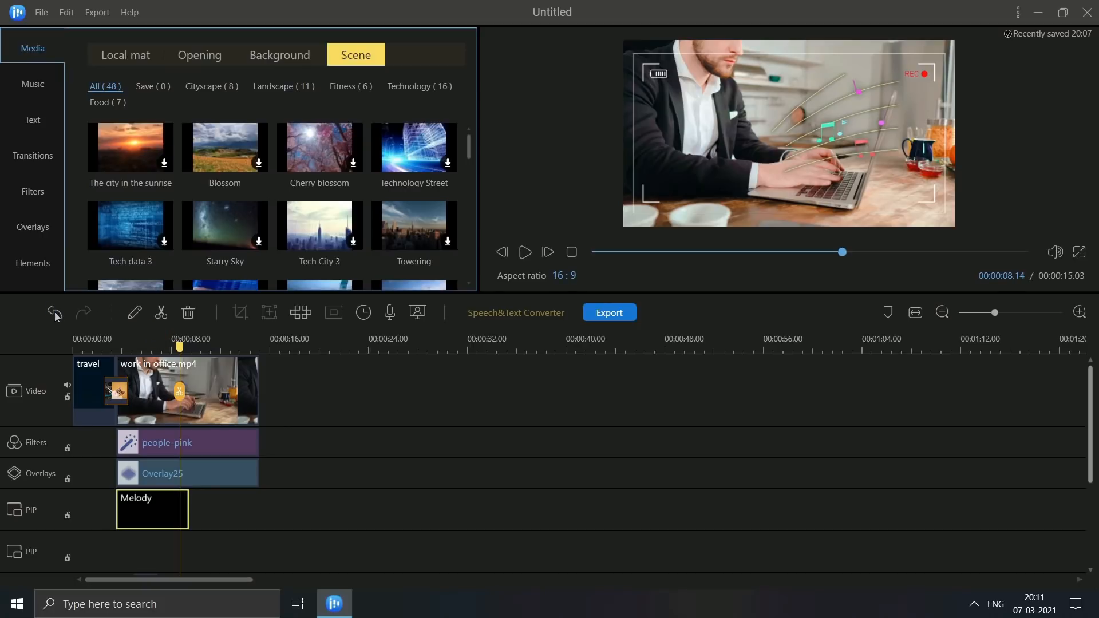
mouse_move(53, 313)
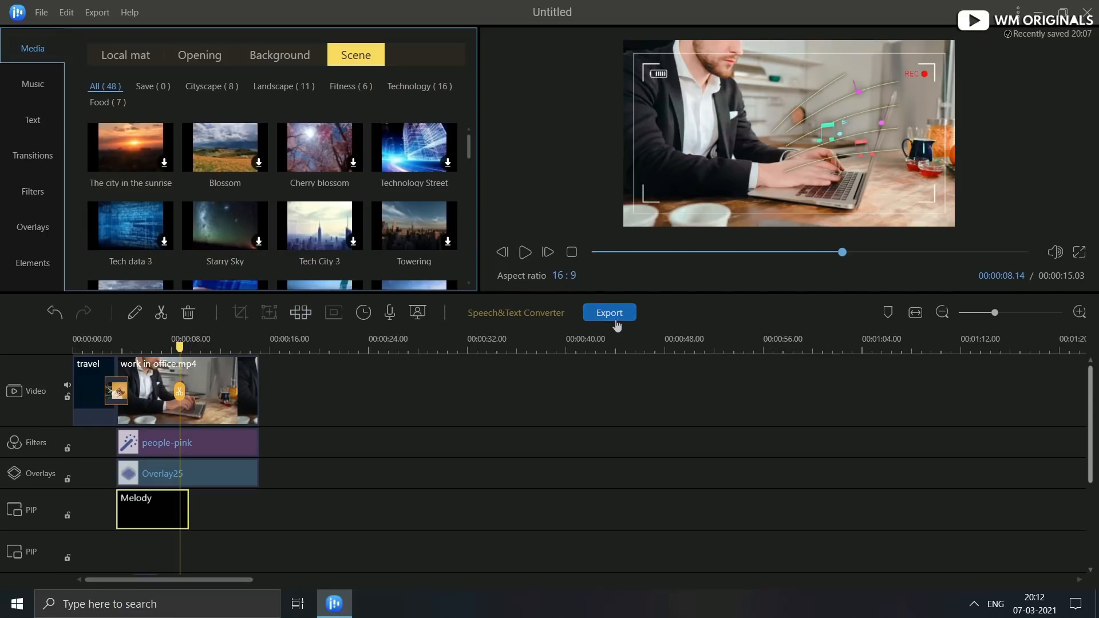
mouse_move(614, 321)
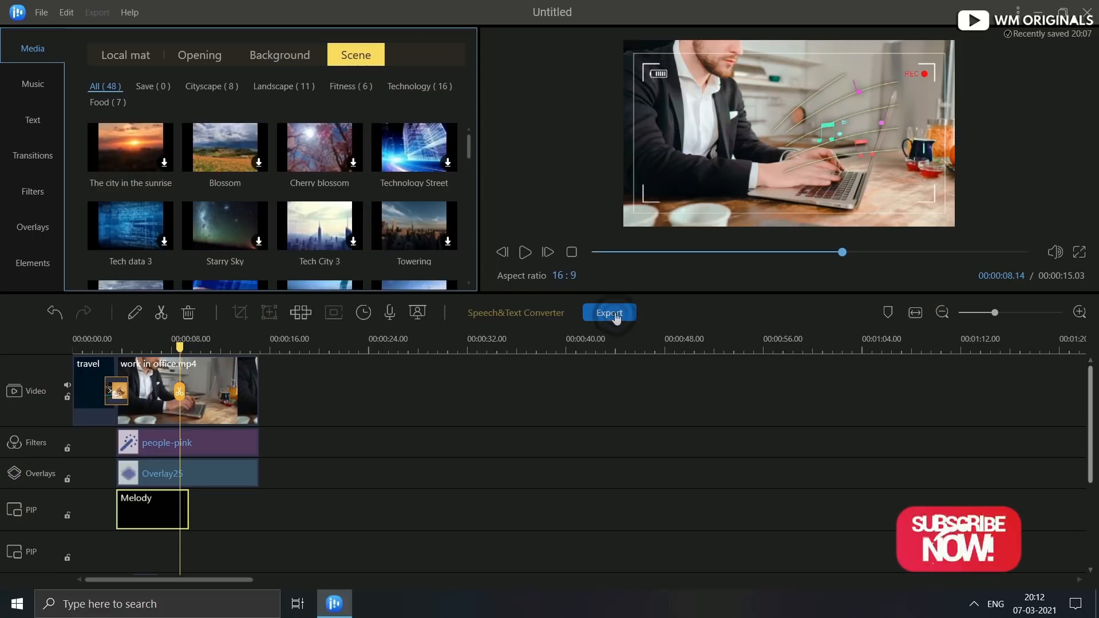
Step: Name the export WM Originals, keeping MP4 as the video format
click(608, 312)
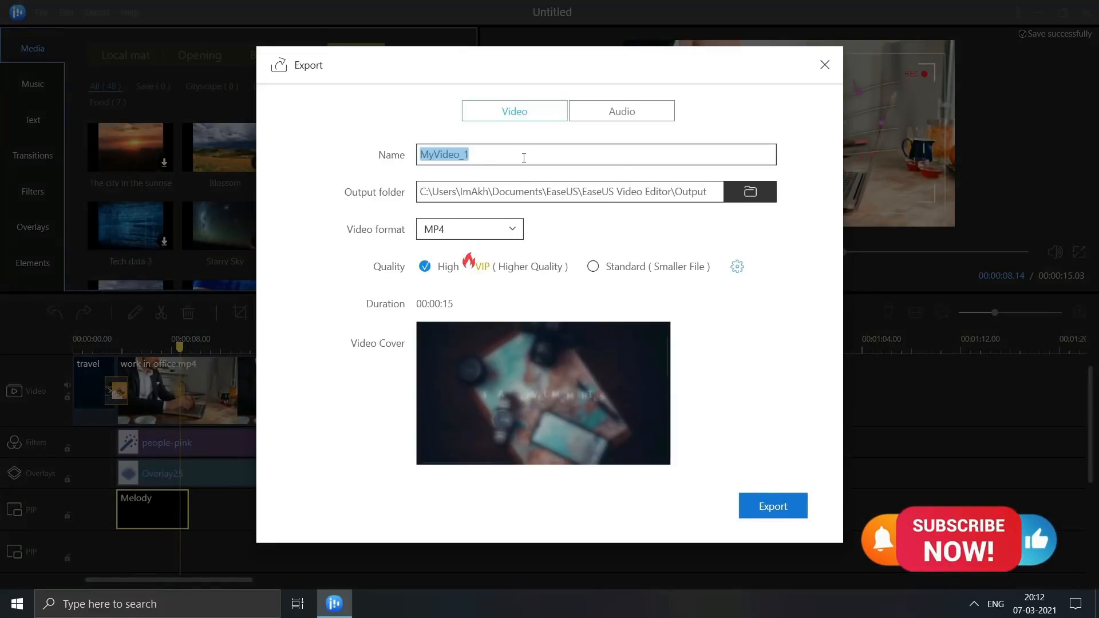
text(WM Originals)
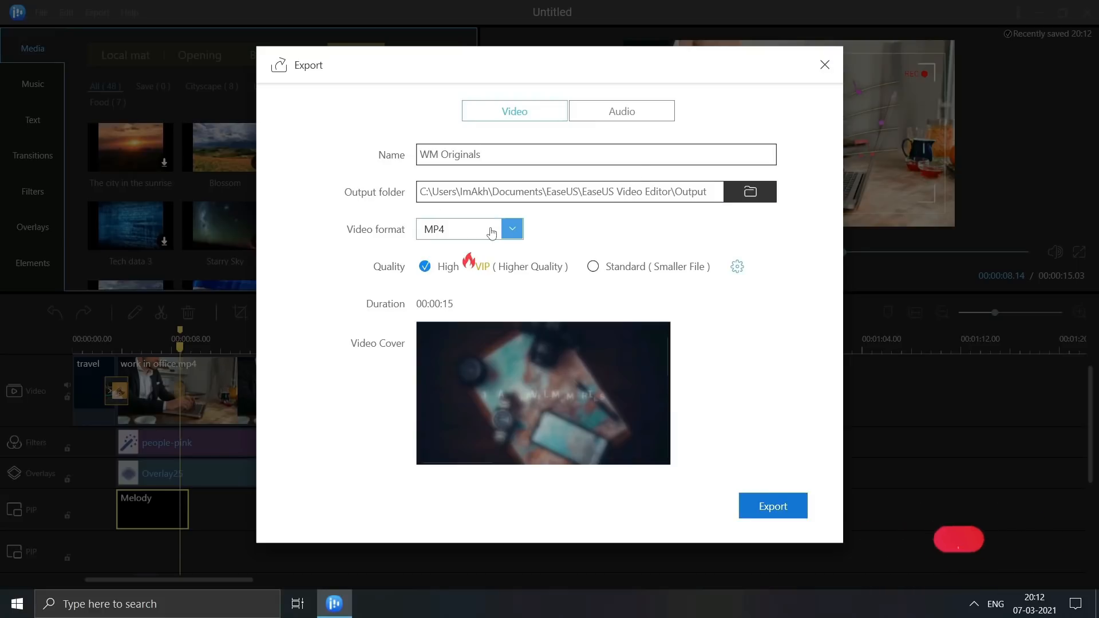
click(511, 228)
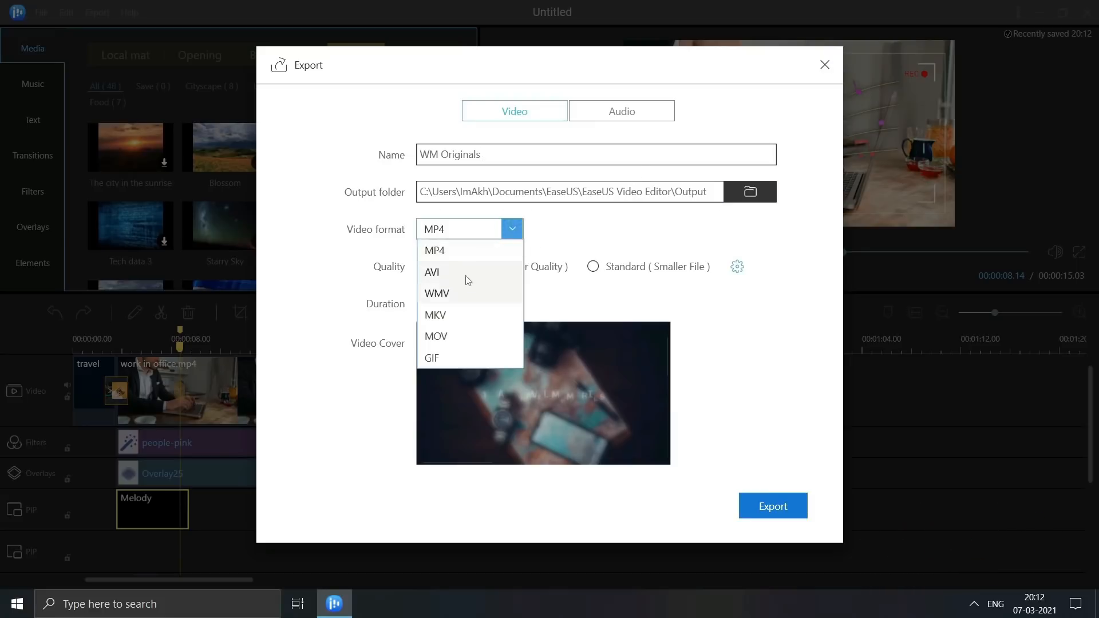
click(434, 250)
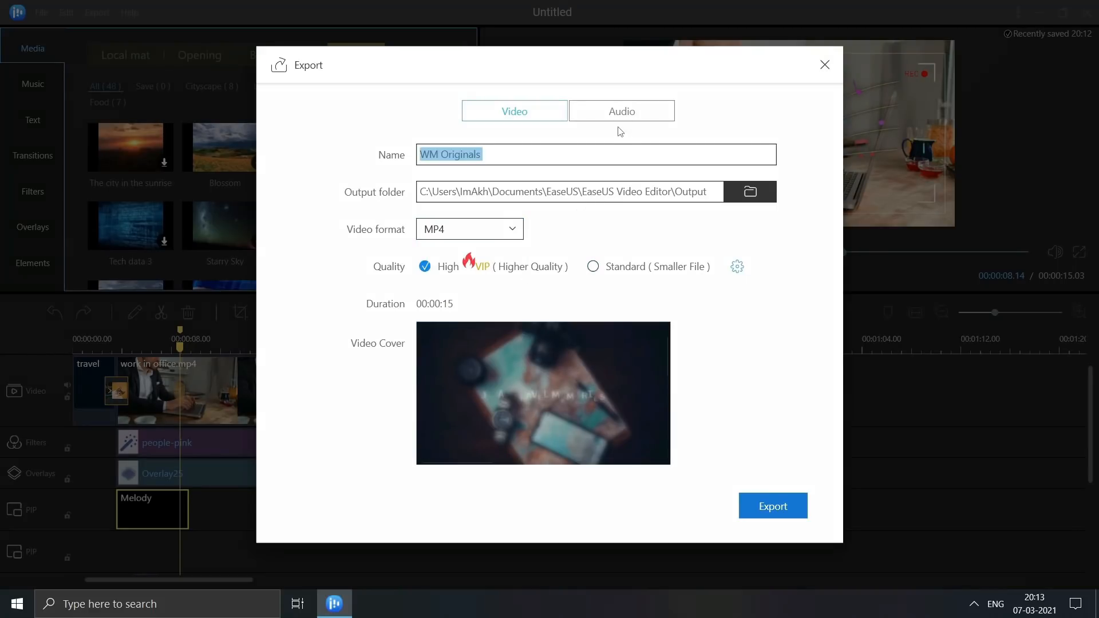
Step: Switch the export to MP3 audio with a 320 bitrate
click(619, 110)
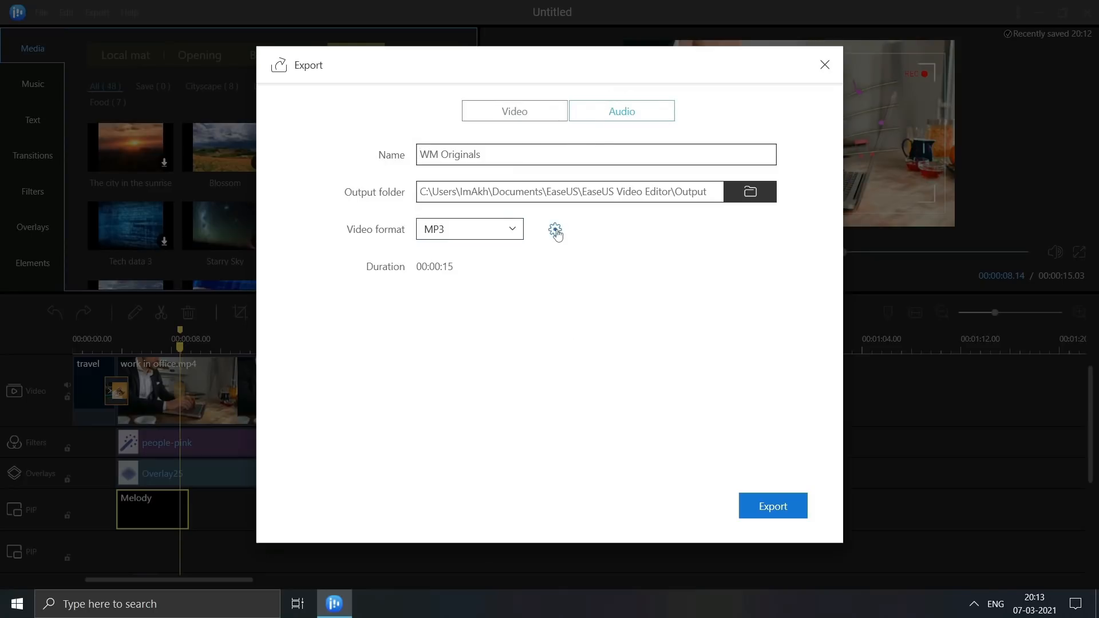
click(554, 230)
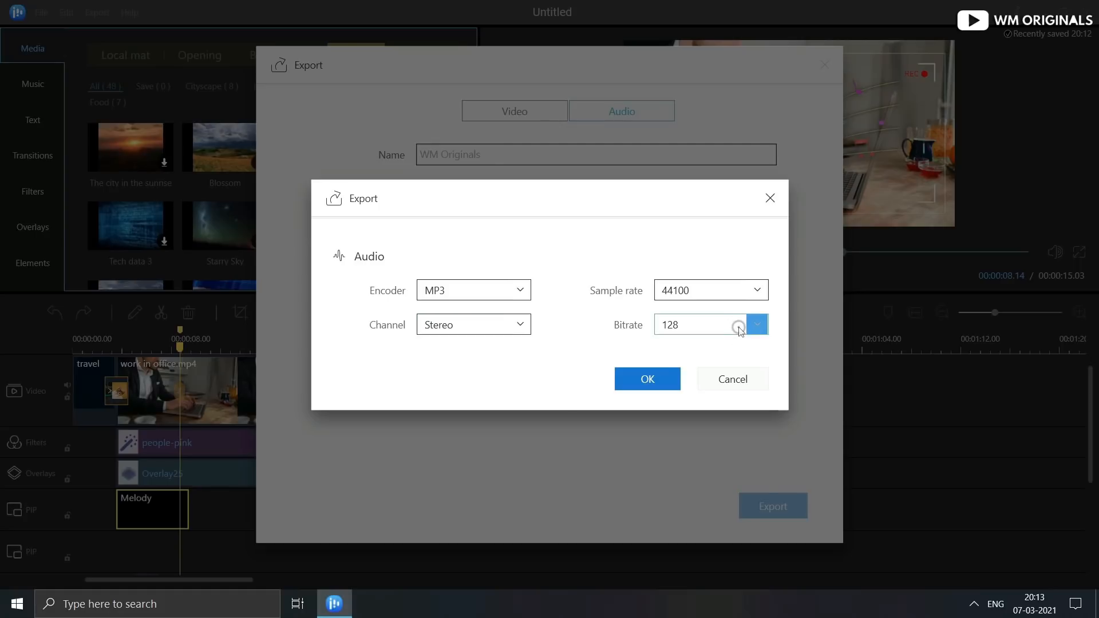
click(756, 324)
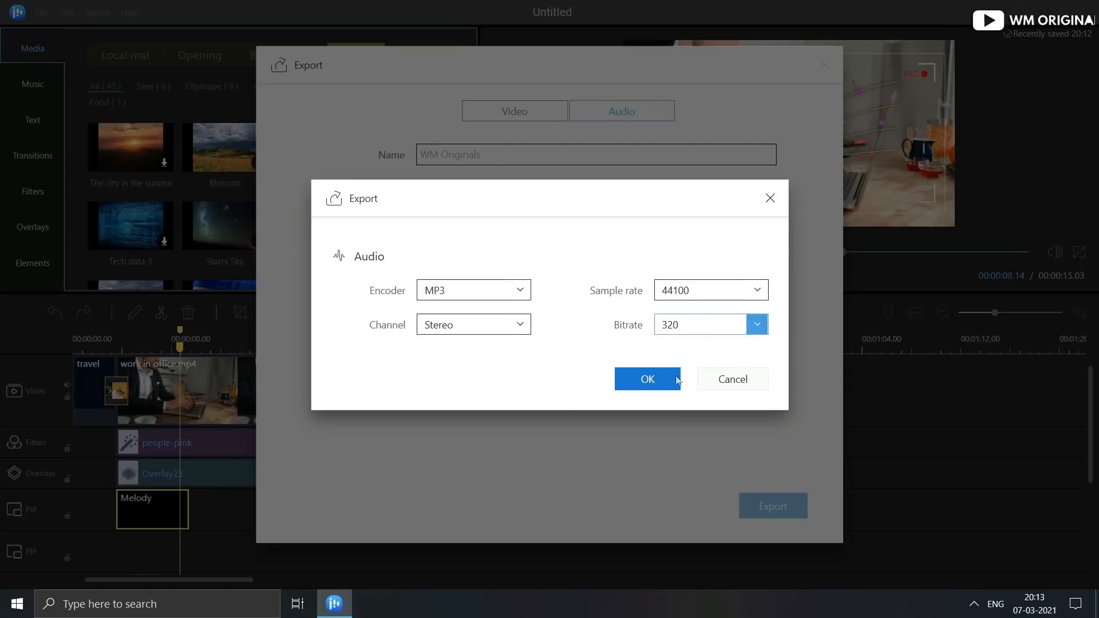
click(646, 379)
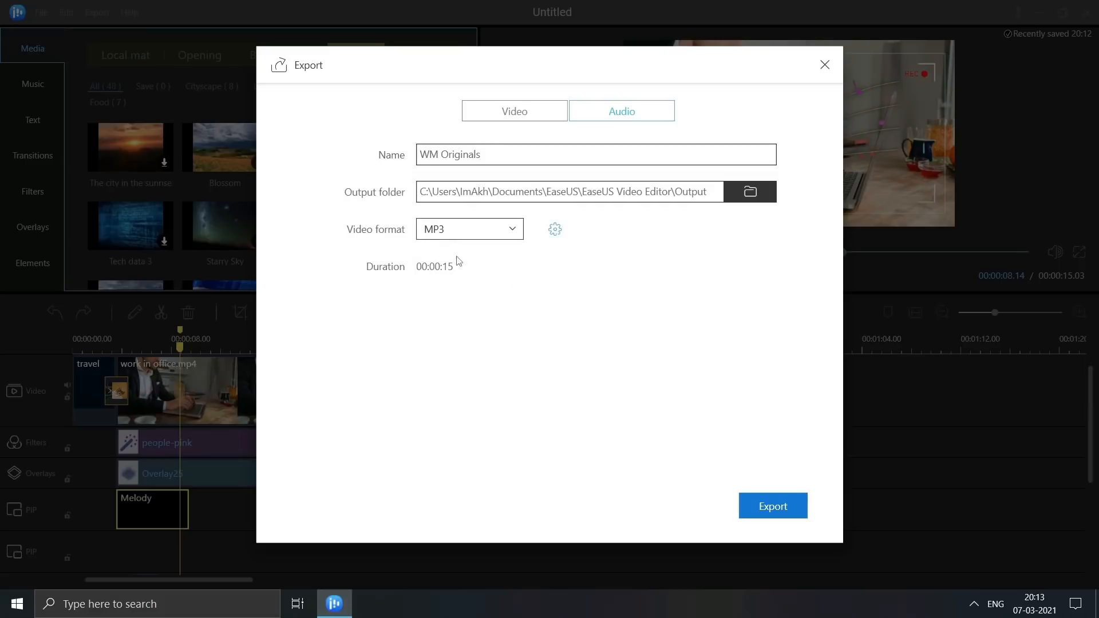
Step: Export WM Originals, play the finished file, and close the completion notice
click(772, 506)
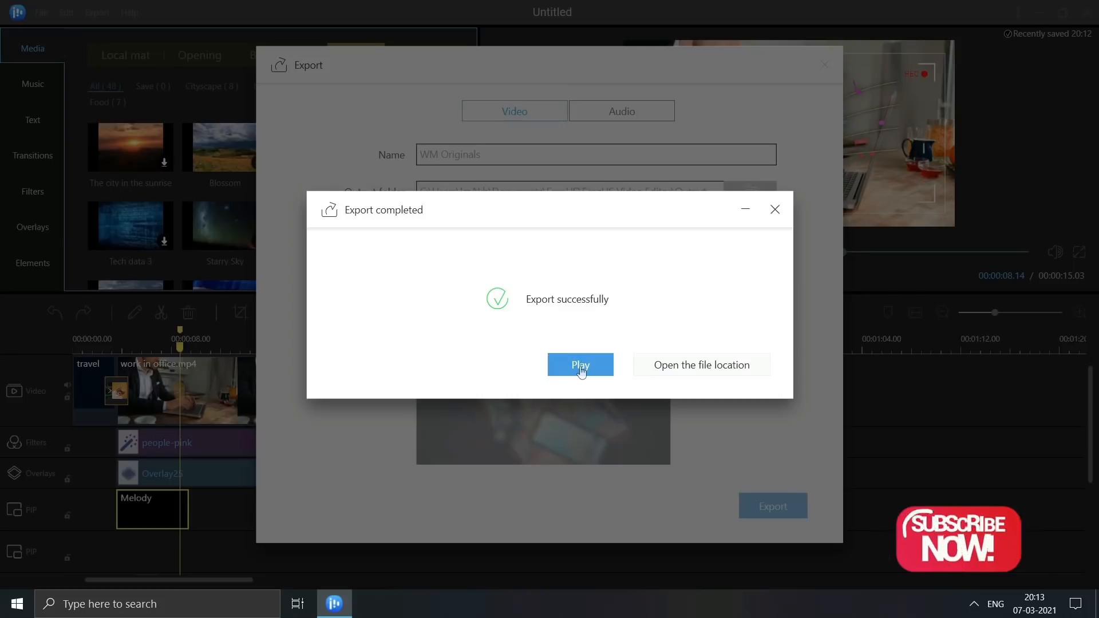
click(580, 364)
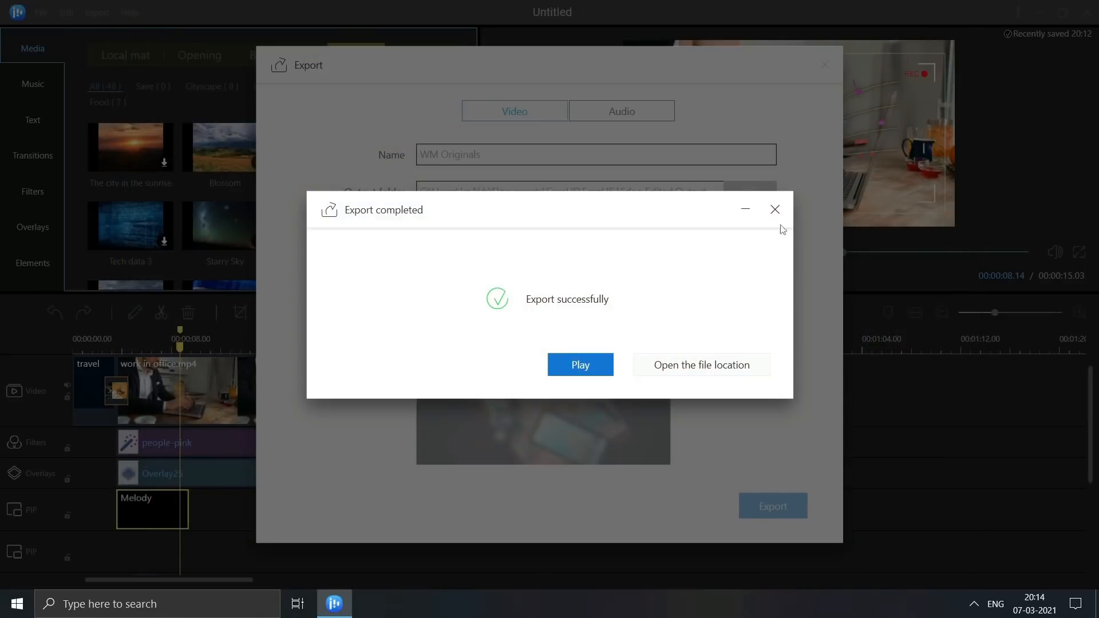
click(774, 209)
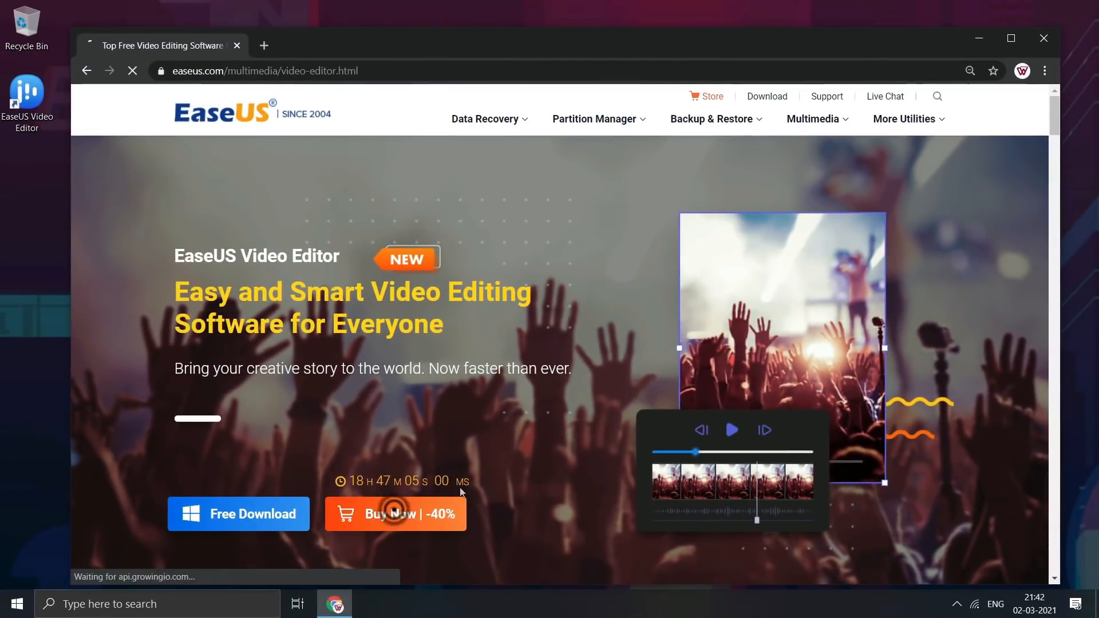
Step: View the 1-Month, 1-Year and Lifetime license plans, then close the browser
click(394, 514)
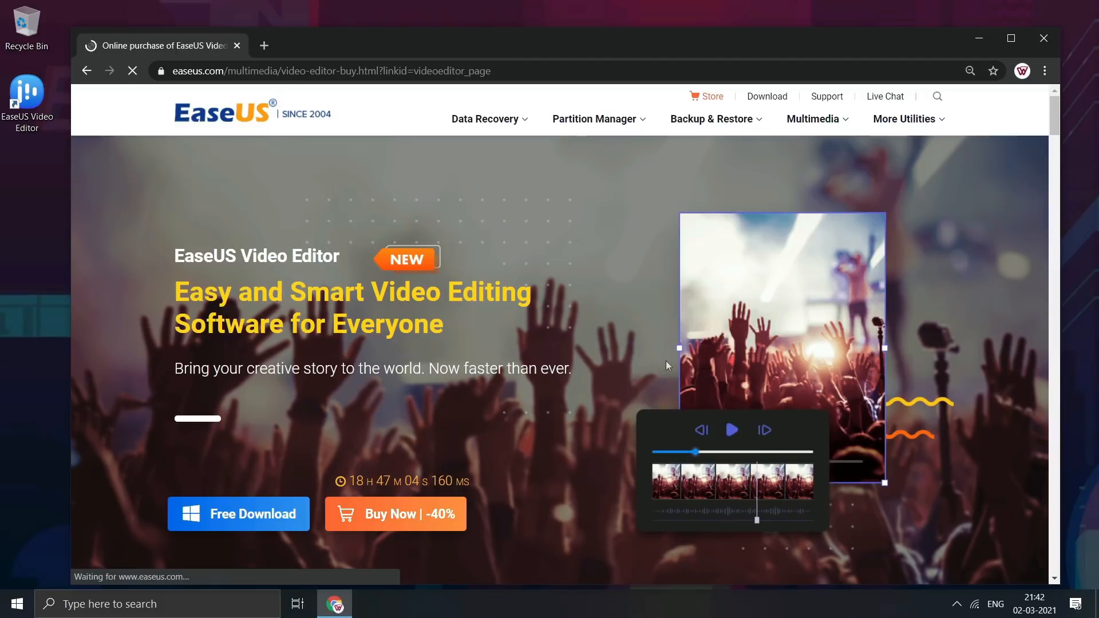
scroll(down, 3)
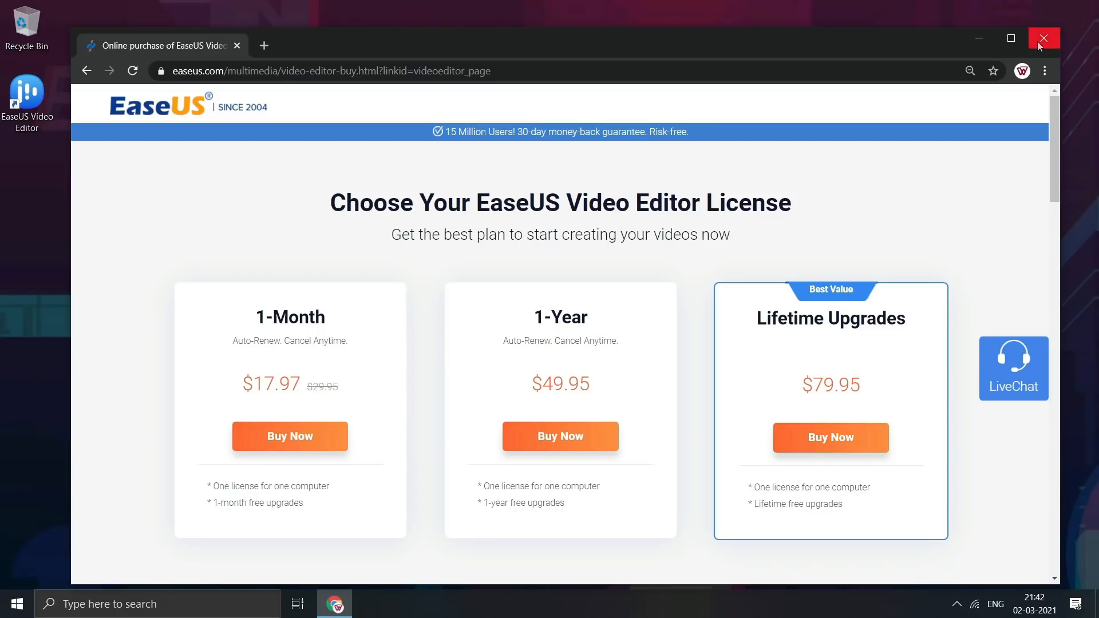
click(1043, 38)
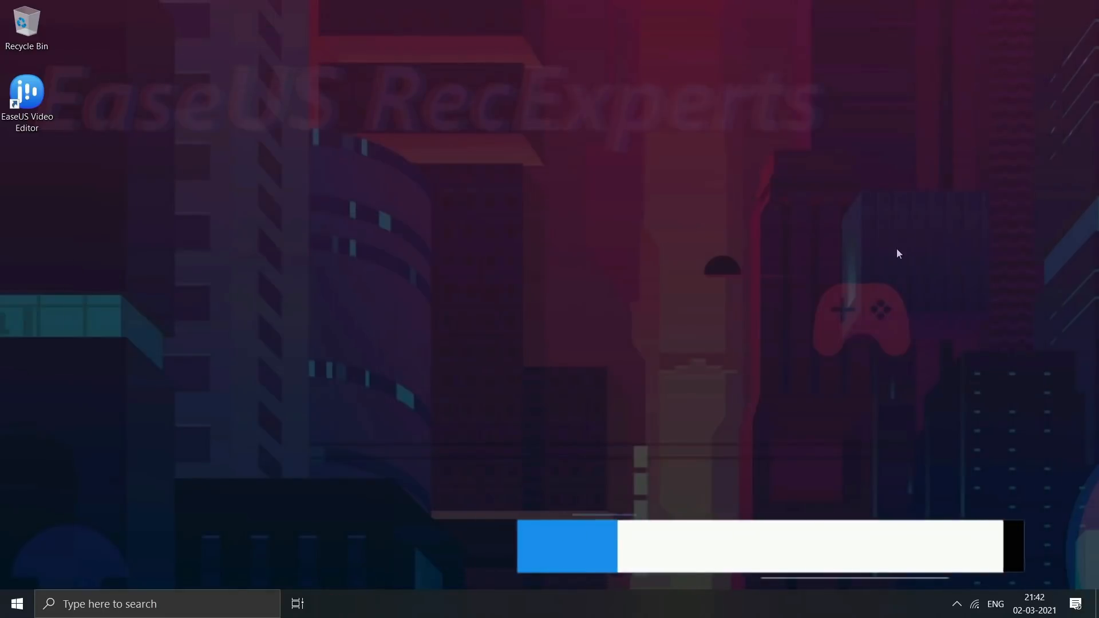